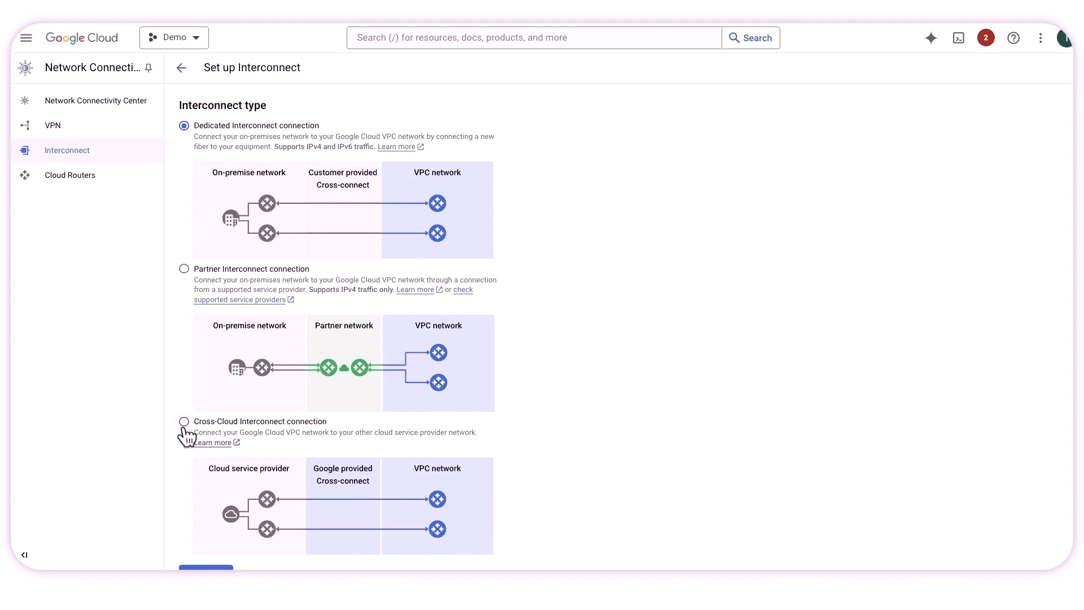
- Choose the Cross-Cloud Interconnect connection type and continue to the next setup step
scroll(down, 3)
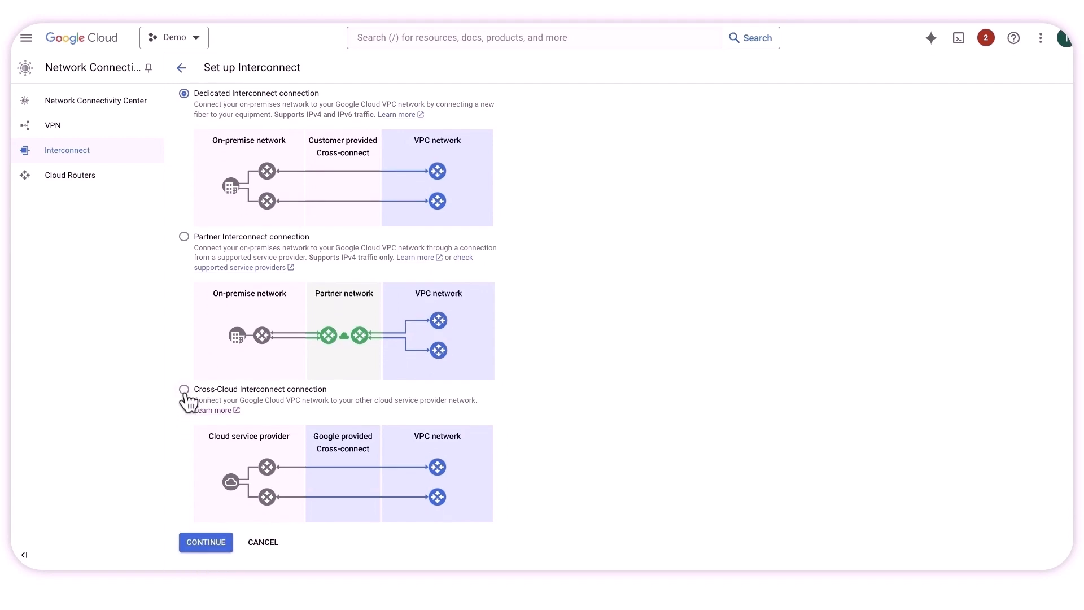
click(184, 388)
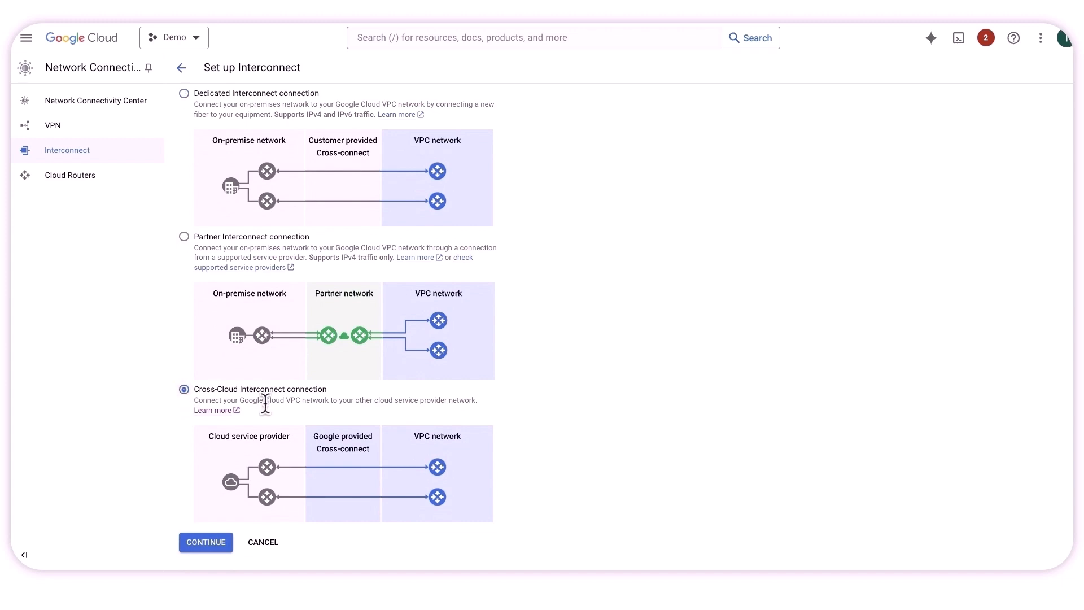
click(205, 541)
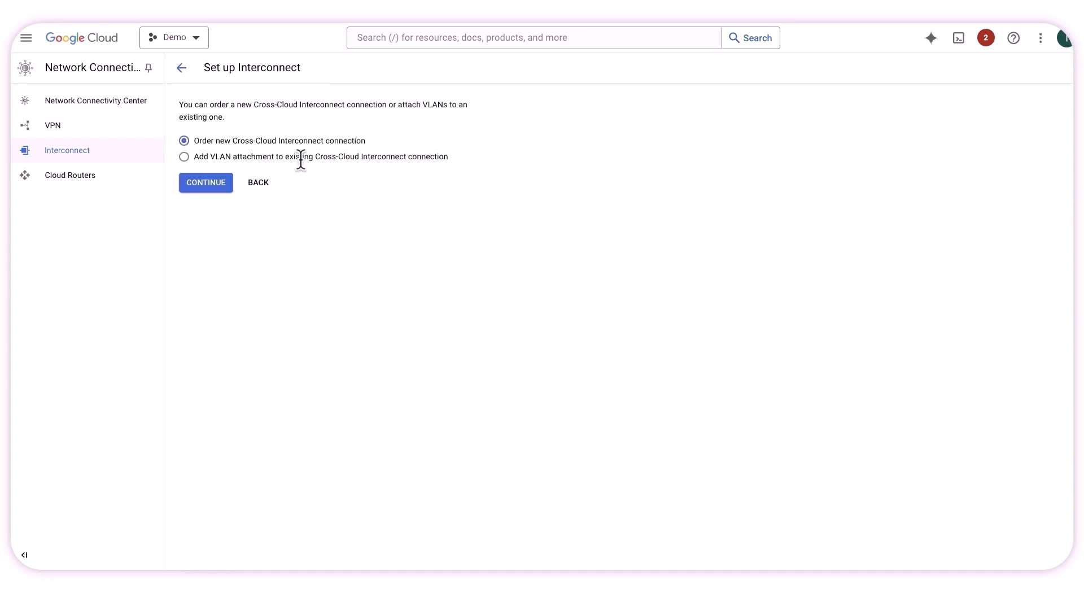
mouse_move(210, 160)
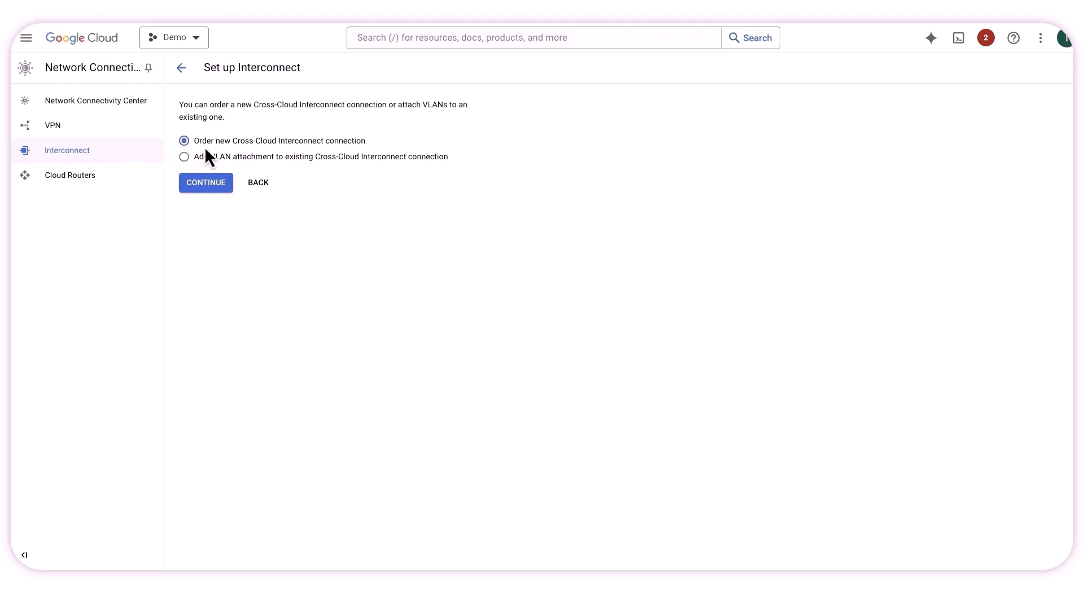
mouse_move(206, 163)
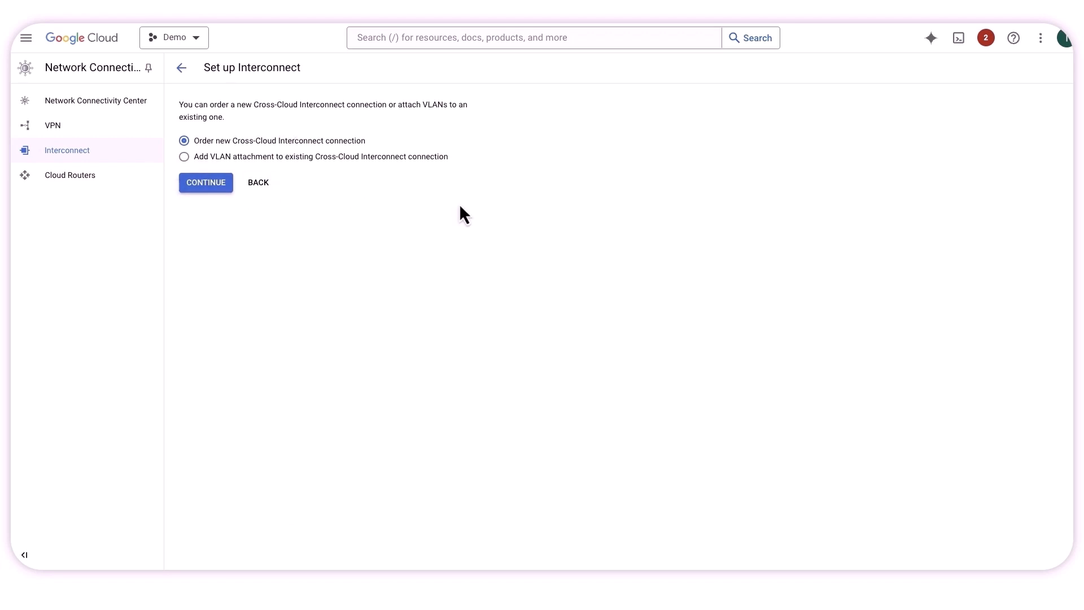
- Proceed with ordering a new Cross-Cloud Interconnect named demo-google
click(206, 183)
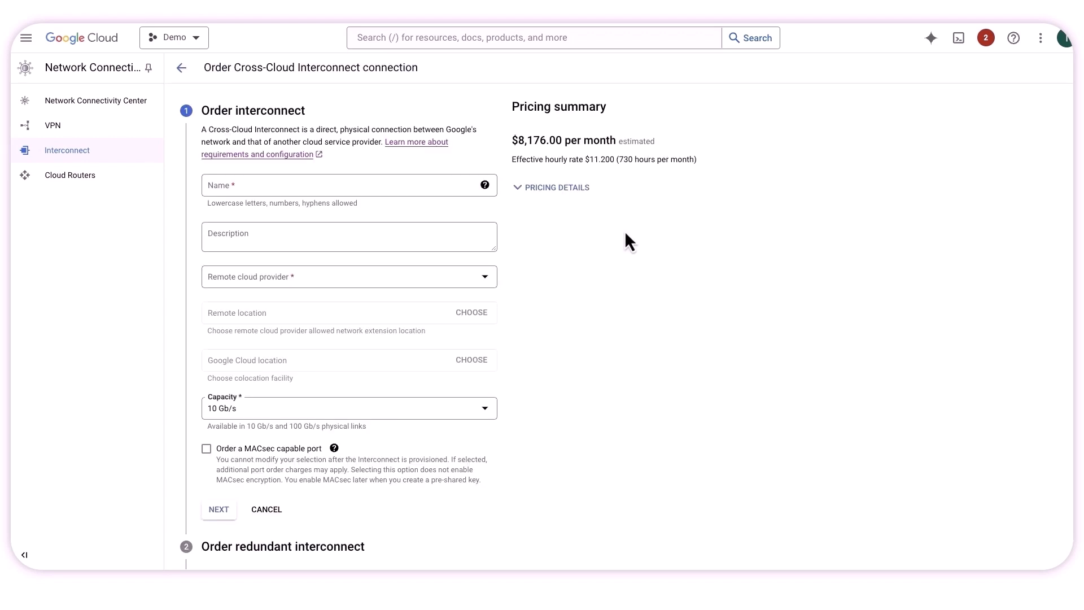
mouse_move(415, 205)
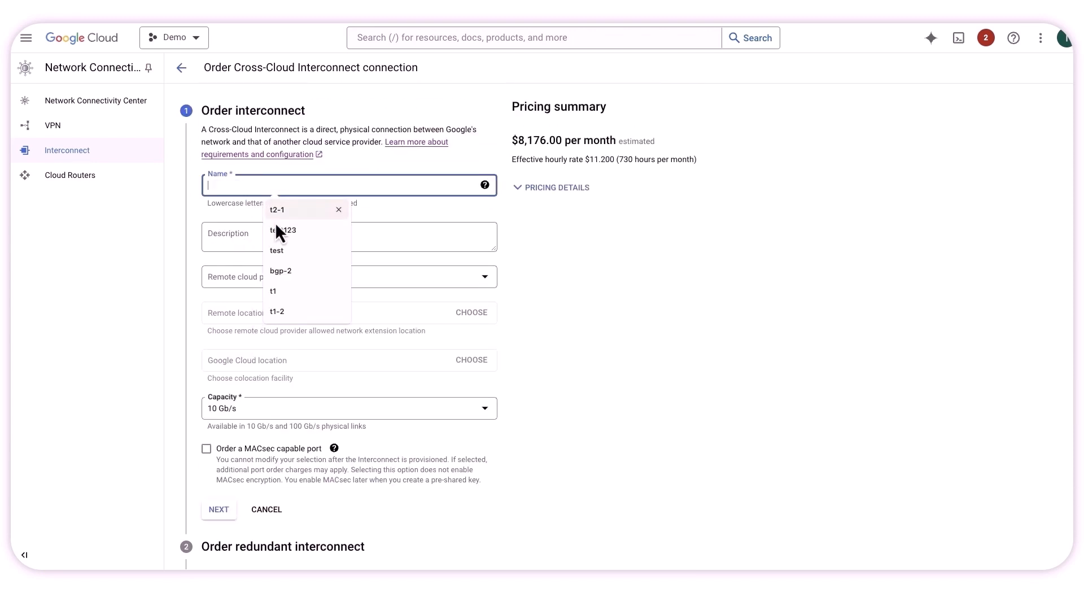
text(dem)
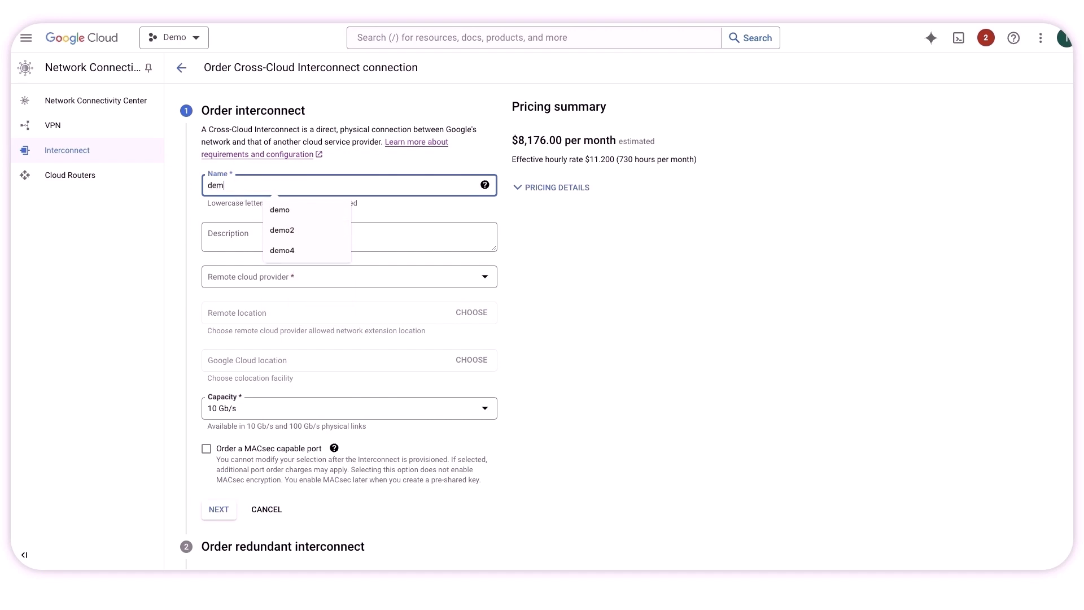
text(o-google)
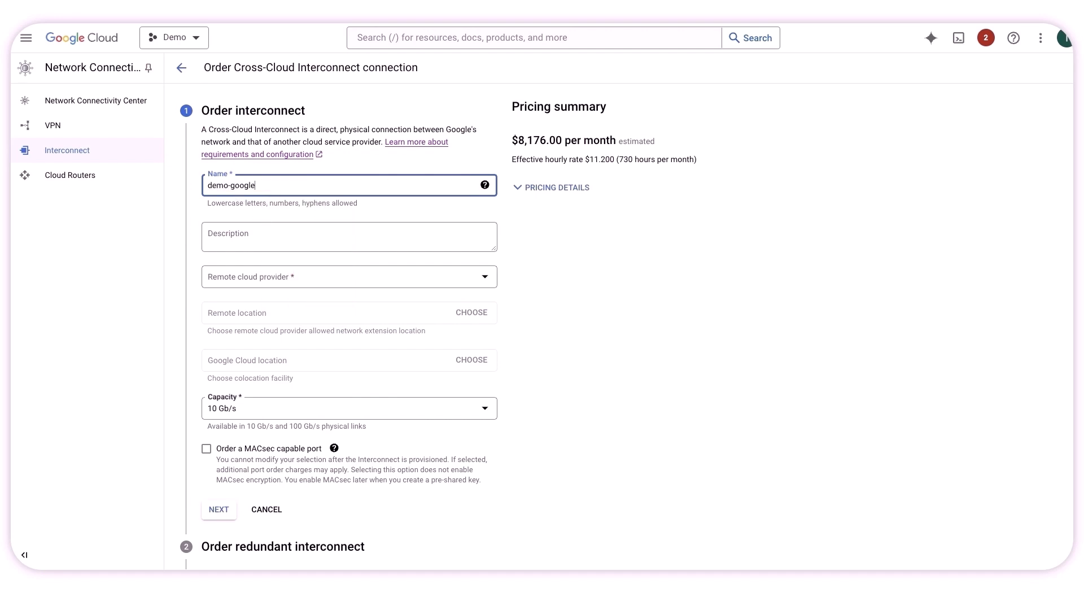
- Set Amazon Web Services as remote provider and AWS COL67 (Ohio) as remote location
click(348, 275)
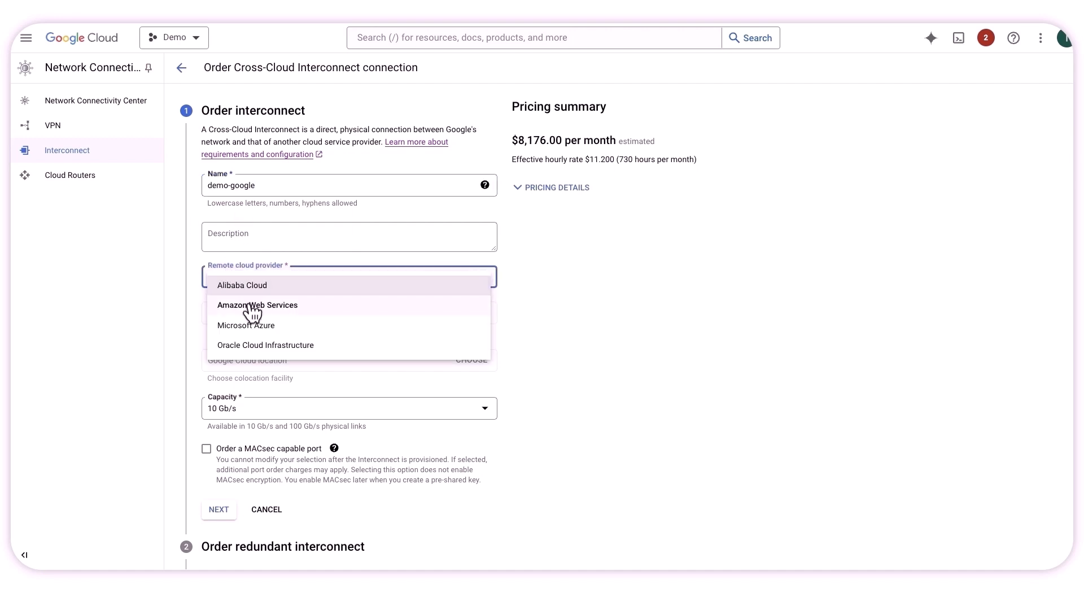
mouse_move(233, 359)
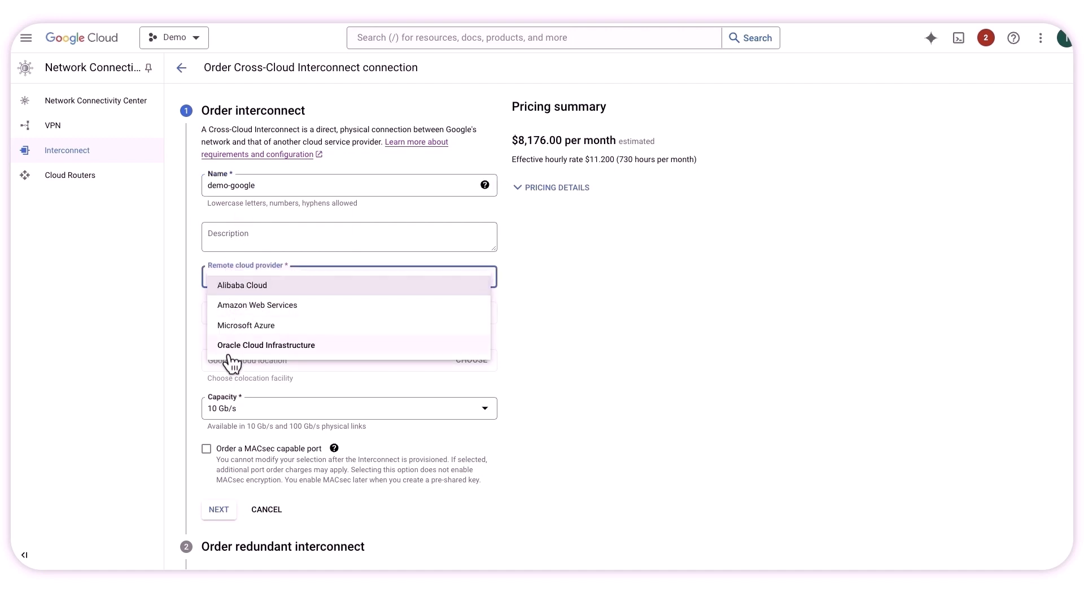
click(257, 304)
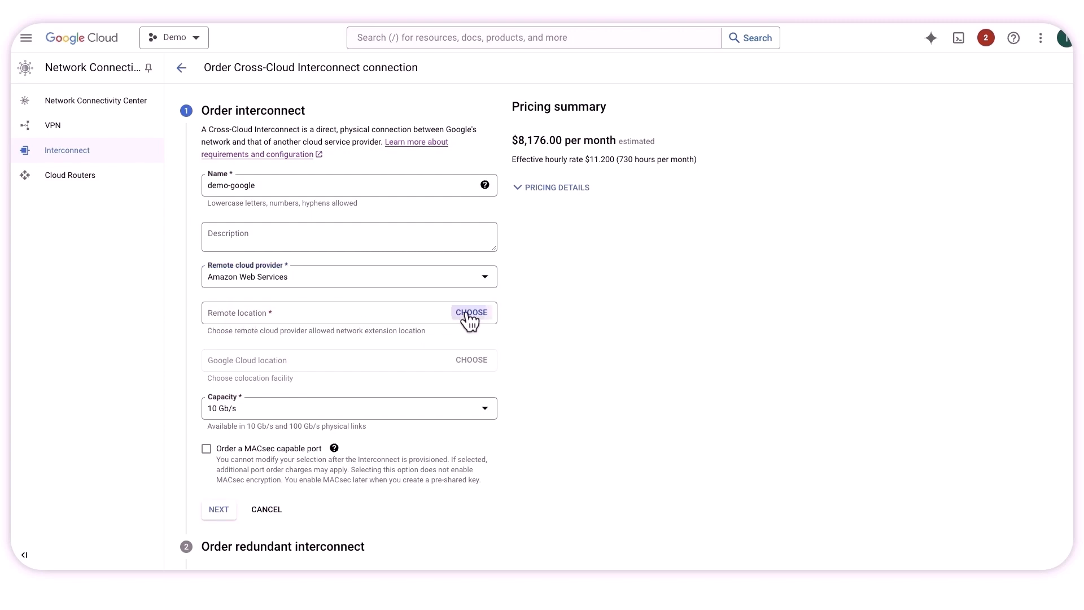
click(471, 312)
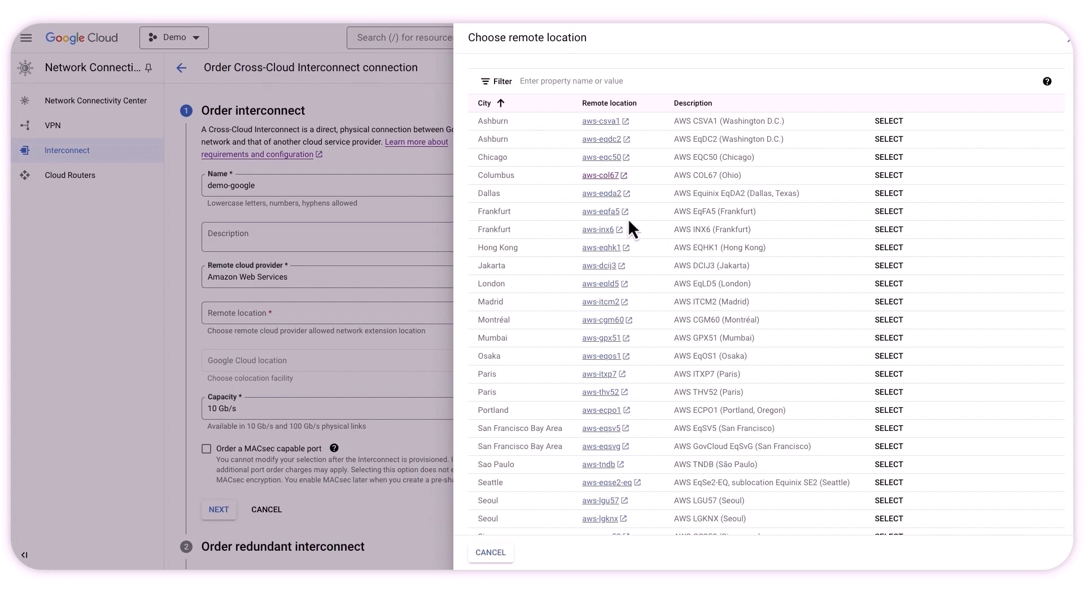
mouse_move(496, 197)
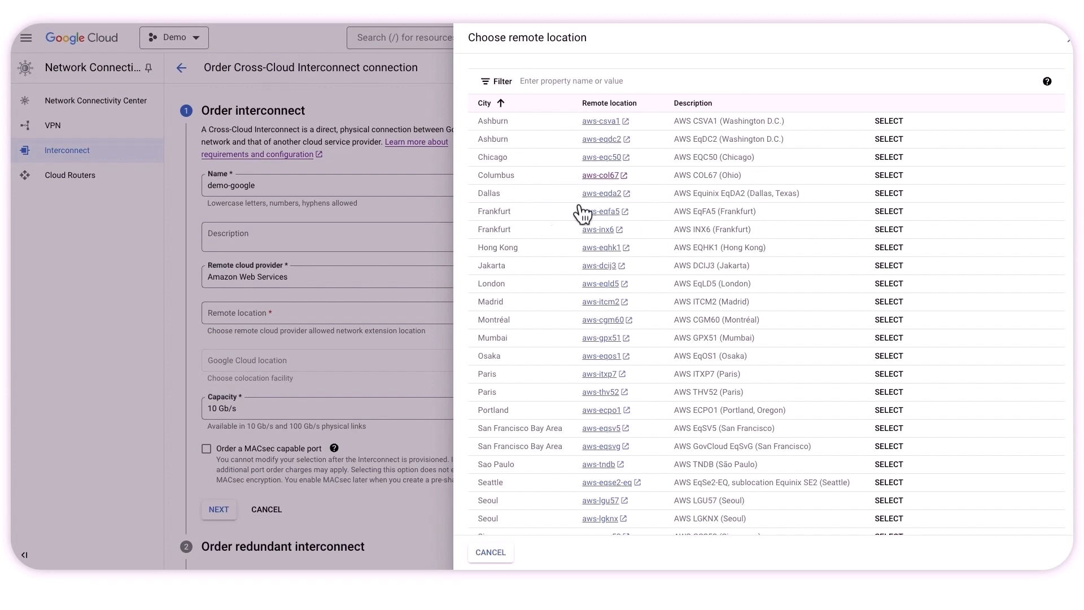
click(889, 175)
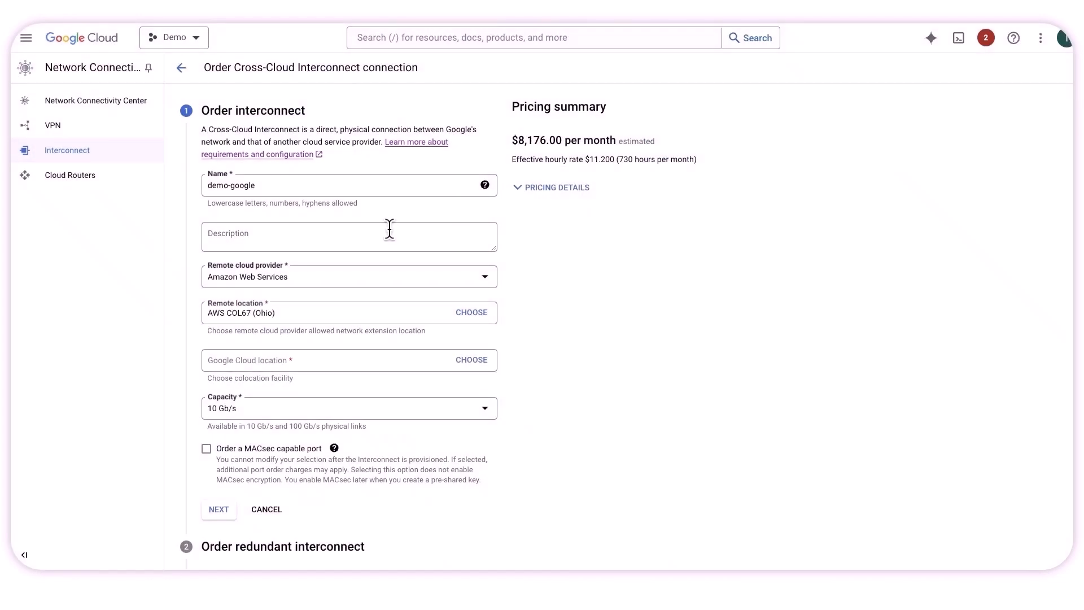
mouse_move(472, 360)
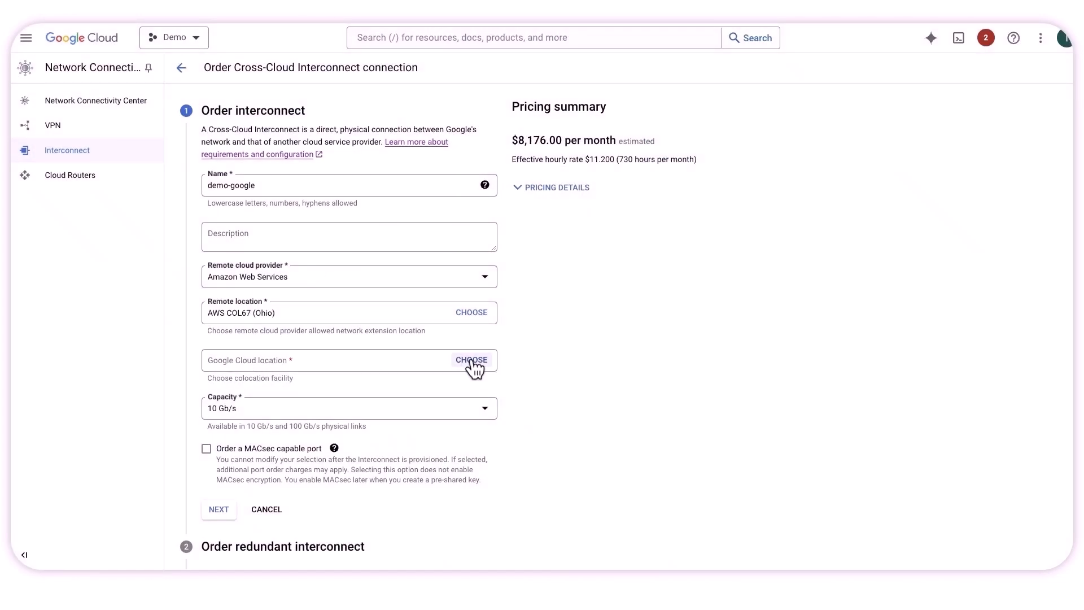
- Set the Google Cloud location to Cologix COL1 in Columbus with 10 Gb/s capacity and continue to review
click(472, 360)
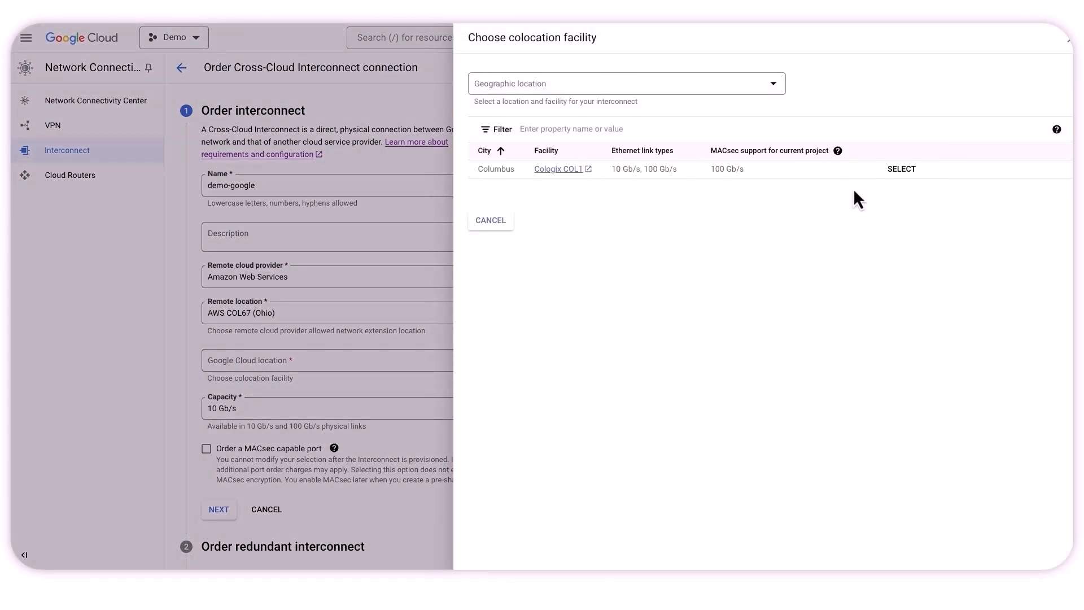
mouse_move(558, 185)
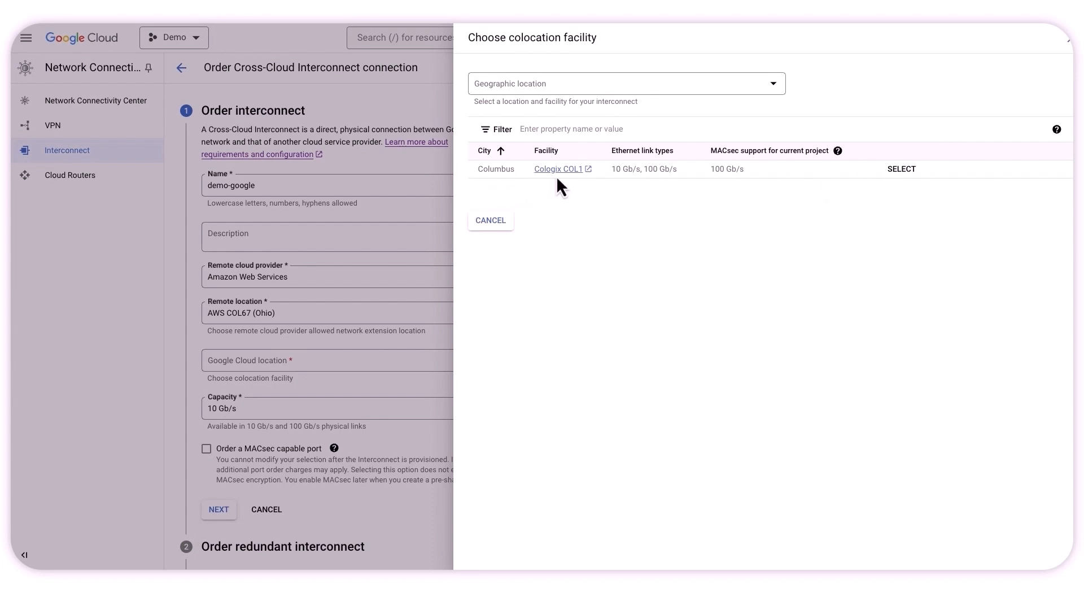
mouse_move(320, 365)
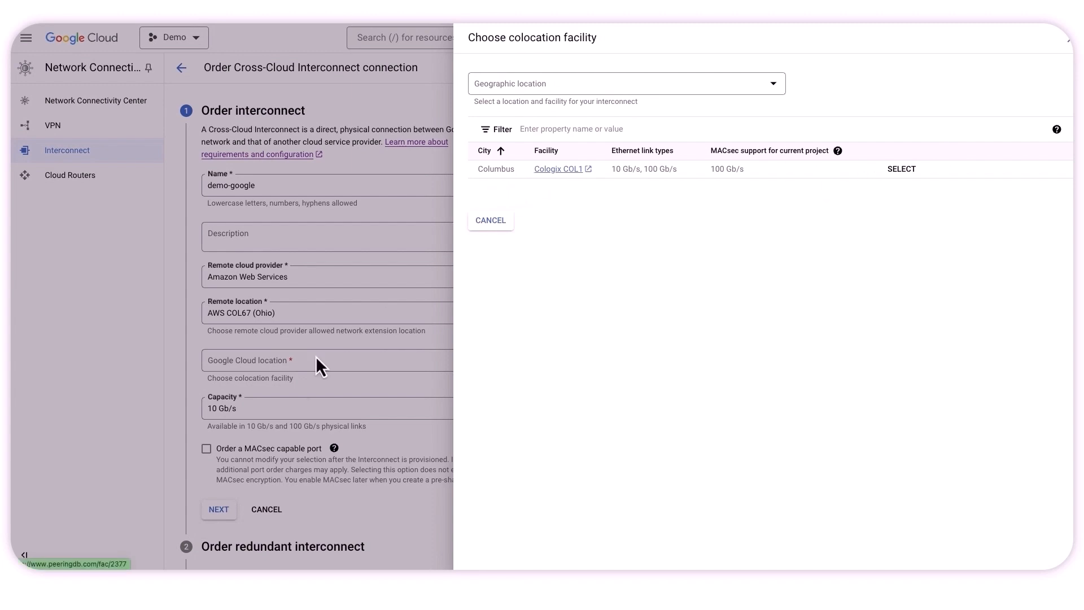
mouse_move(901, 169)
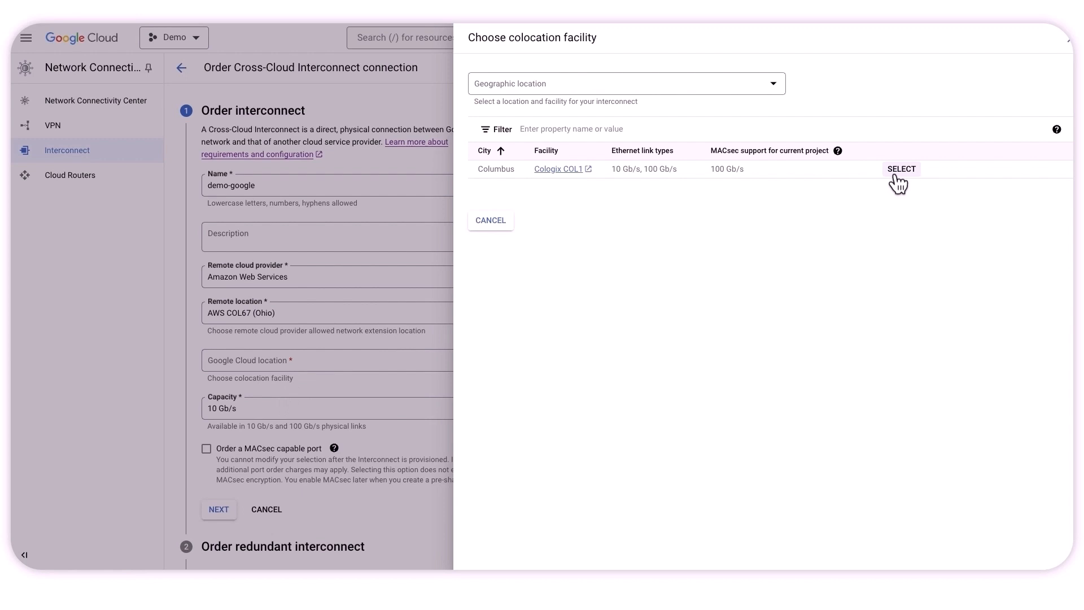
click(901, 170)
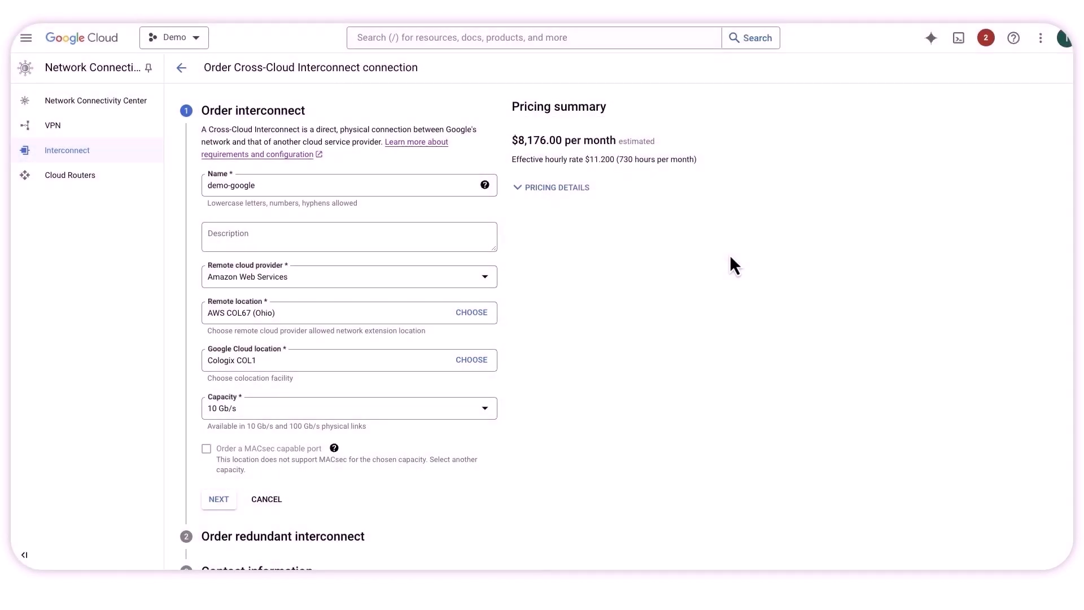
scroll(down, 3)
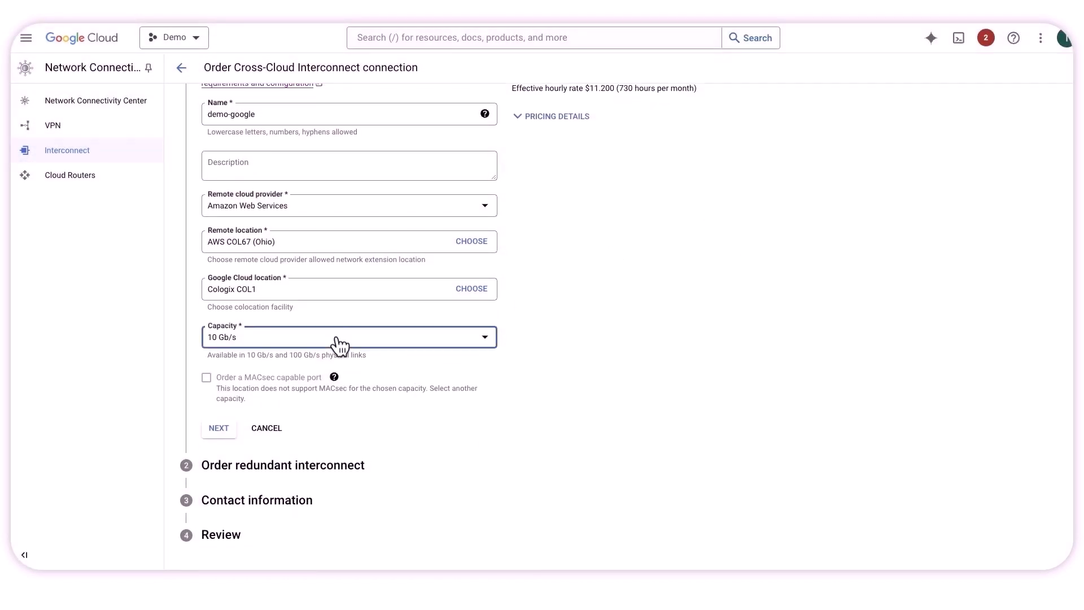
click(347, 337)
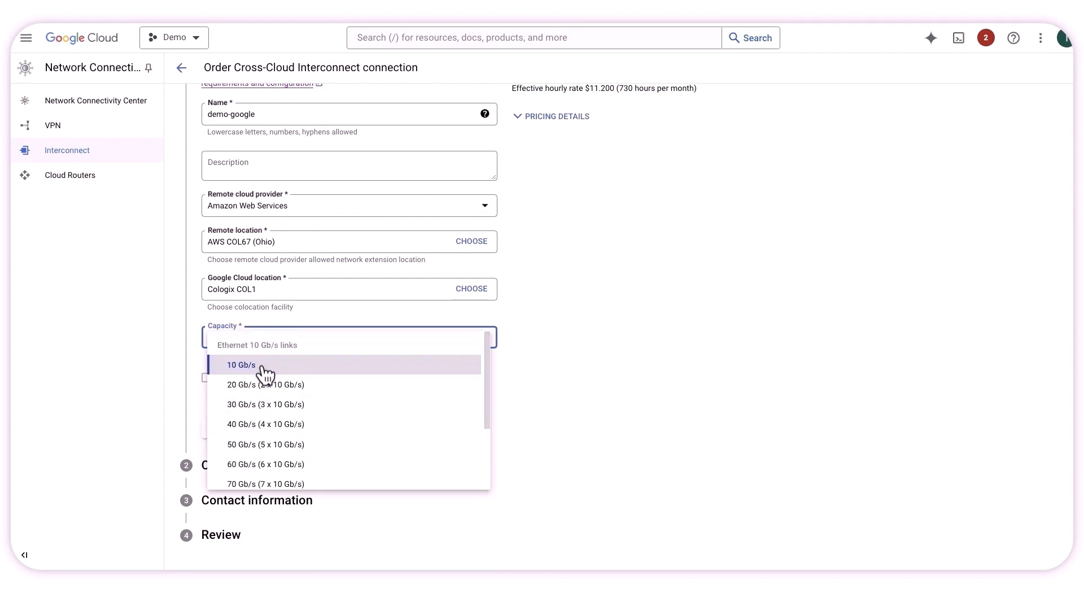
click(241, 364)
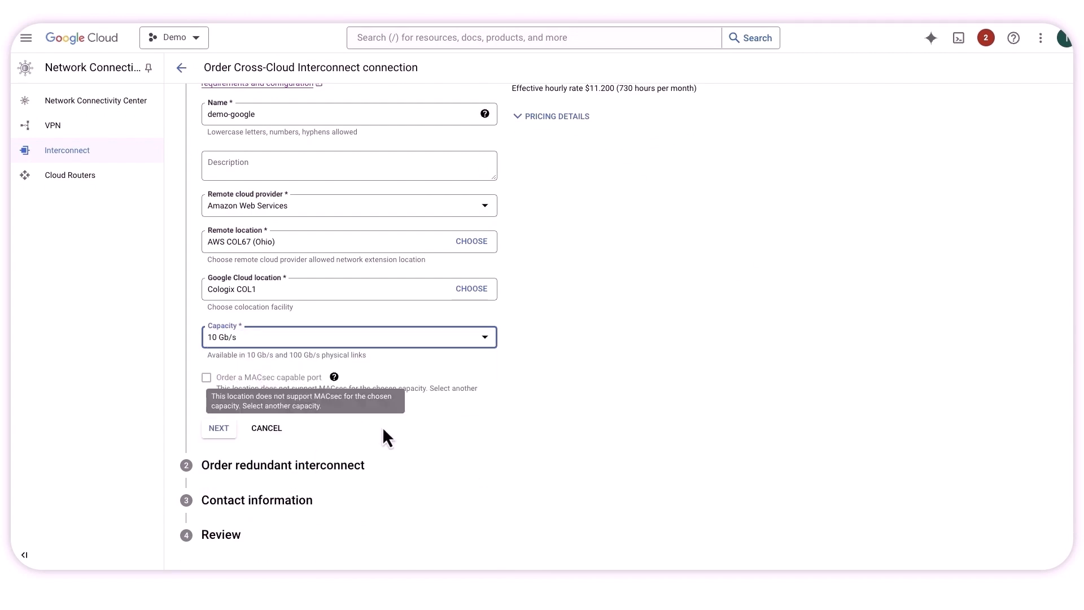
click(219, 428)
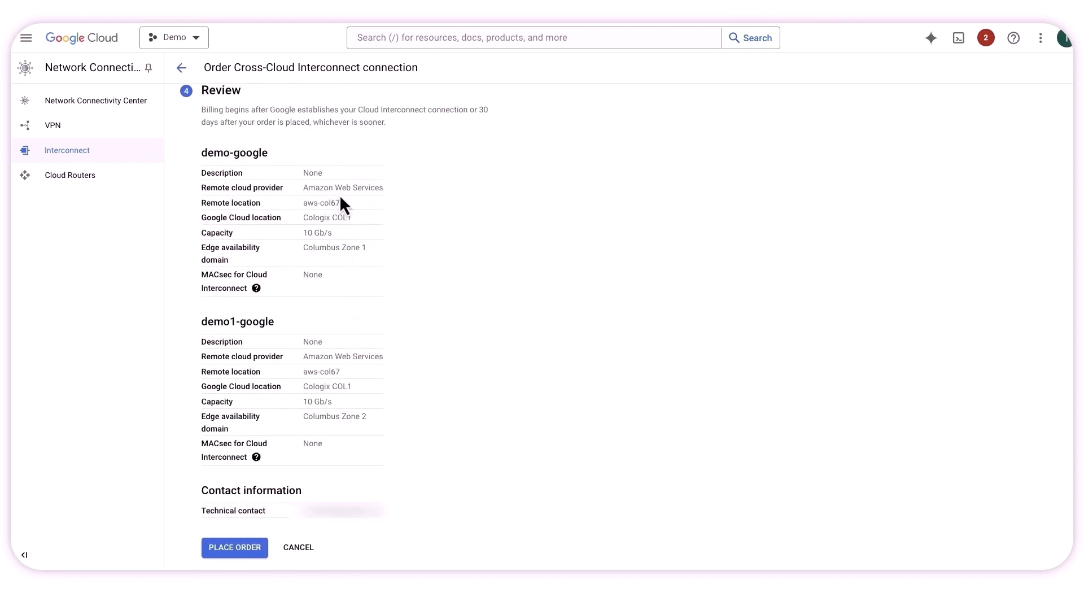
mouse_move(298, 371)
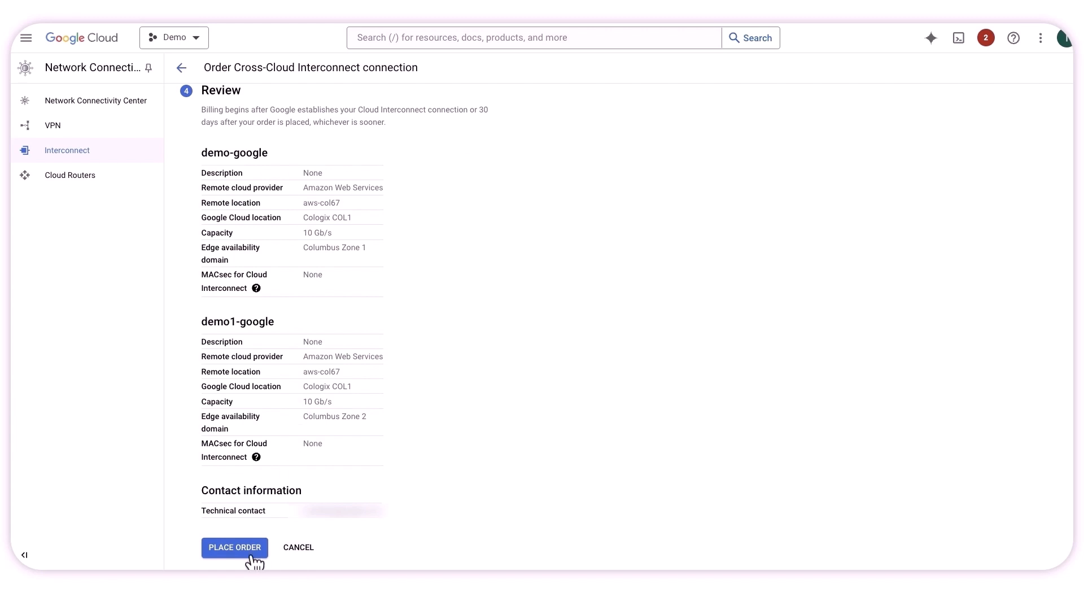
mouse_move(298, 554)
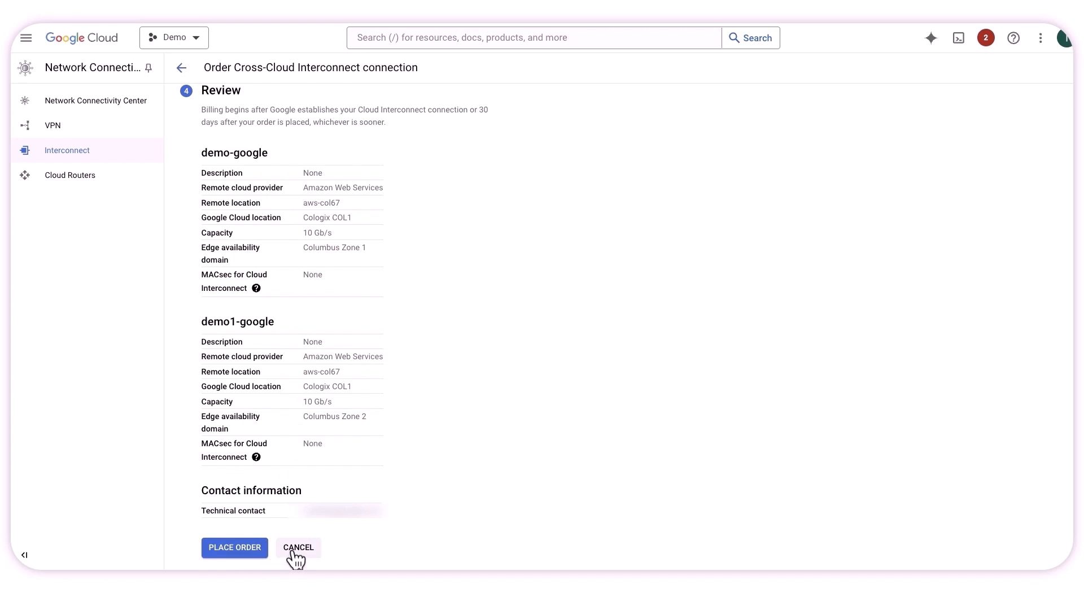
- Cancel the demo-google interconnect order without placing it
click(298, 546)
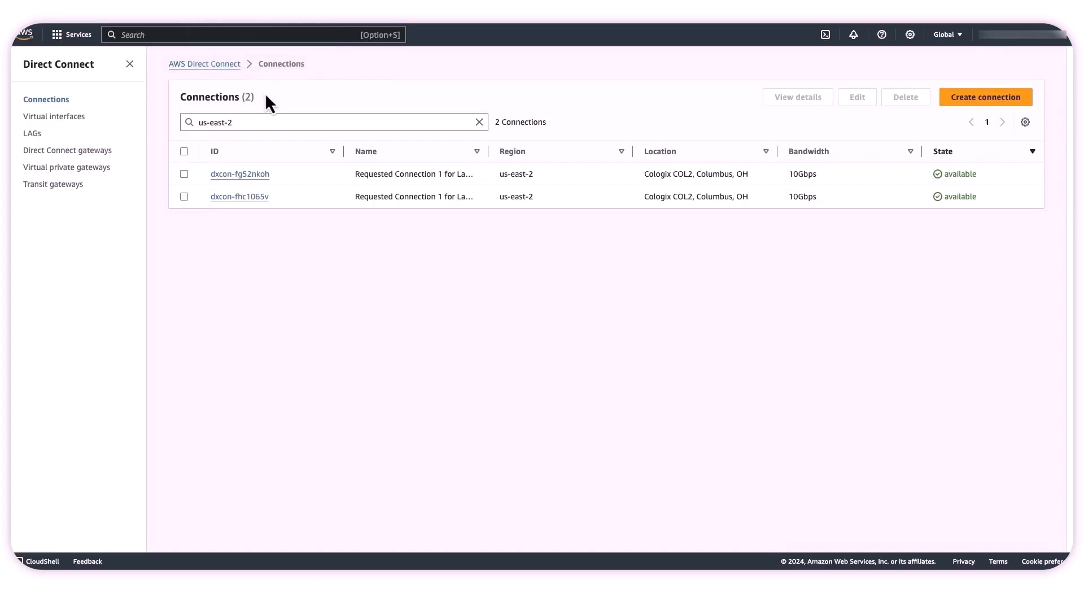
mouse_move(278, 100)
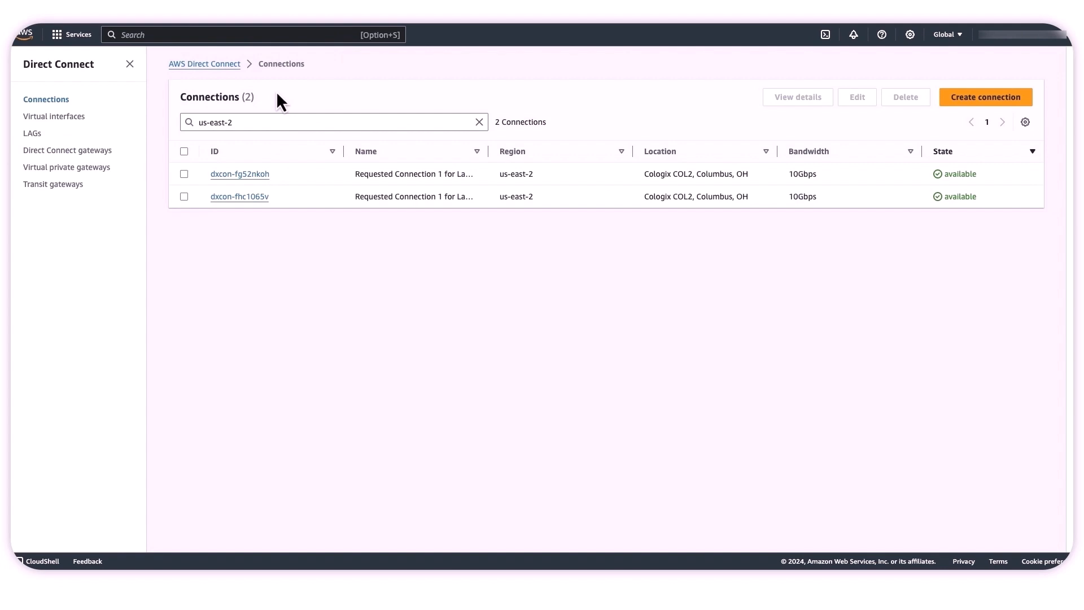
mouse_move(463, 105)
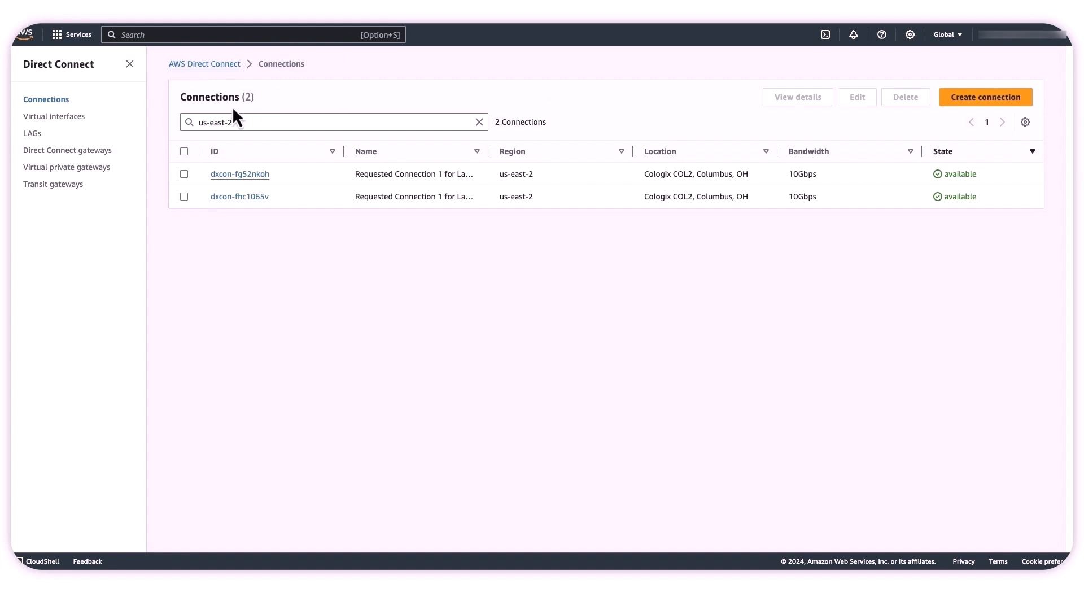
mouse_move(248, 176)
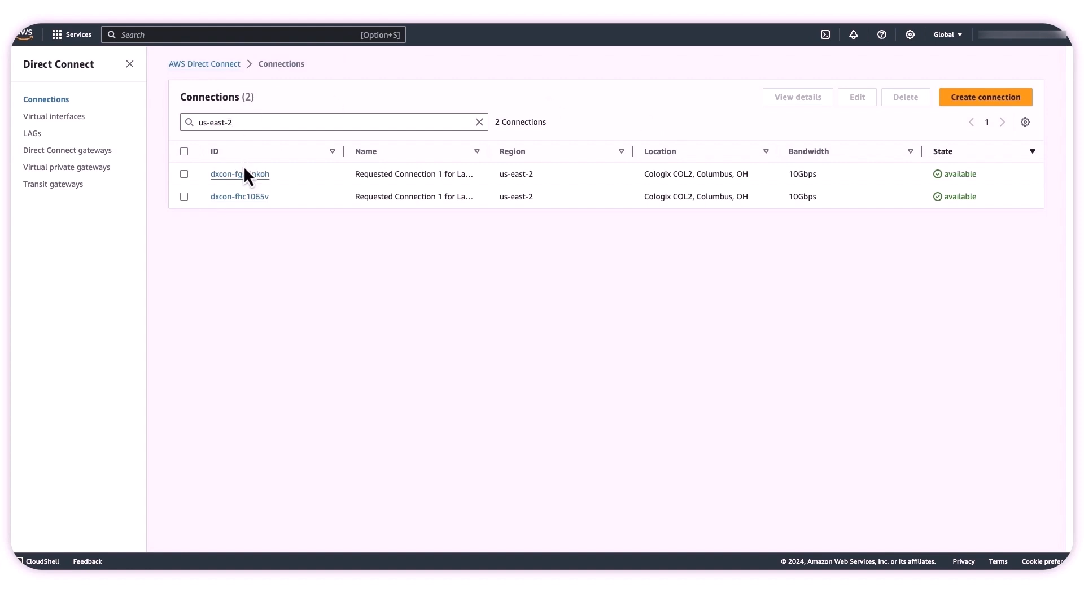
- Show the details of Direct Connect connection dxcon-fg52nkoh in us-east-2
click(230, 174)
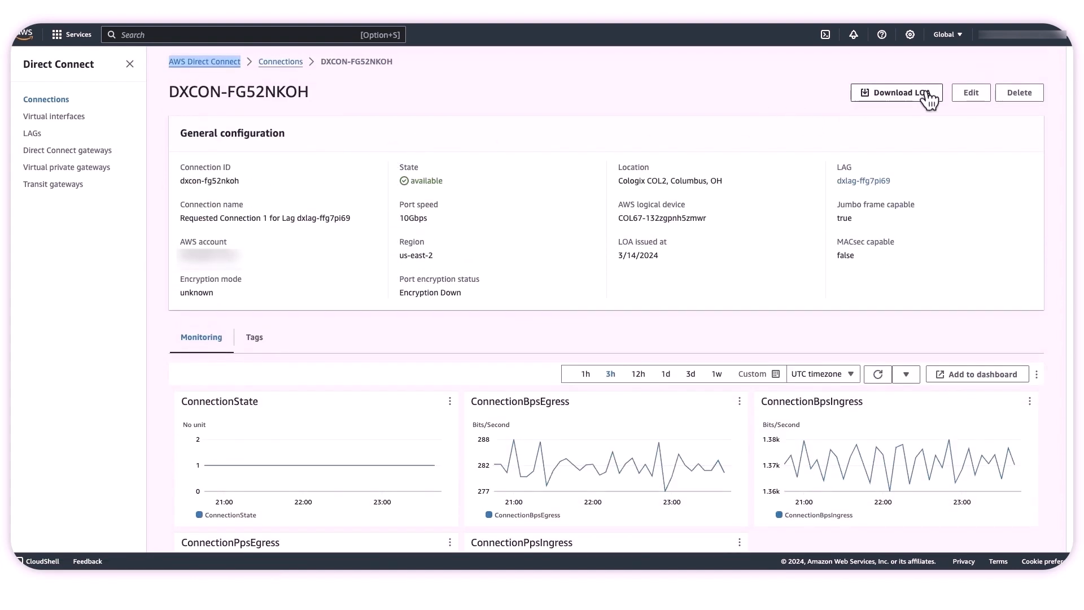
mouse_move(927, 102)
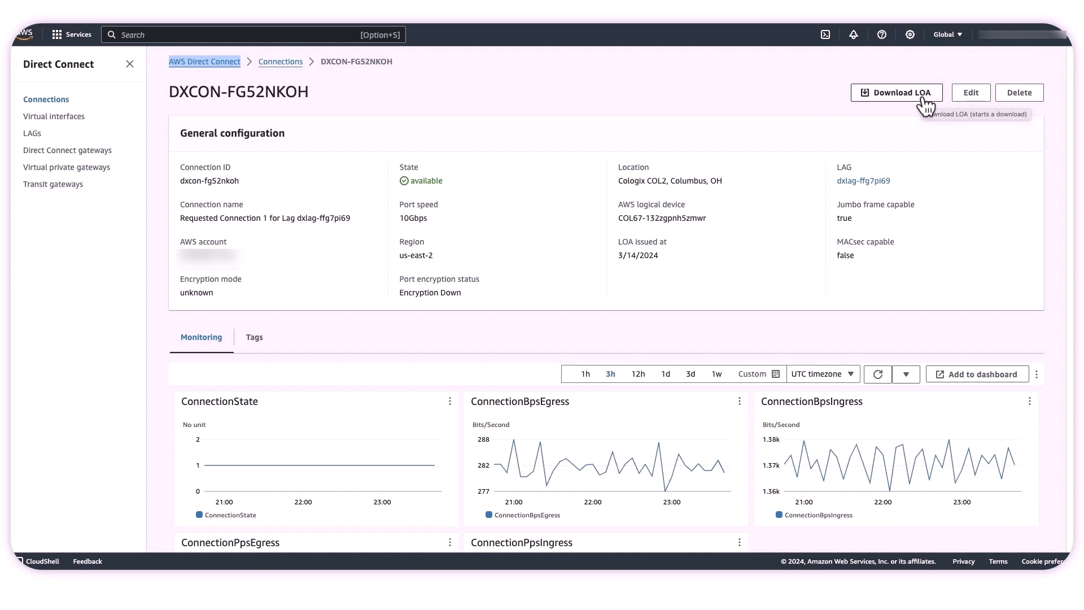
mouse_move(357, 246)
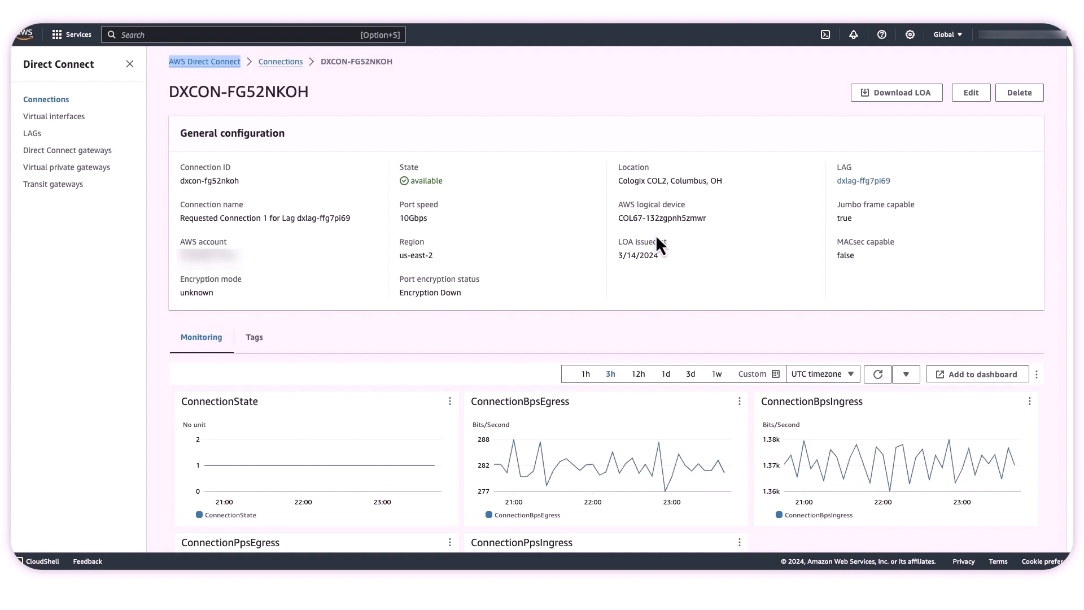
mouse_move(858, 144)
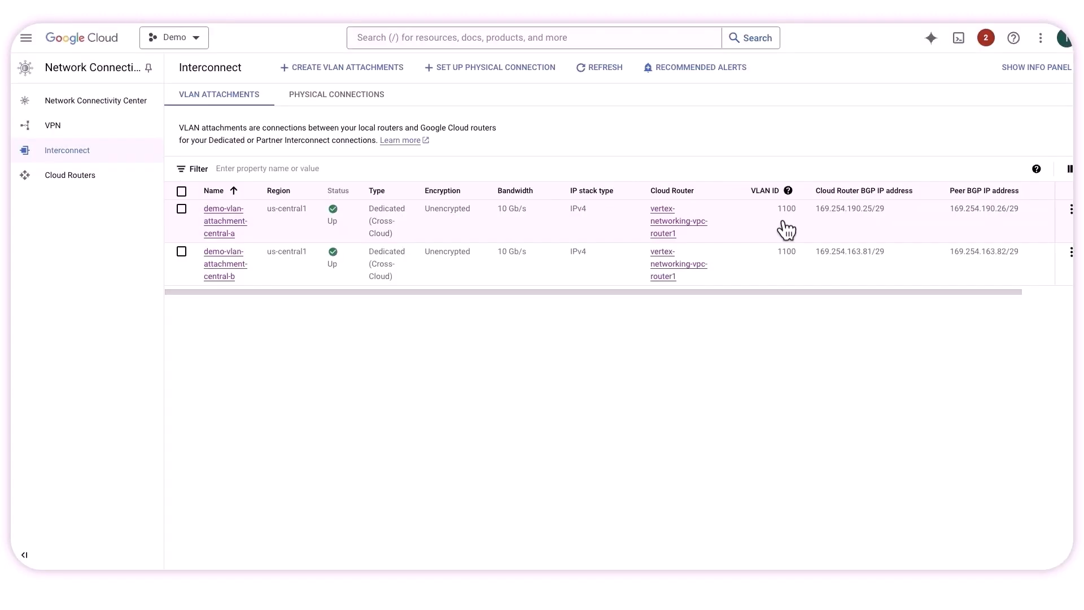
click(337, 95)
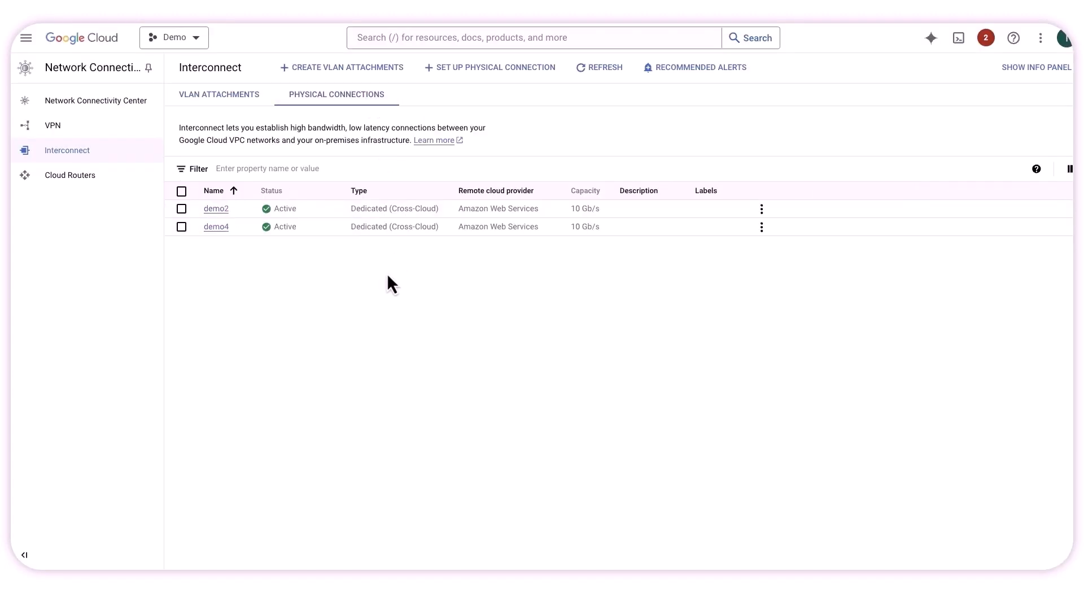
mouse_move(287, 265)
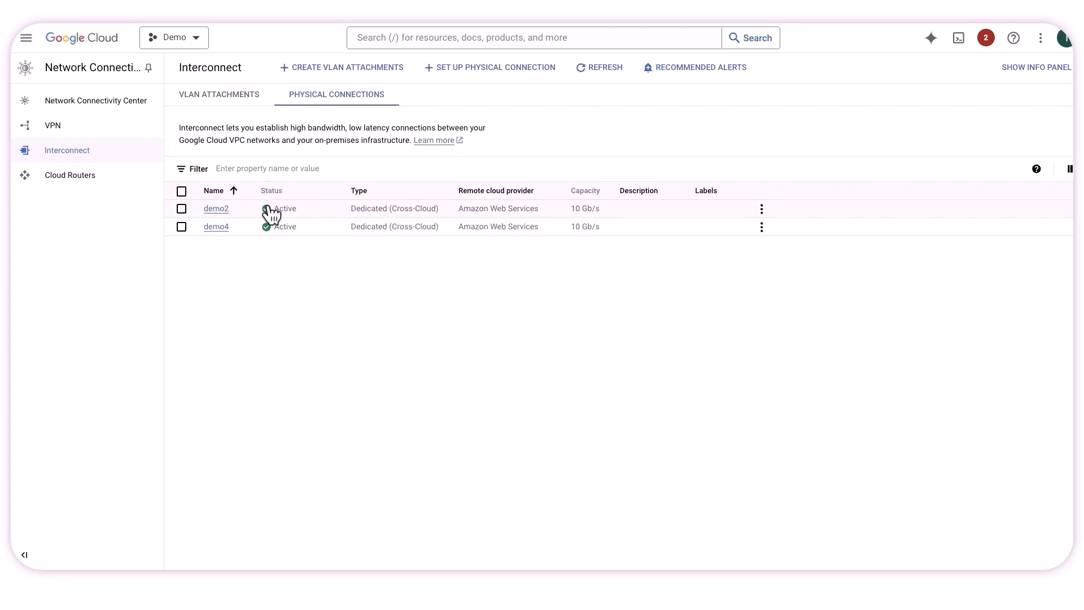
click(219, 95)
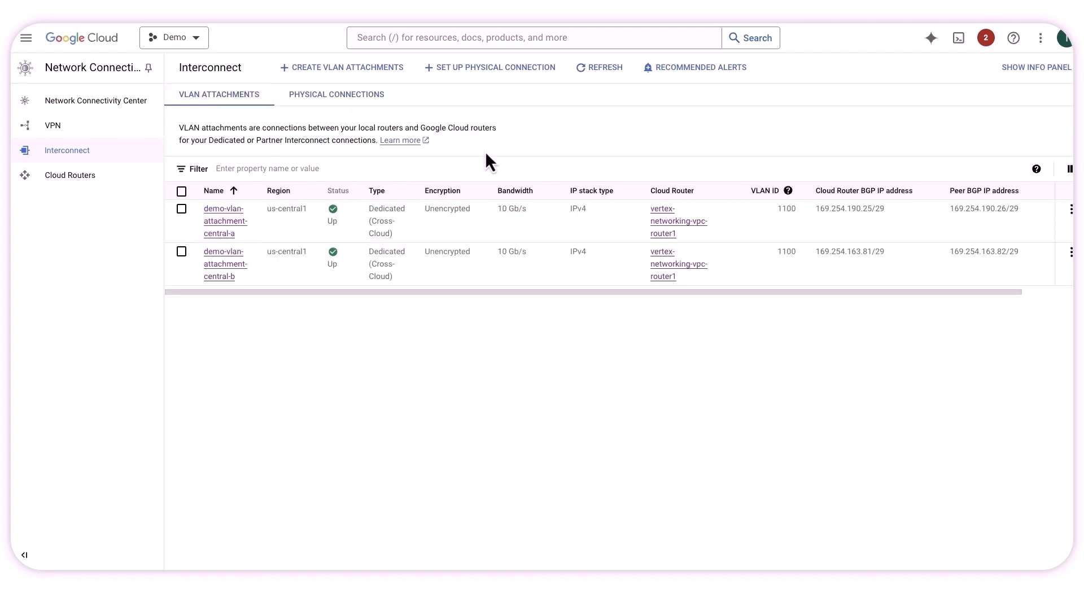
mouse_move(222, 225)
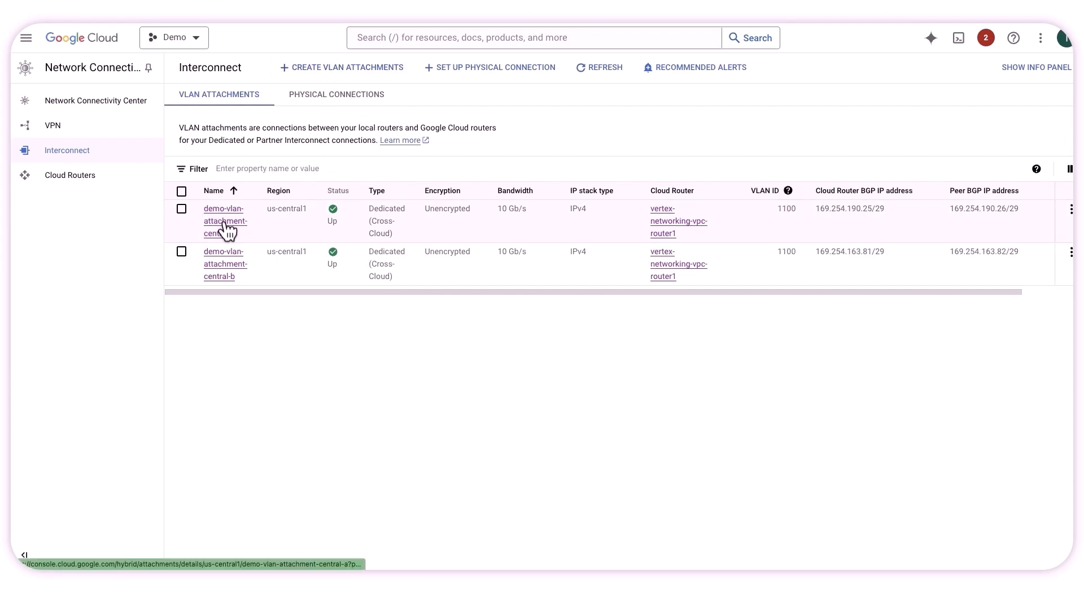
- Review demo-vlan-attachment-central-a details and select its BGP peer IP address
click(223, 221)
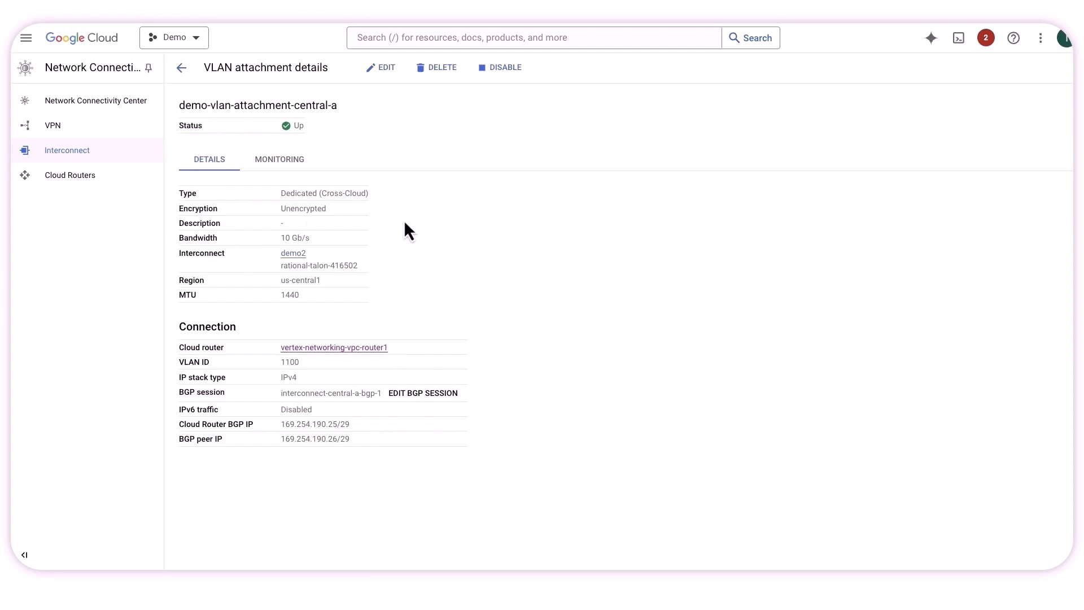
mouse_move(218, 226)
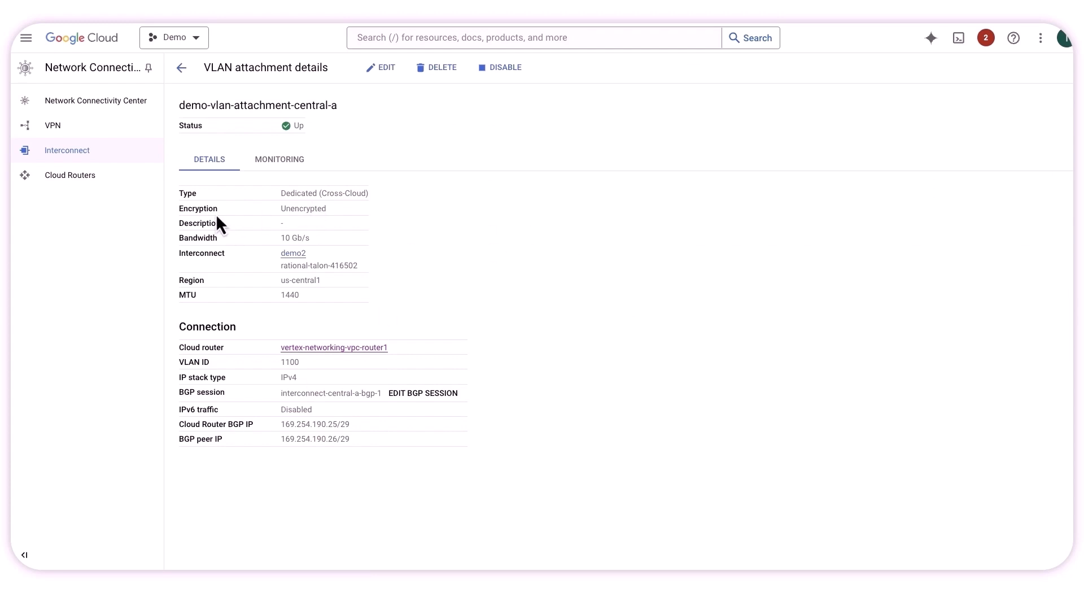
mouse_move(297, 195)
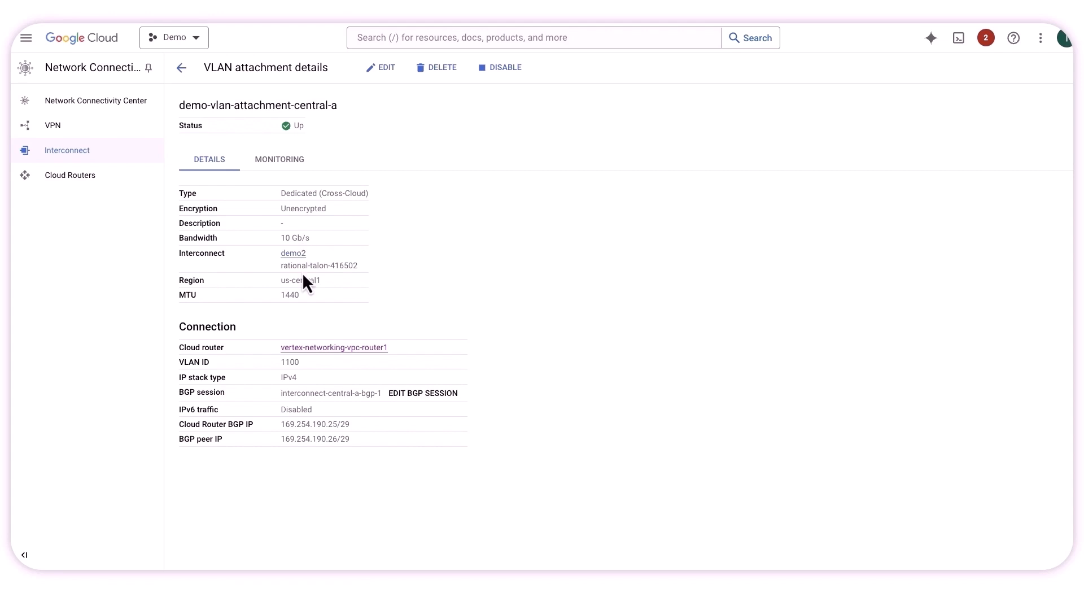
mouse_move(312, 266)
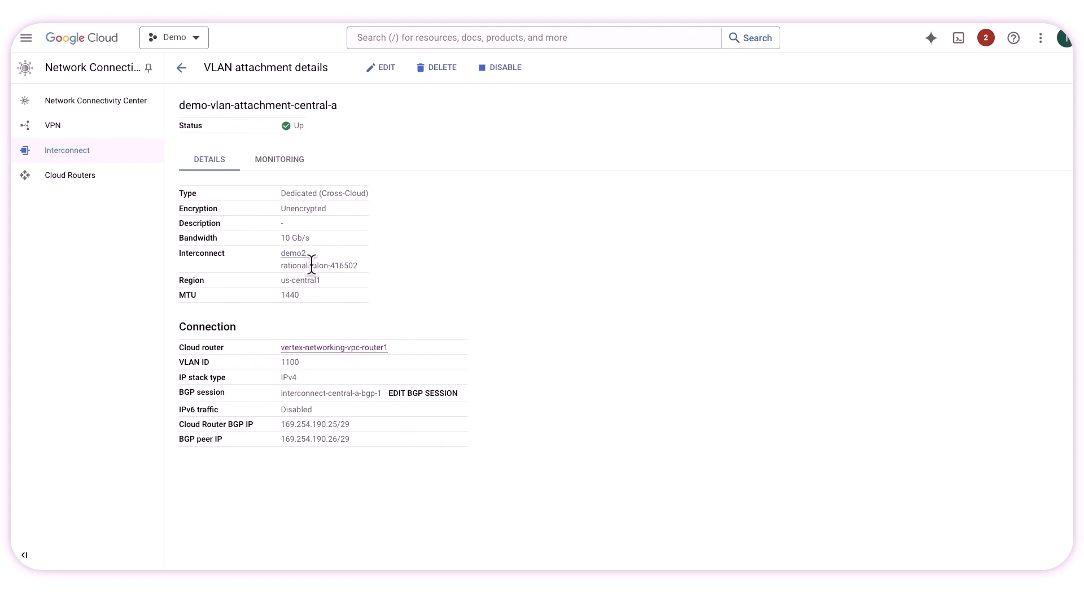
mouse_move(313, 318)
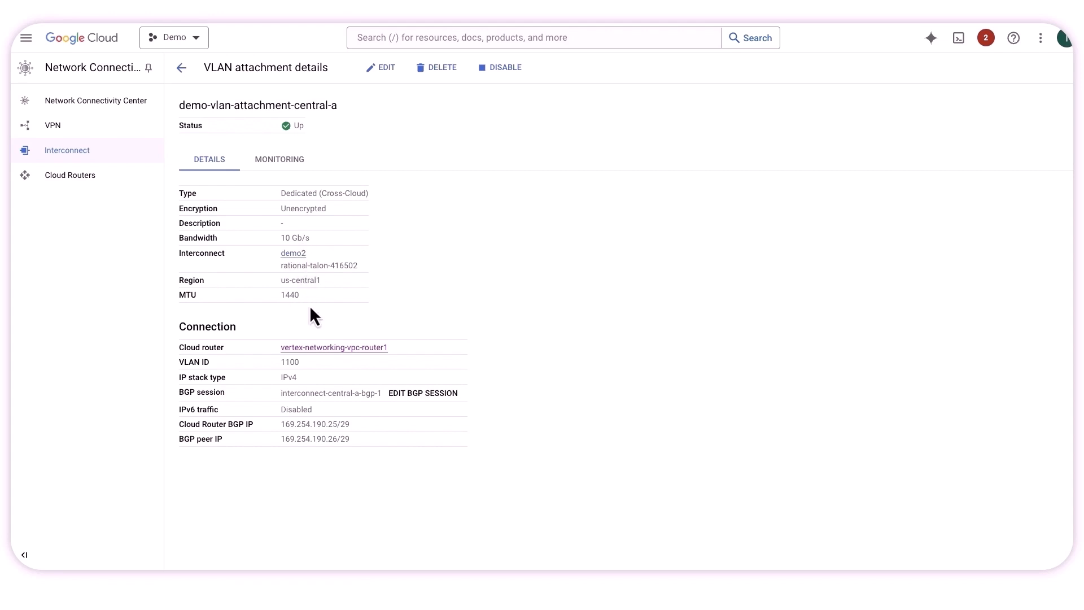
mouse_move(195, 389)
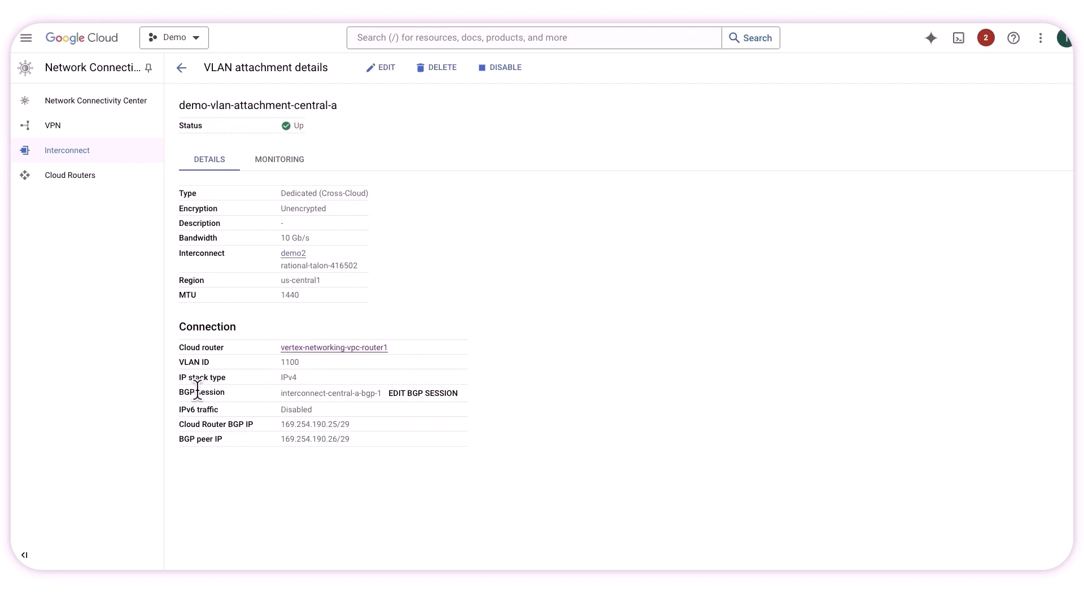
mouse_move(316, 381)
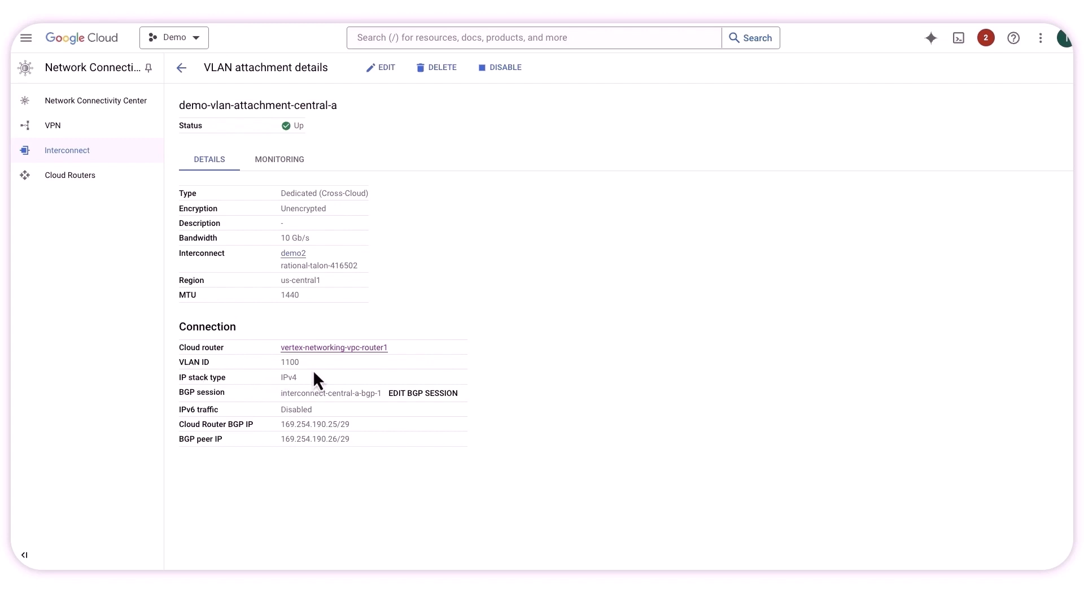
mouse_move(361, 458)
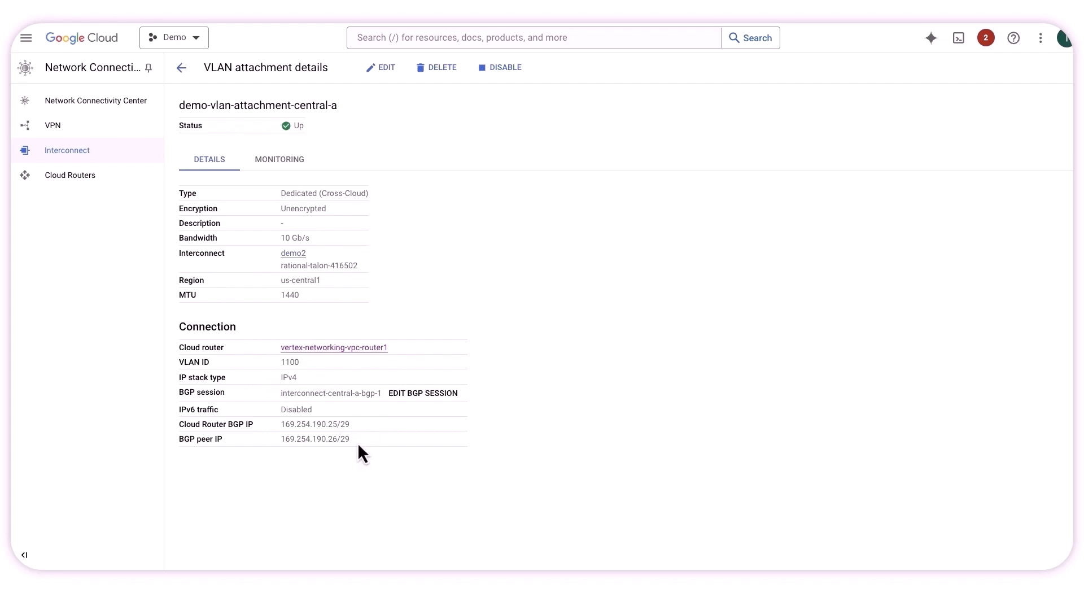
drag(350, 438, 278, 424)
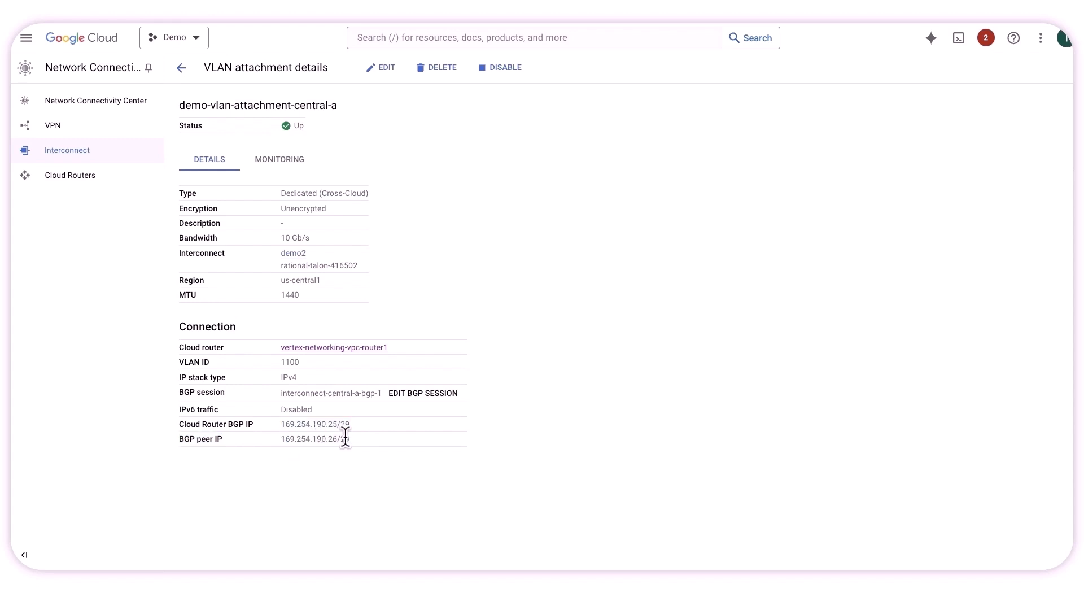
double_click(330, 438)
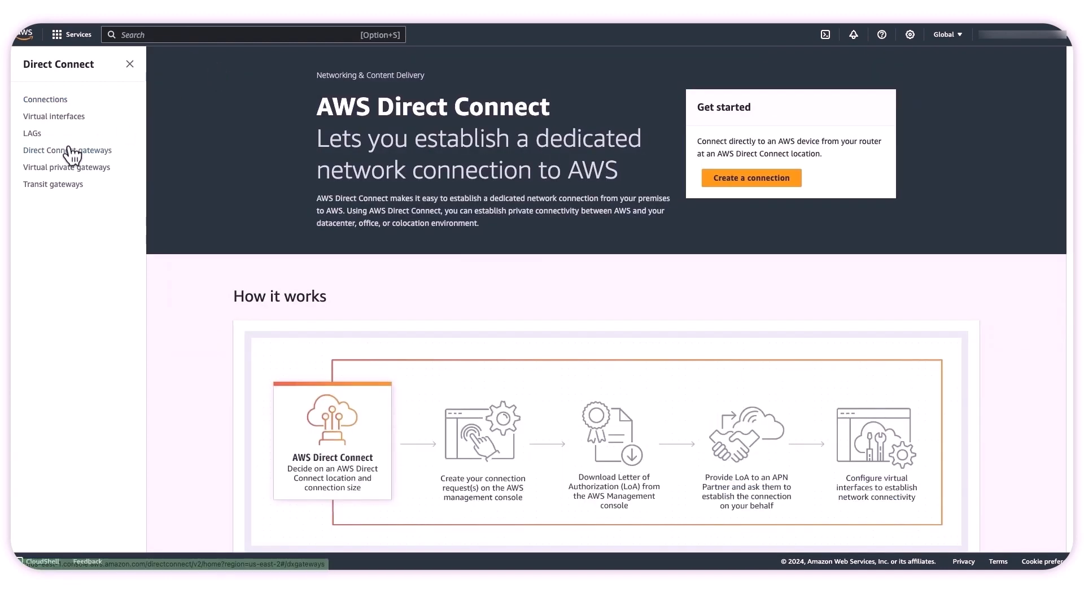
- Review the demo Direct Connect gateway's gateway associations and attached virtual interfaces
click(68, 151)
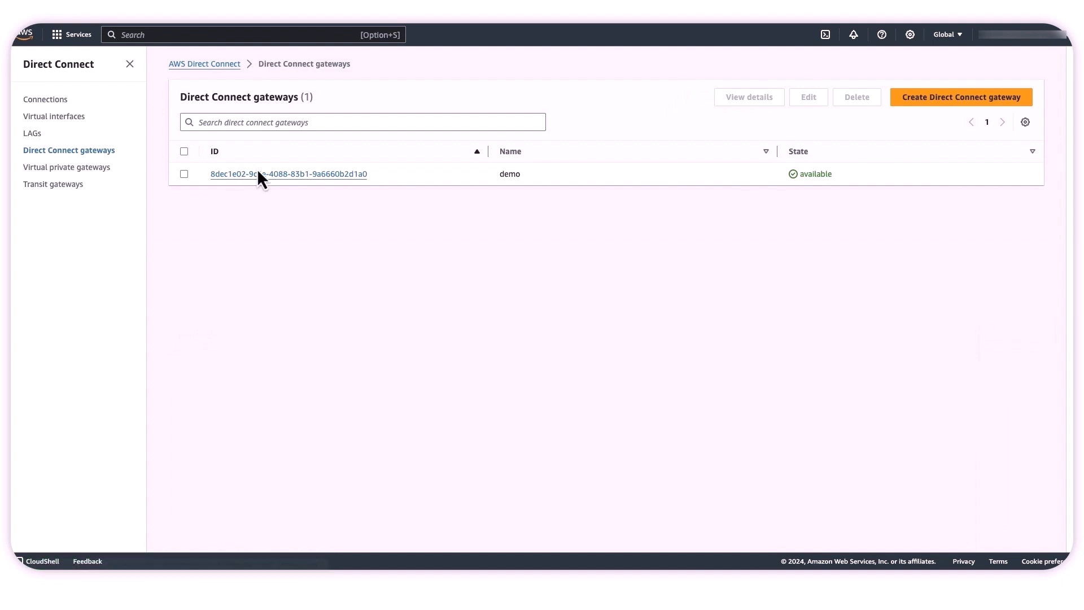
mouse_move(82, 181)
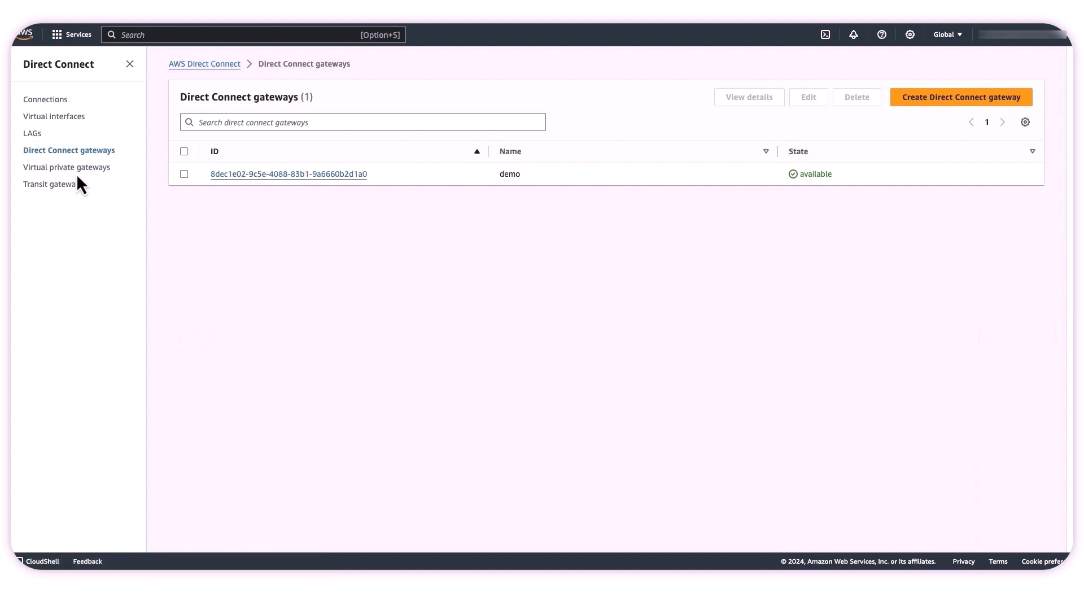
mouse_move(86, 186)
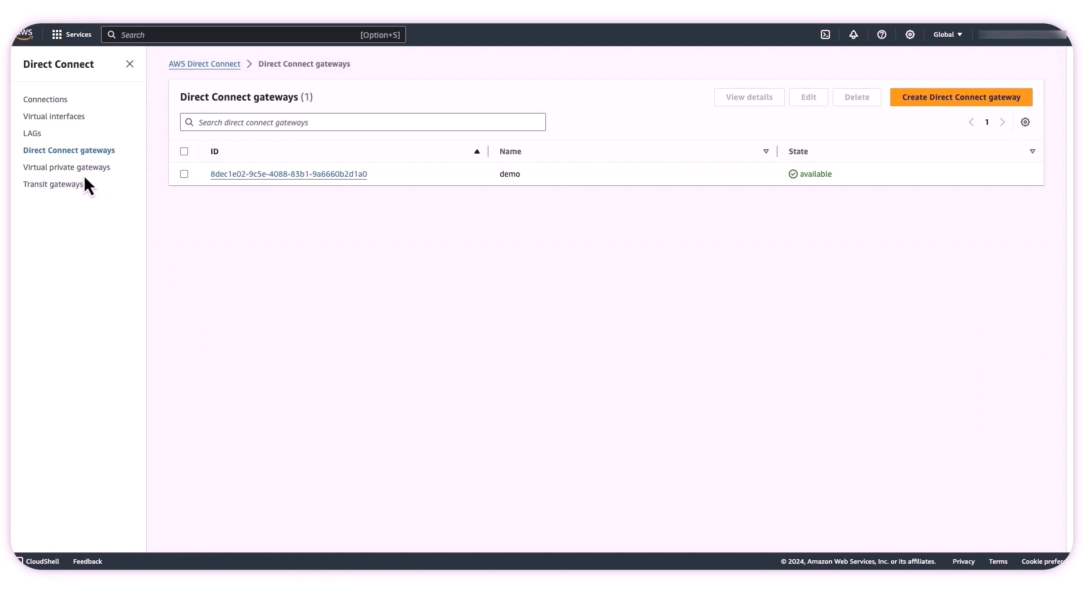
mouse_move(79, 175)
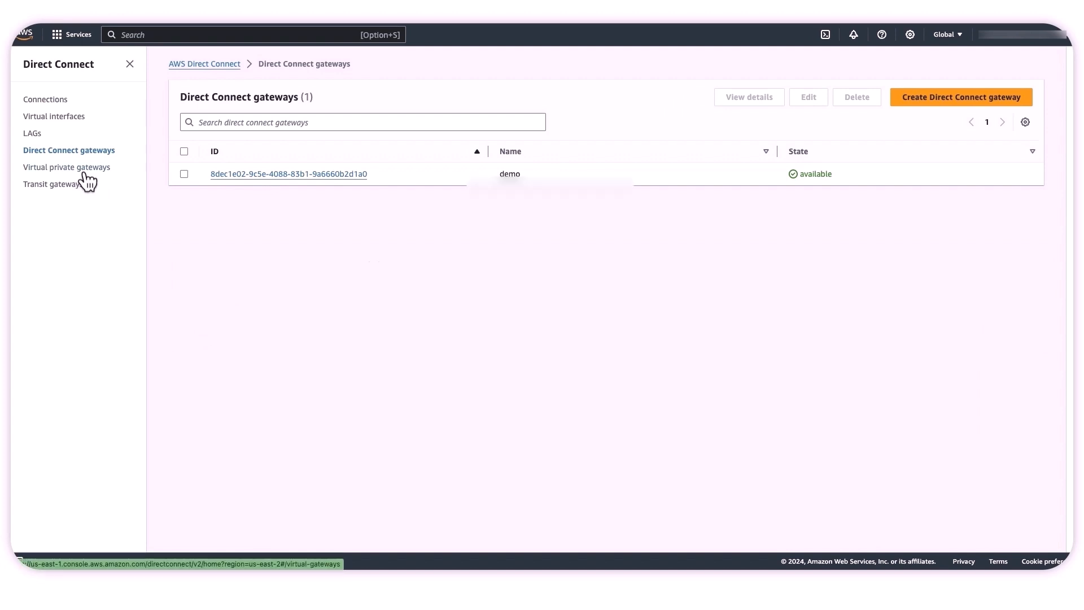
click(288, 173)
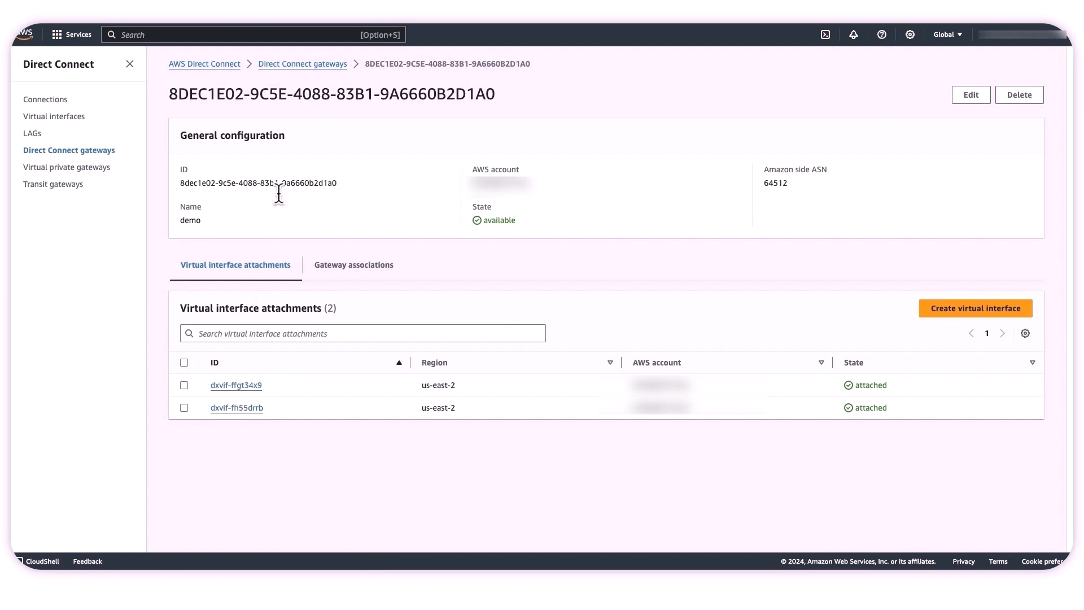
mouse_move(350, 278)
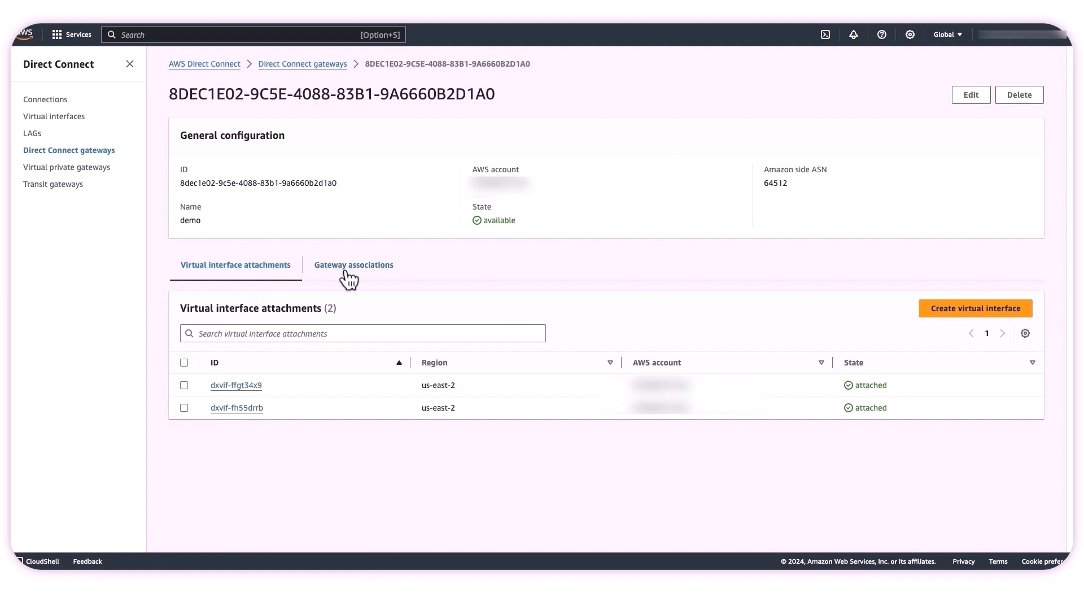
click(353, 264)
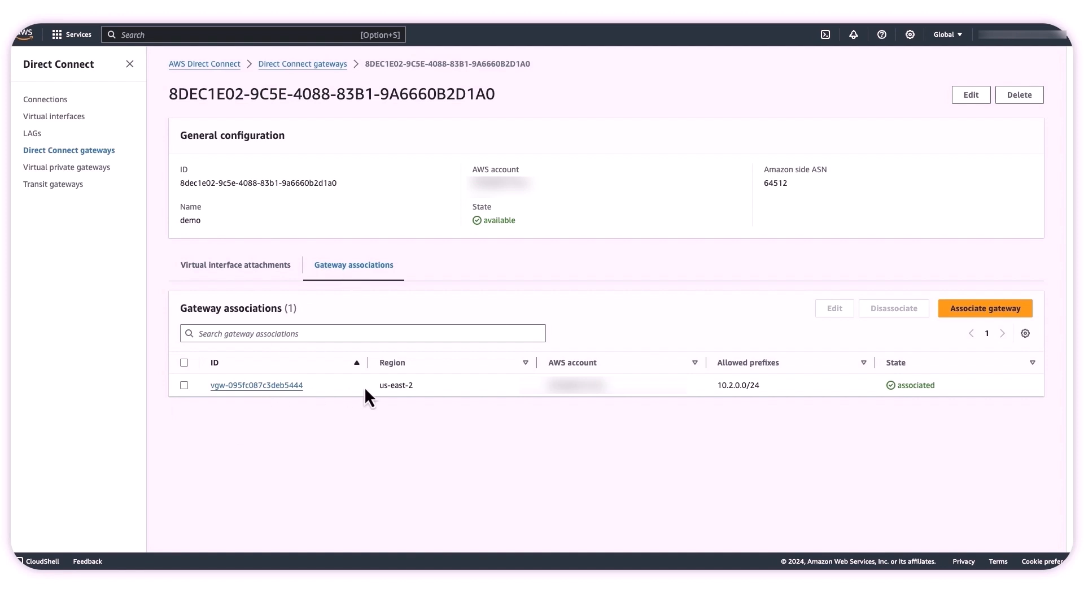
mouse_move(282, 232)
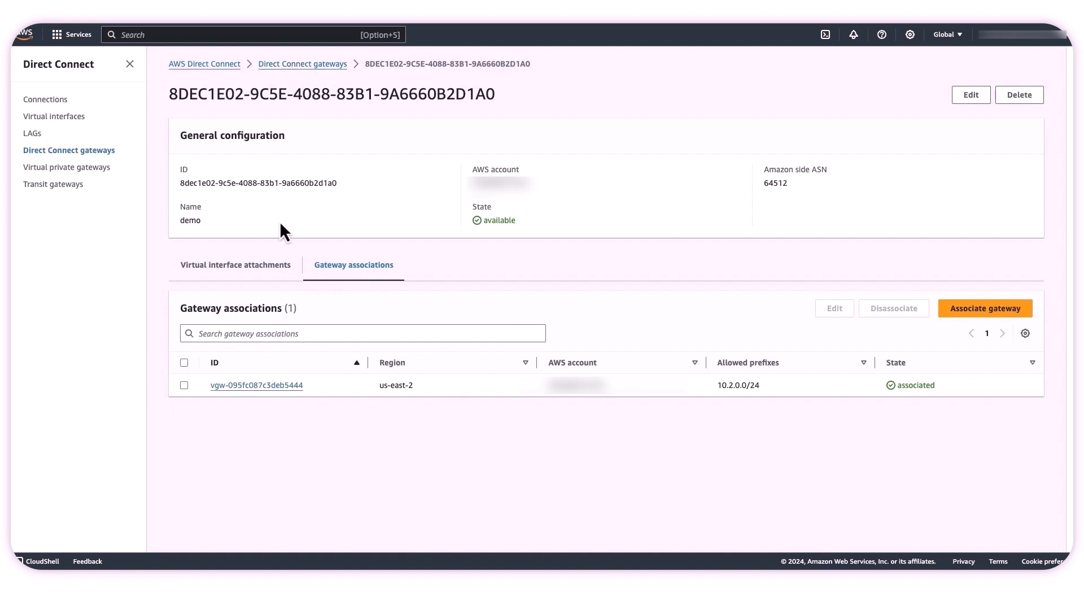
click(234, 265)
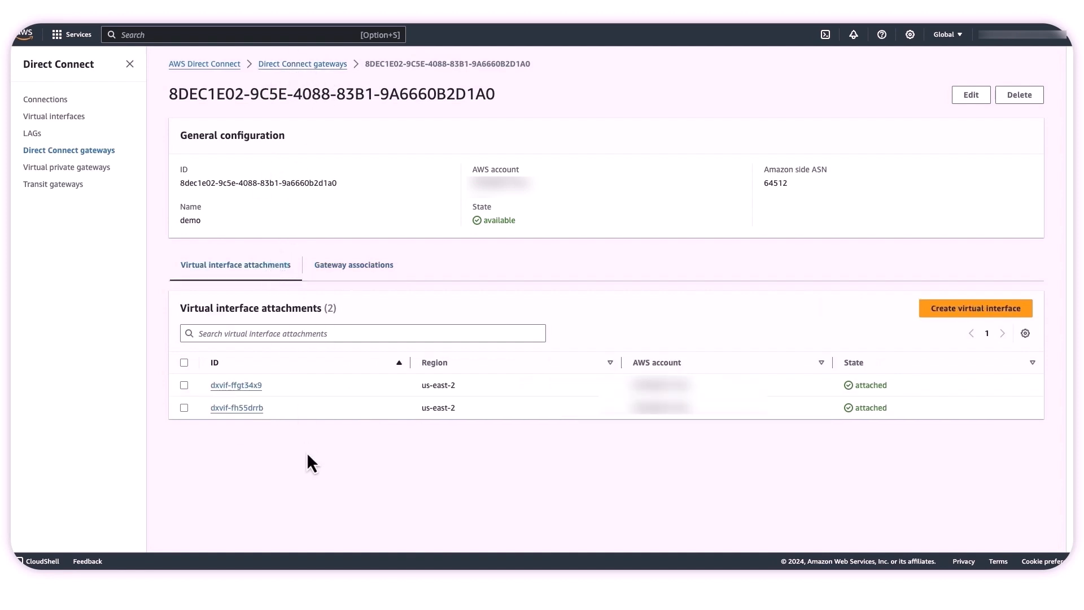
mouse_move(312, 409)
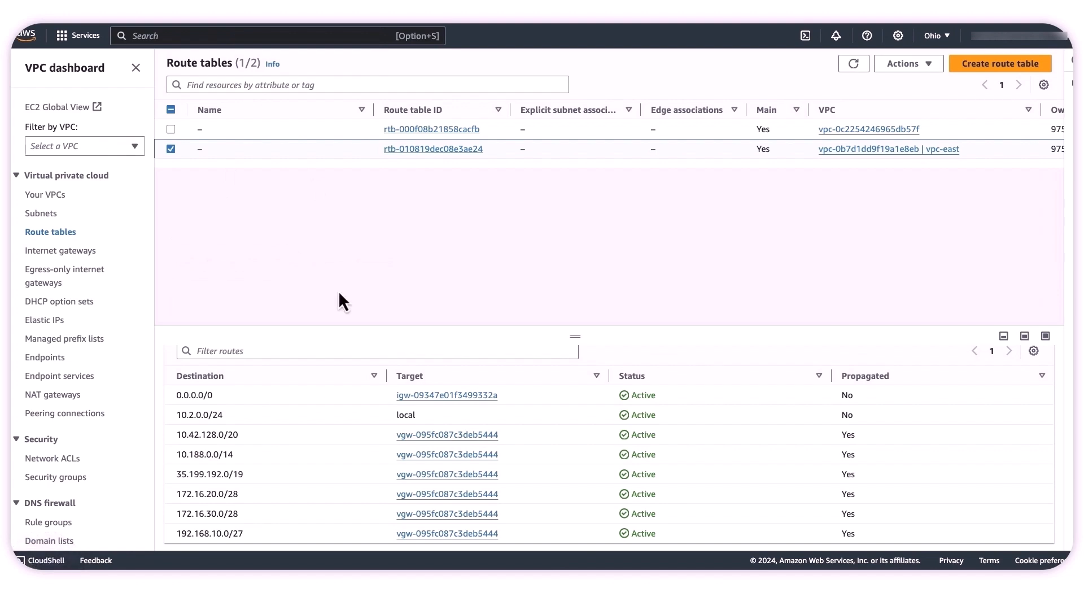
mouse_move(316, 463)
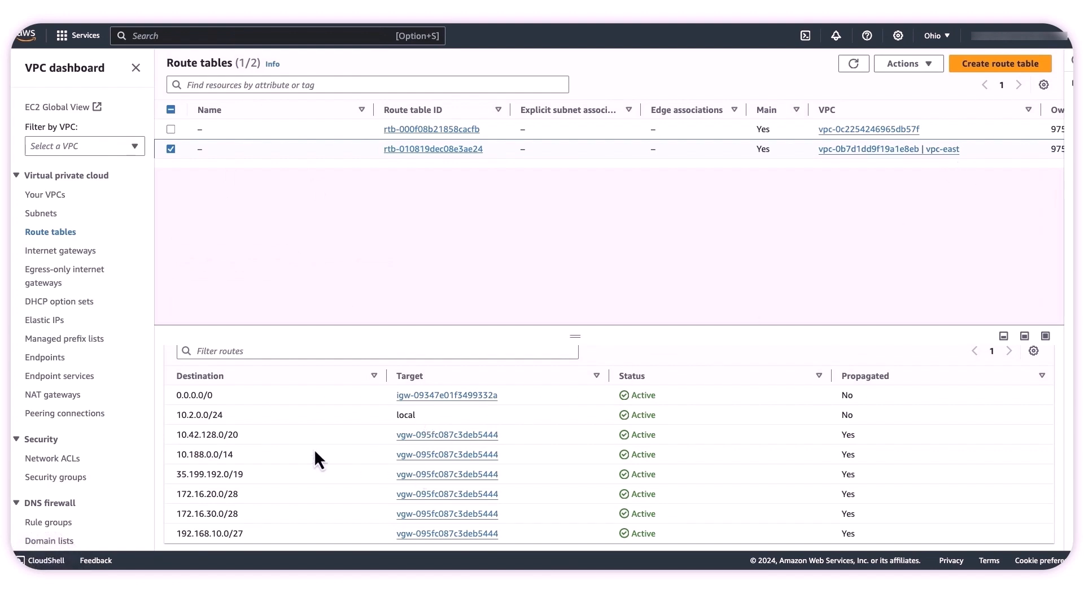
mouse_move(456, 538)
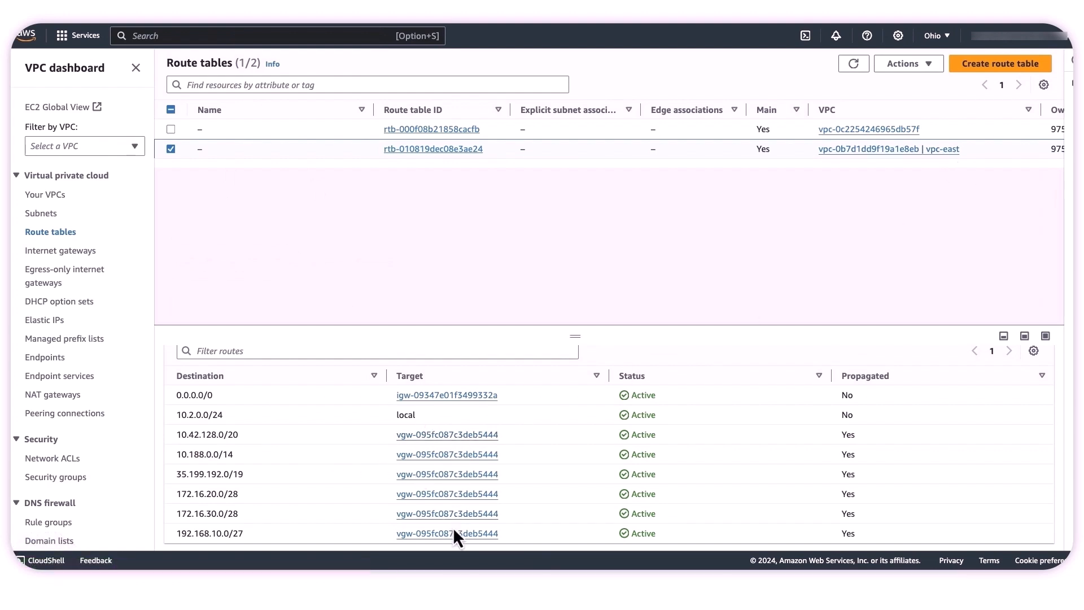
mouse_move(453, 555)
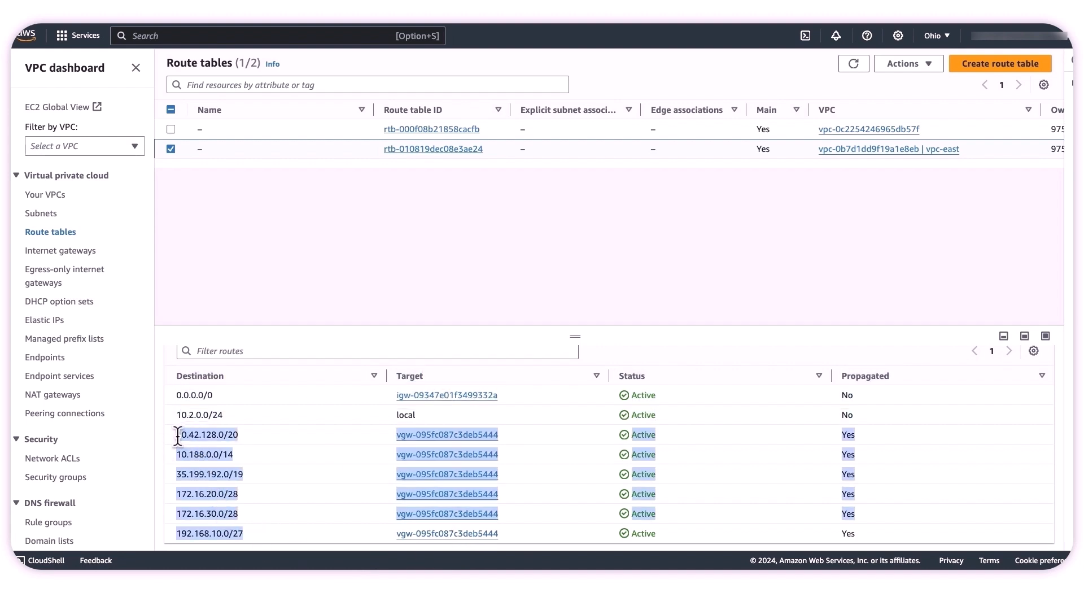
mouse_move(248, 447)
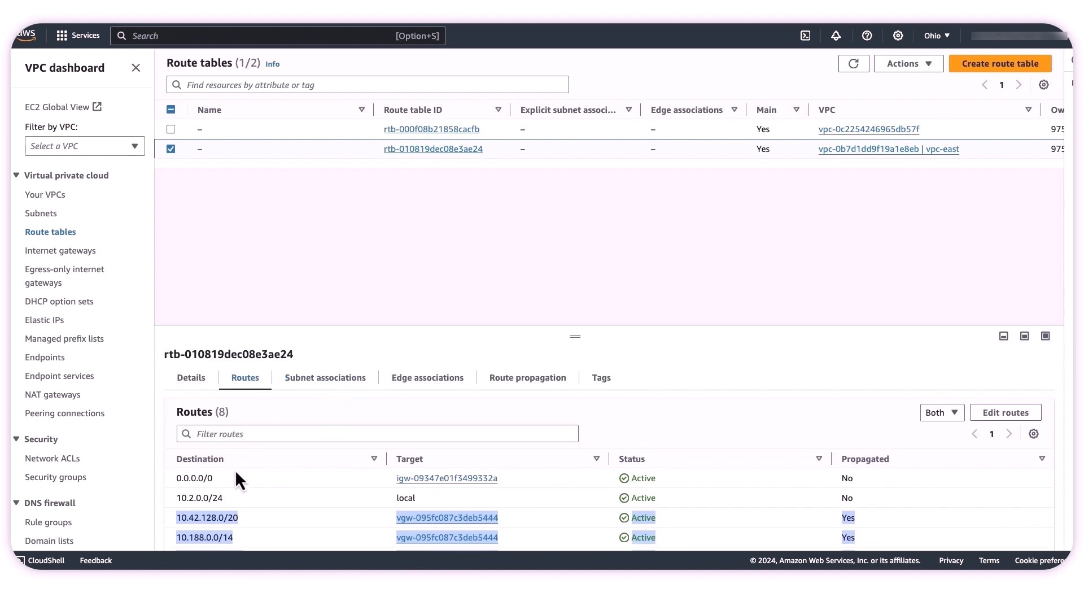
click(528, 377)
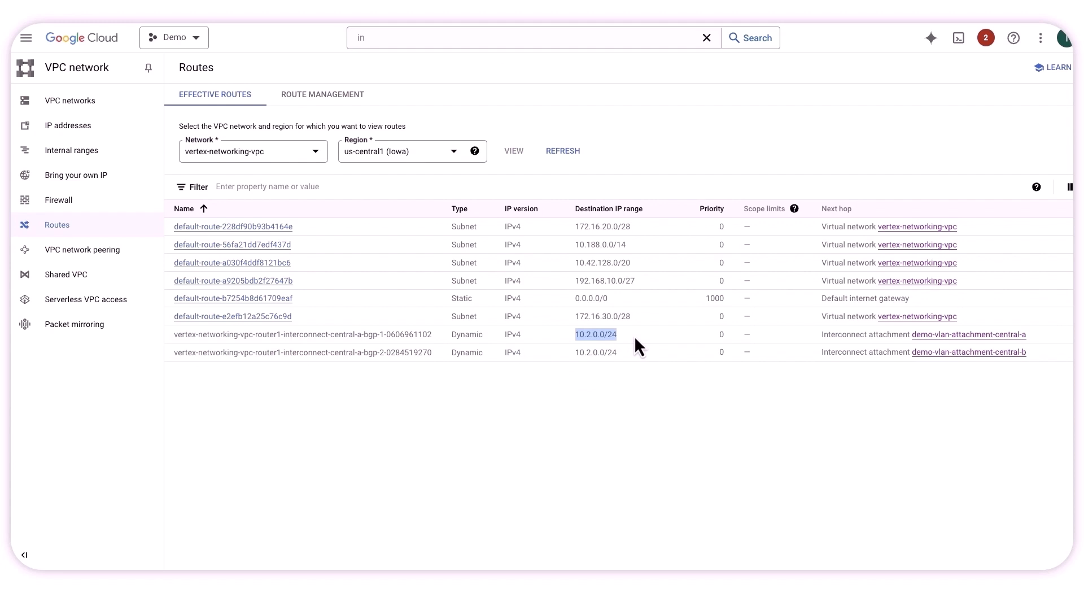
mouse_move(421, 390)
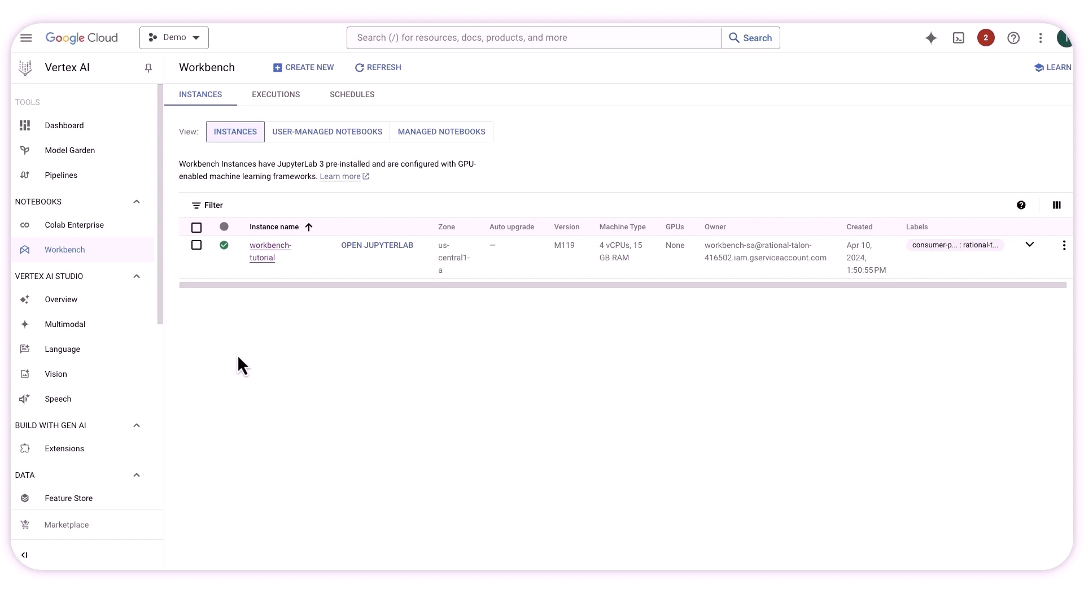
mouse_move(654, 149)
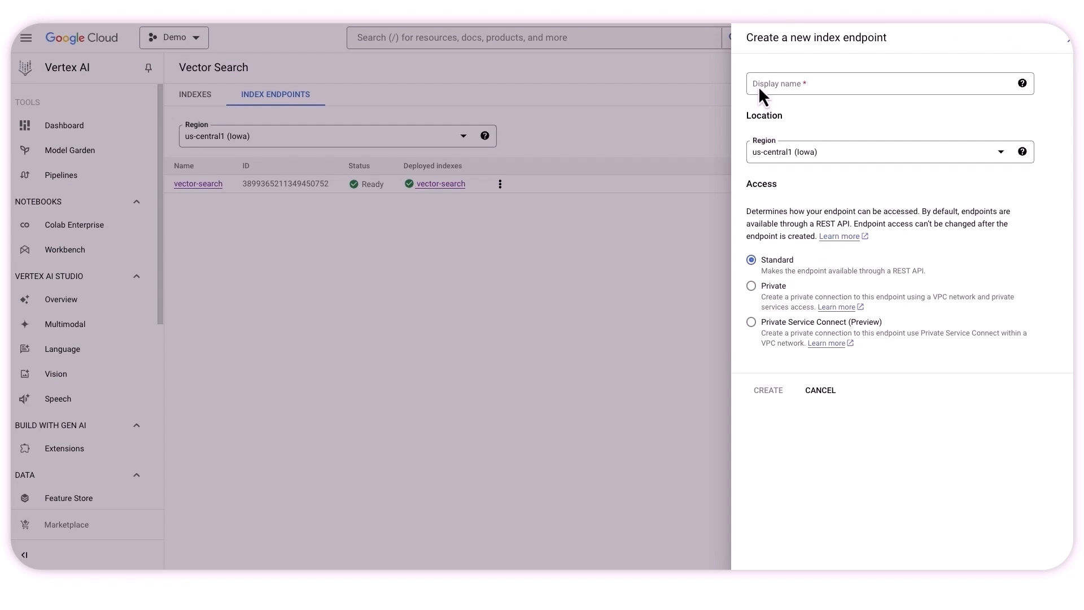
mouse_move(772, 111)
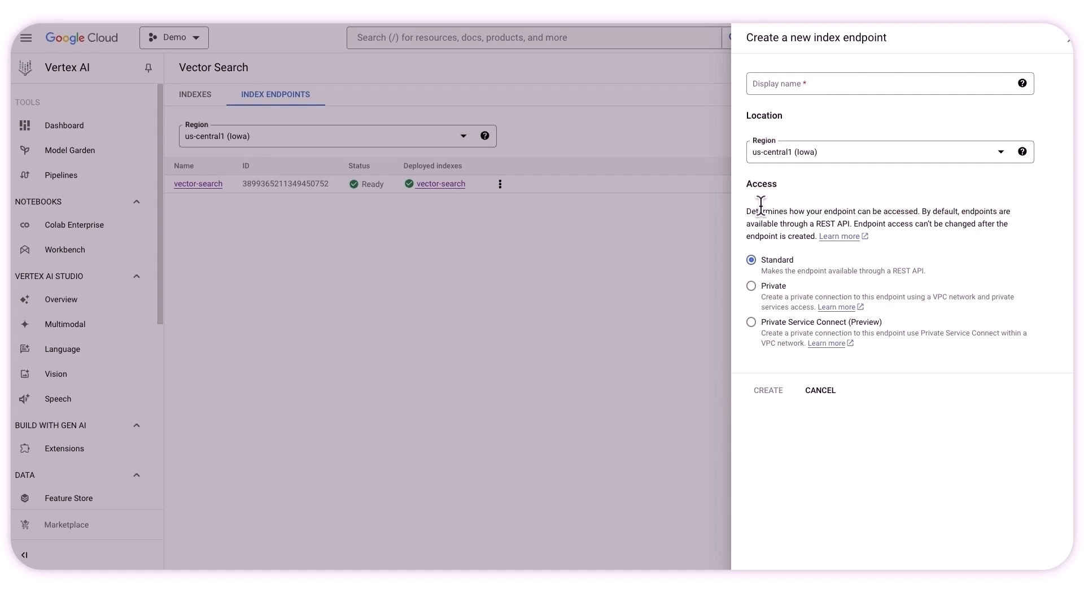
- Choose Private Service Connect access for a new index endpoint, then dismiss the form without creating it
click(751, 322)
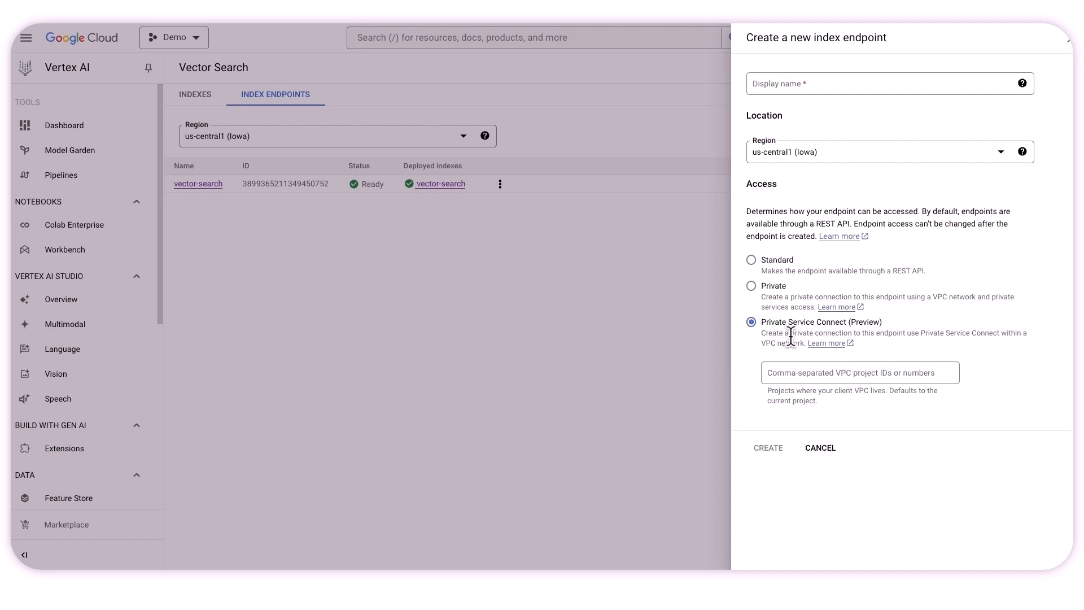
mouse_move(795, 379)
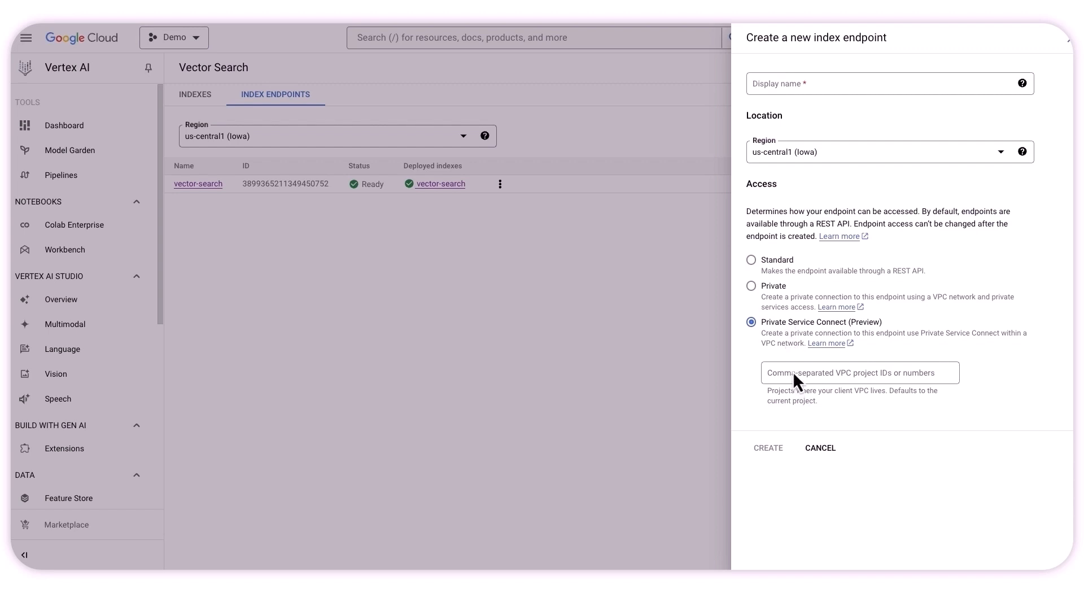
click(859, 372)
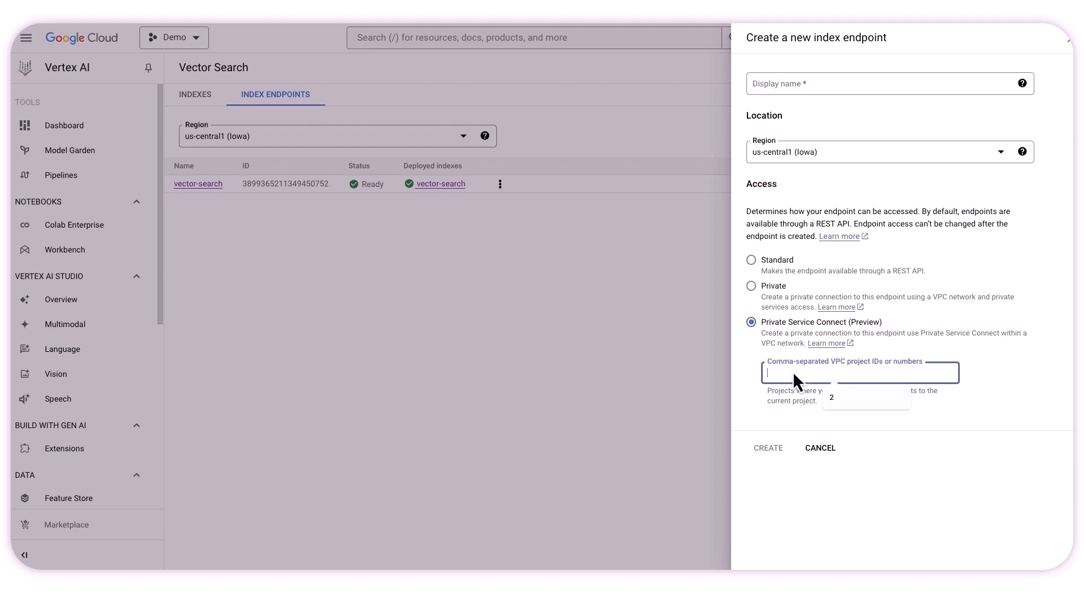
mouse_move(772, 316)
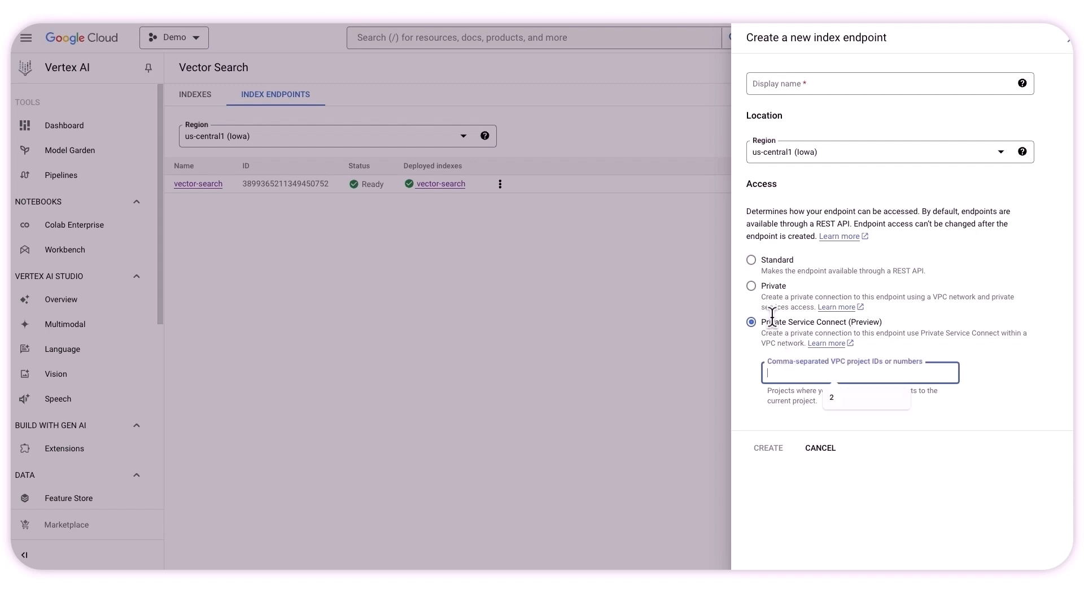
mouse_move(1043, 437)
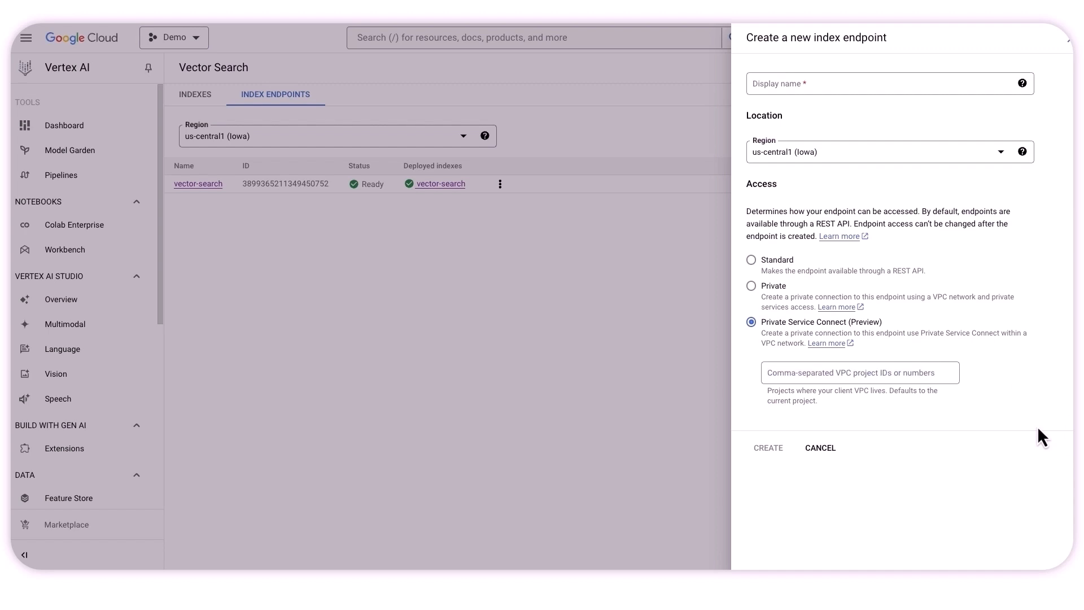
mouse_move(916, 393)
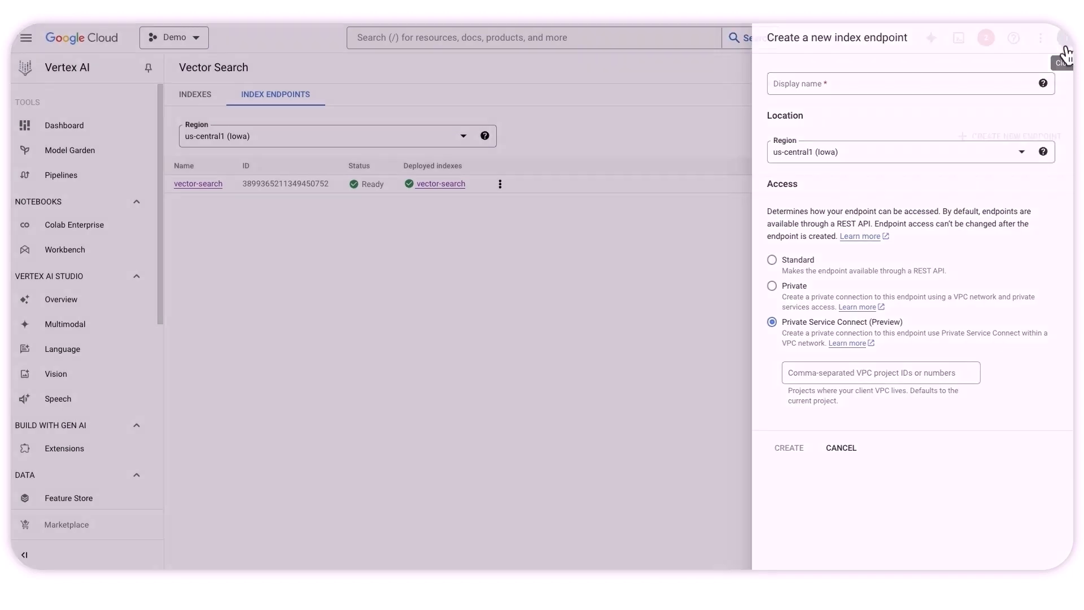
click(1071, 41)
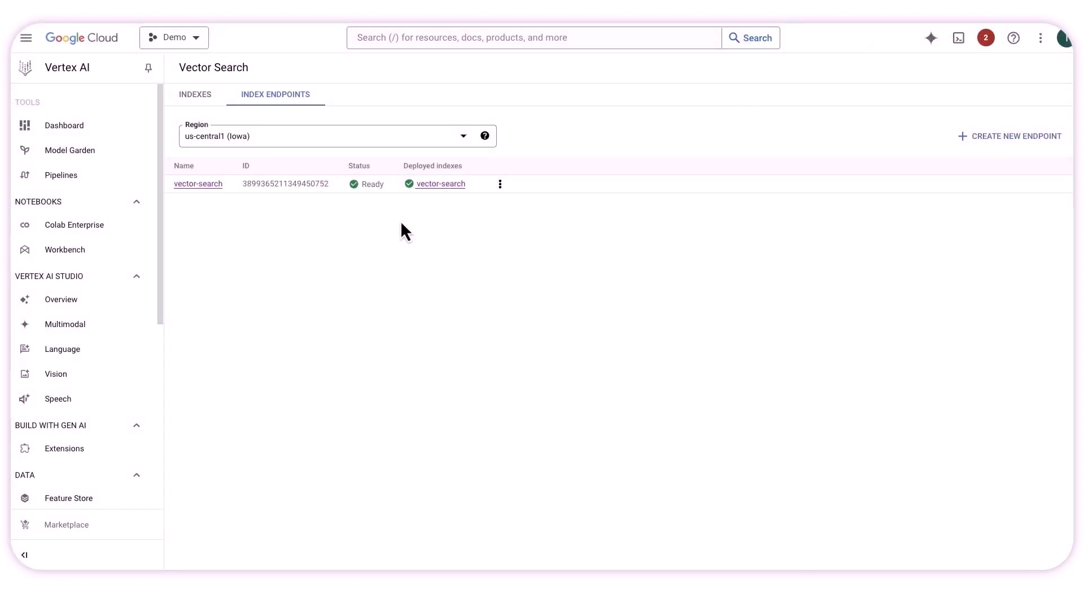
mouse_move(441, 185)
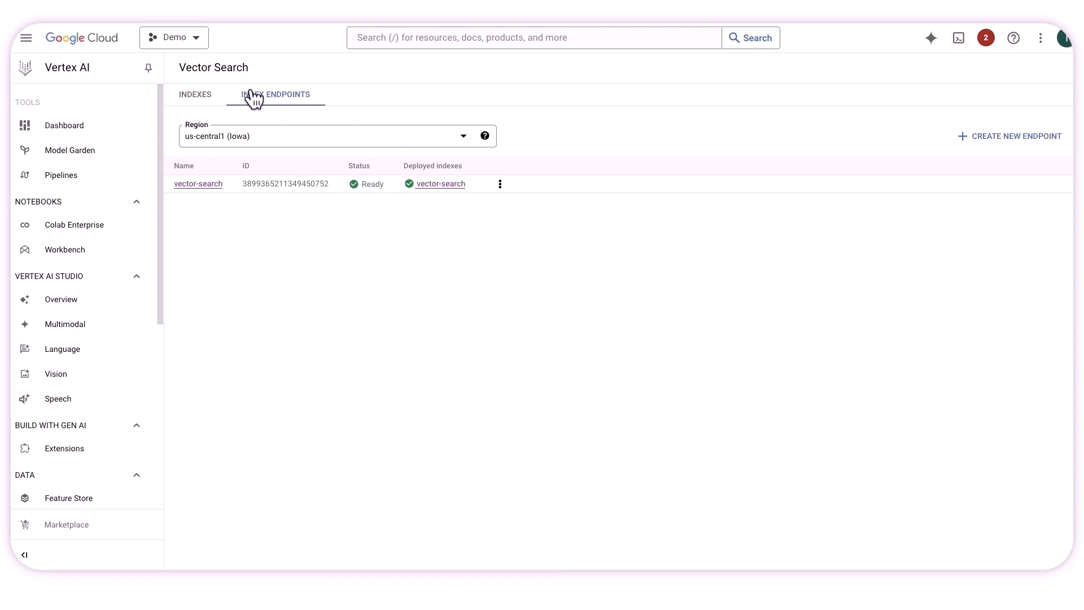
mouse_move(386, 228)
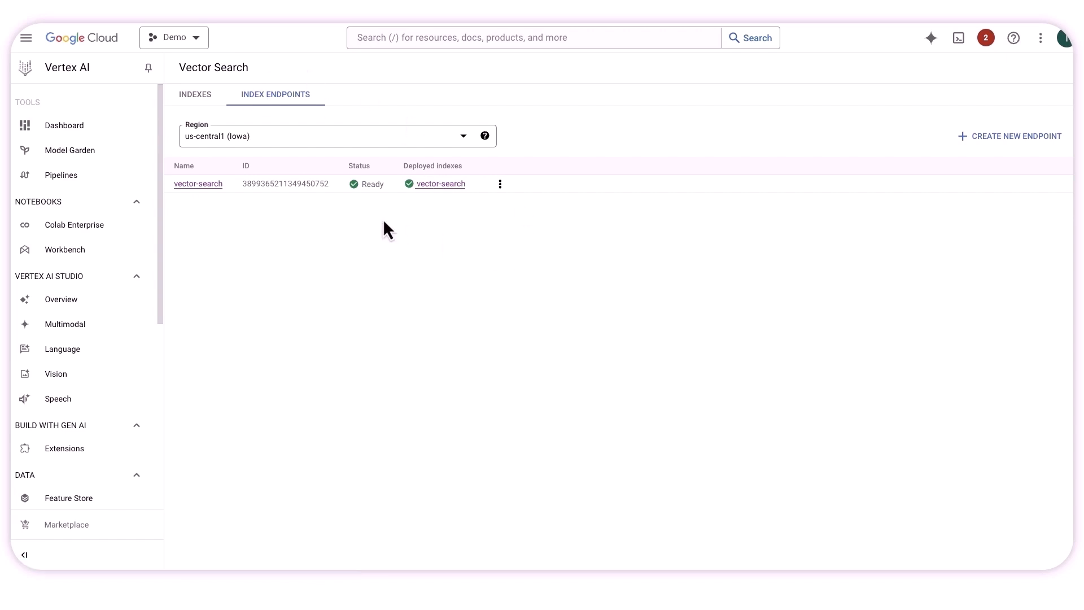
- Show the deployed vector-search index details and select its service attachment path
click(440, 183)
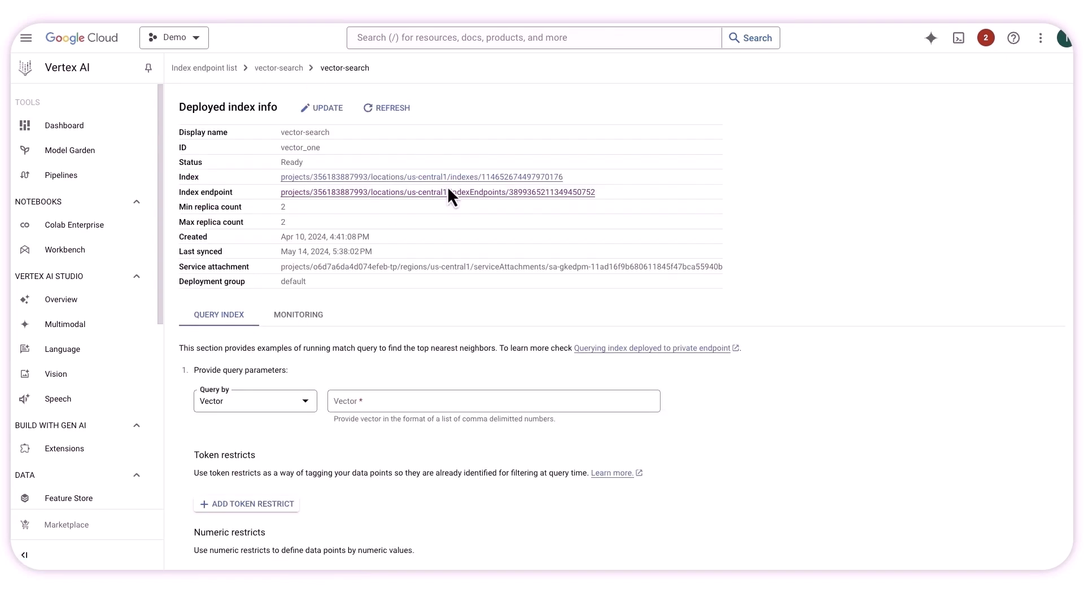
mouse_move(429, 308)
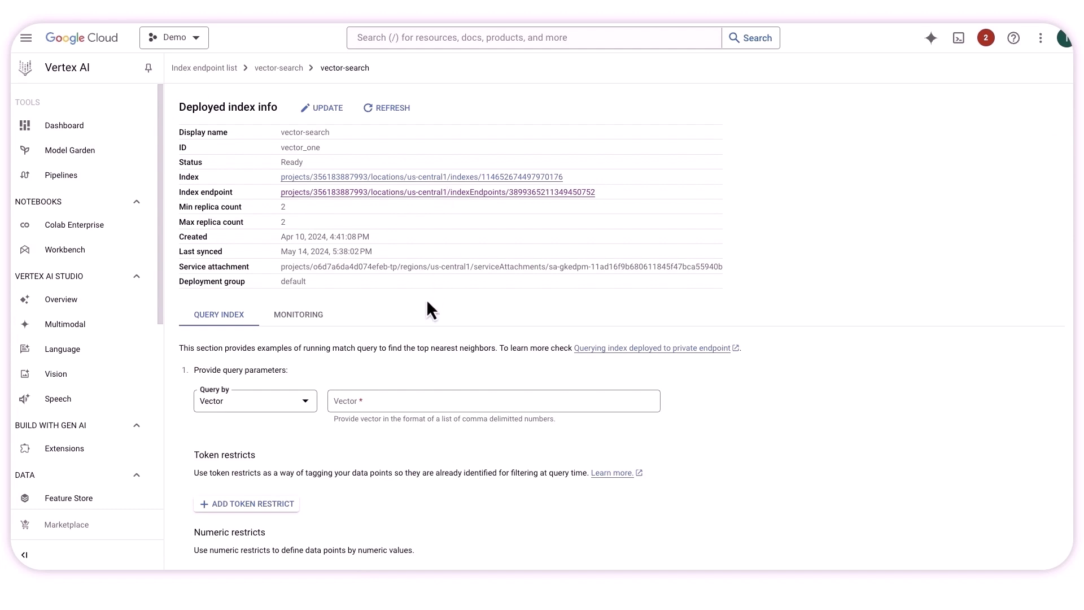
mouse_move(262, 288)
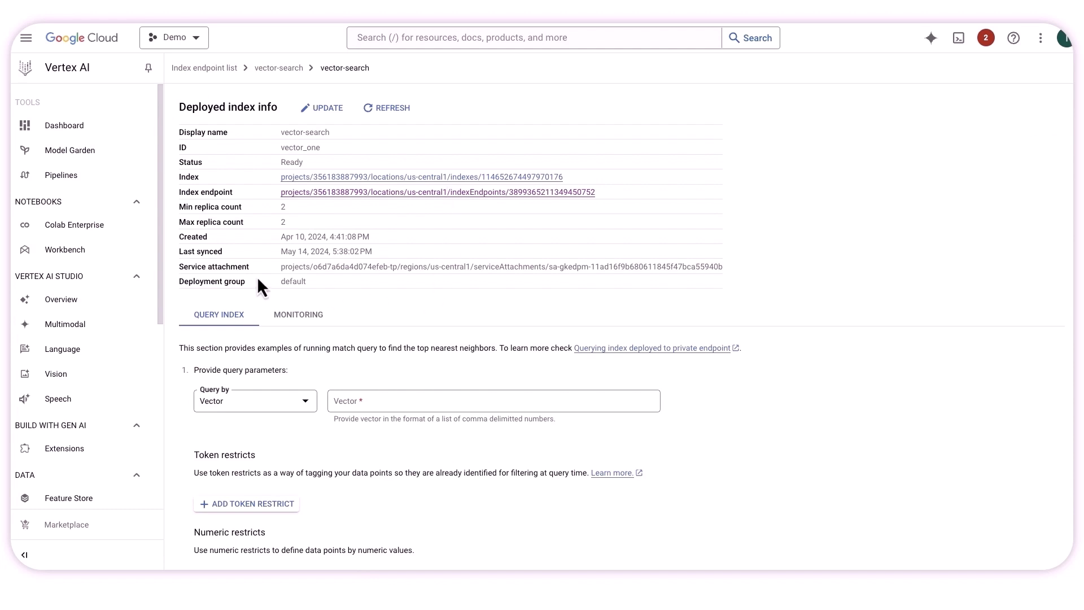
mouse_move(207, 289)
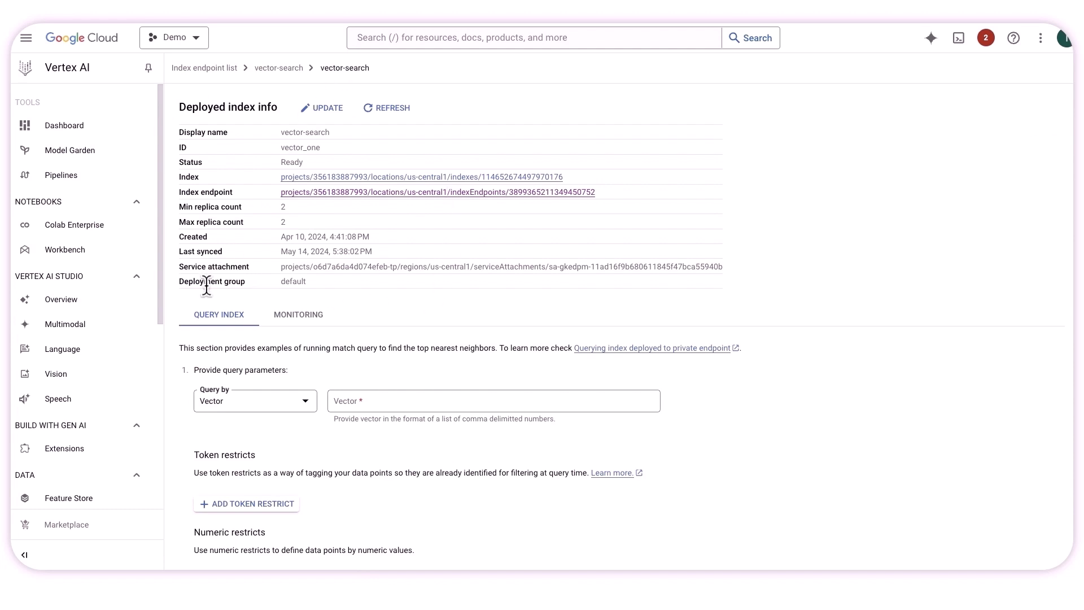
mouse_move(198, 269)
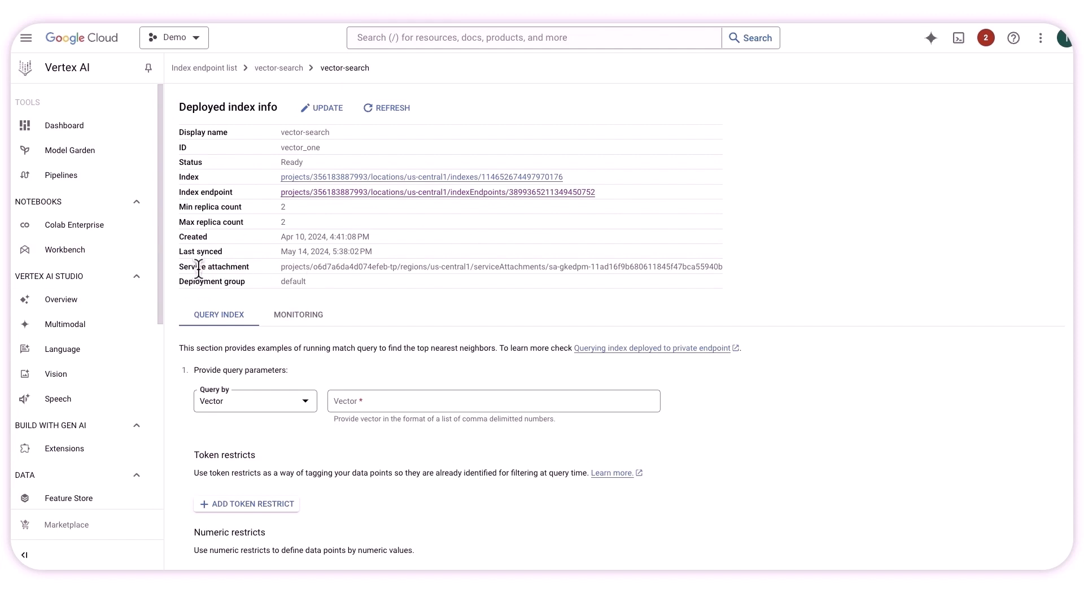
drag(280, 267, 716, 266)
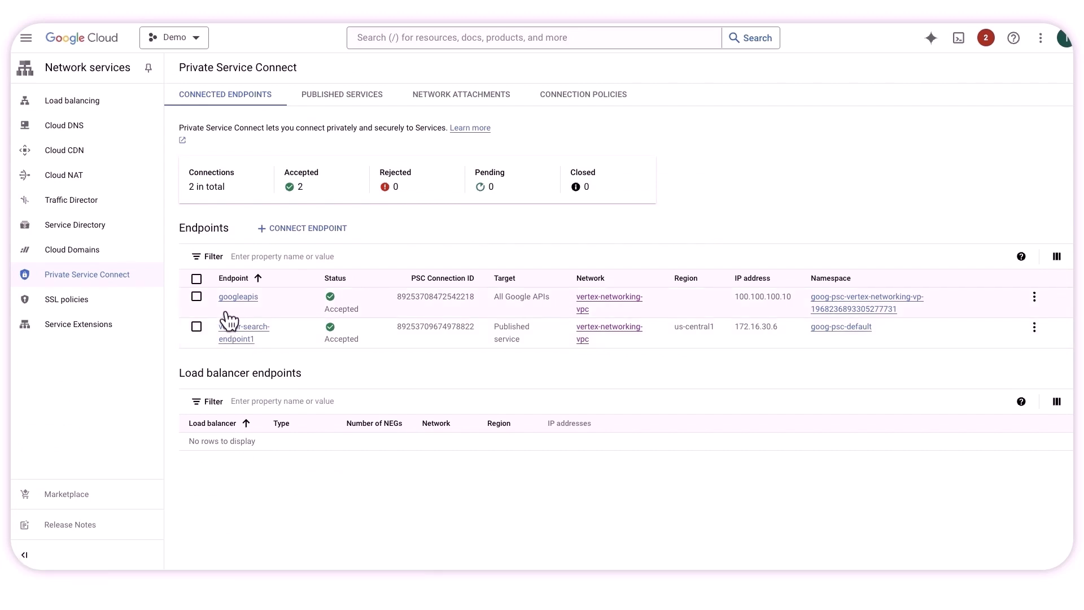
mouse_move(271, 353)
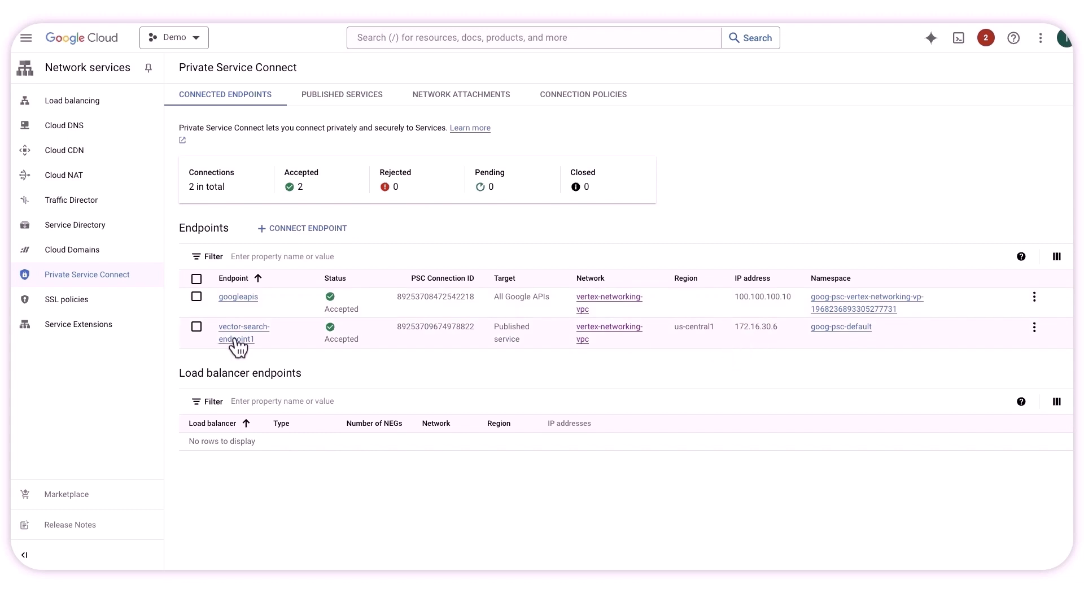
mouse_move(533, 369)
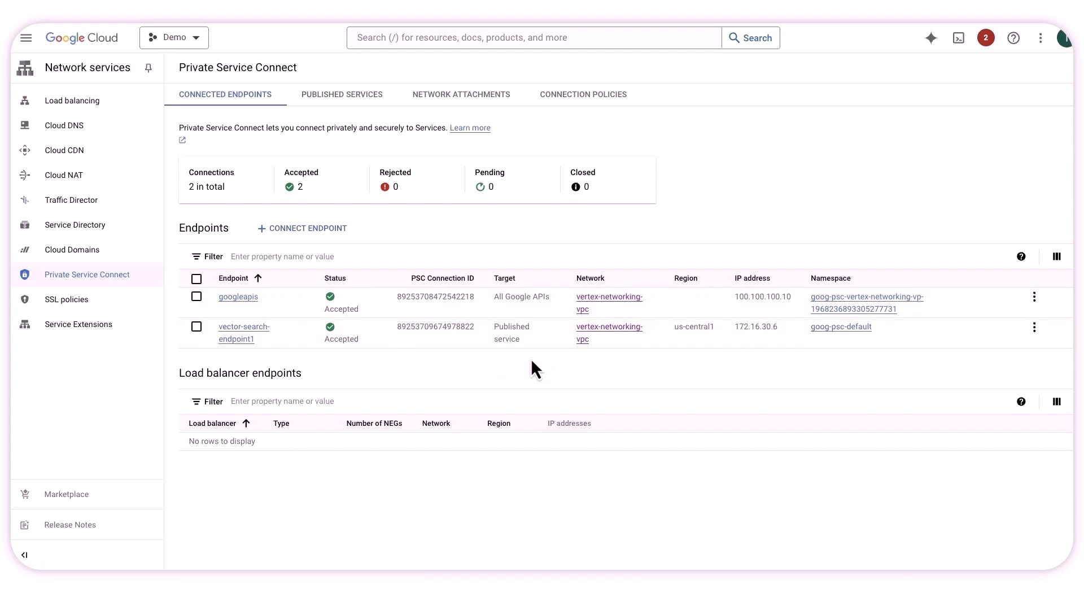
mouse_move(509, 363)
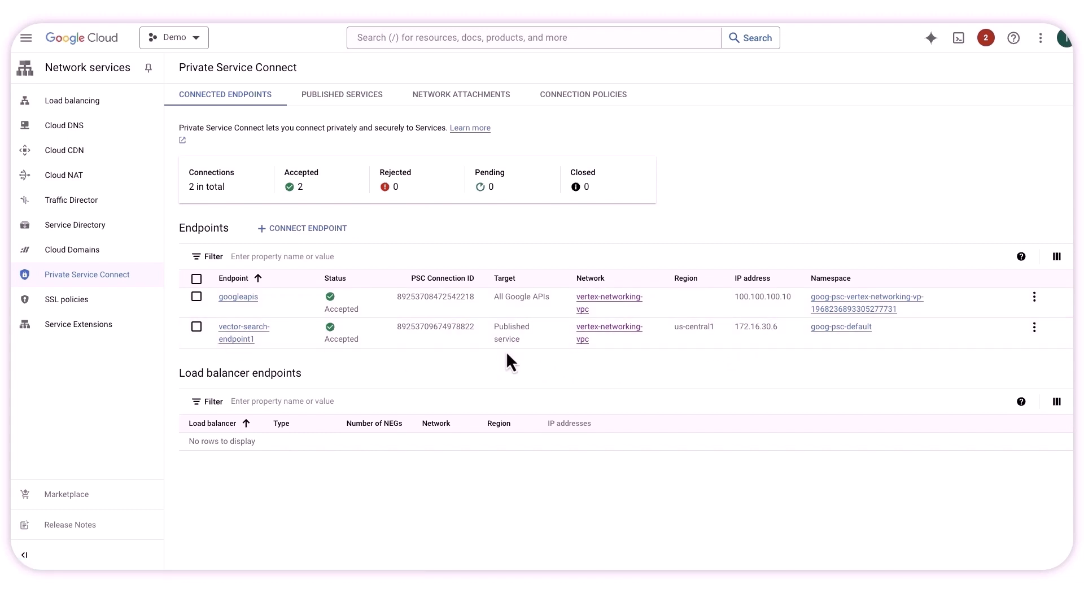
mouse_move(737, 353)
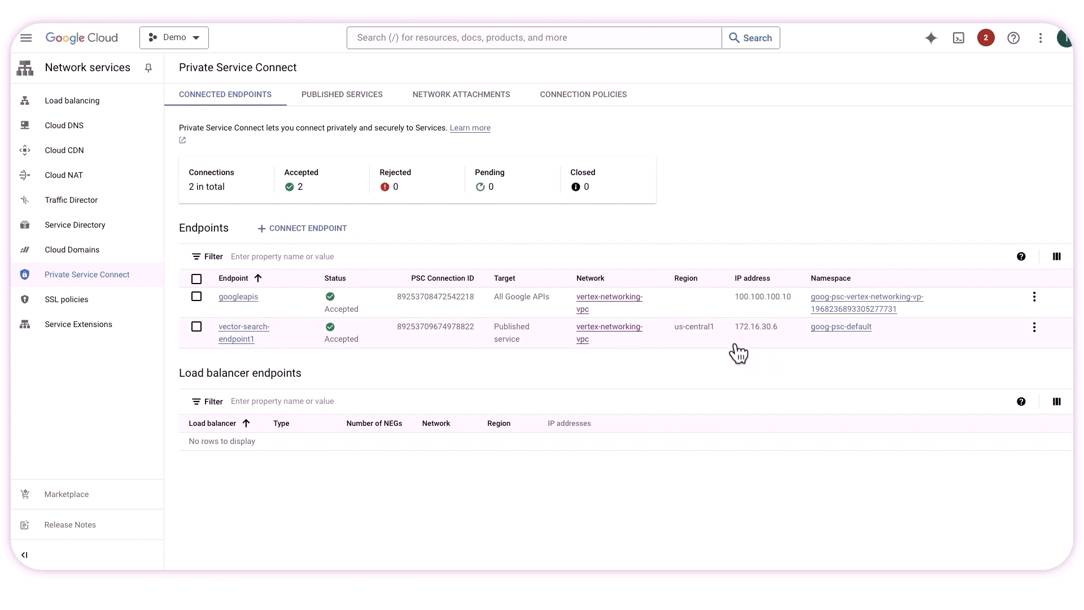
mouse_move(623, 131)
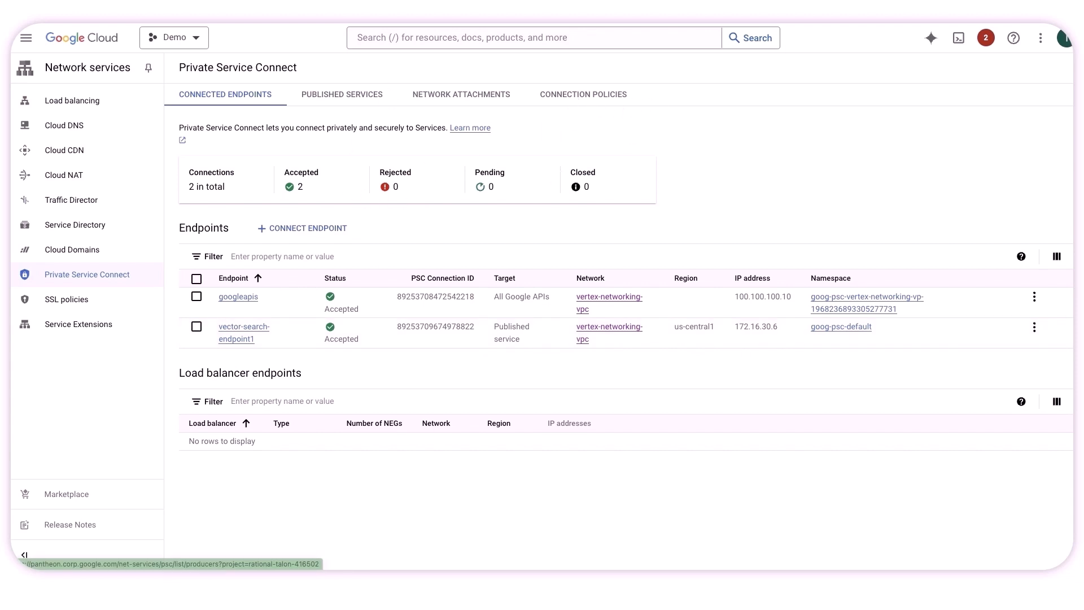
- Switch to the Cloud Shell command history for vector-search-endpoint1
click(958, 38)
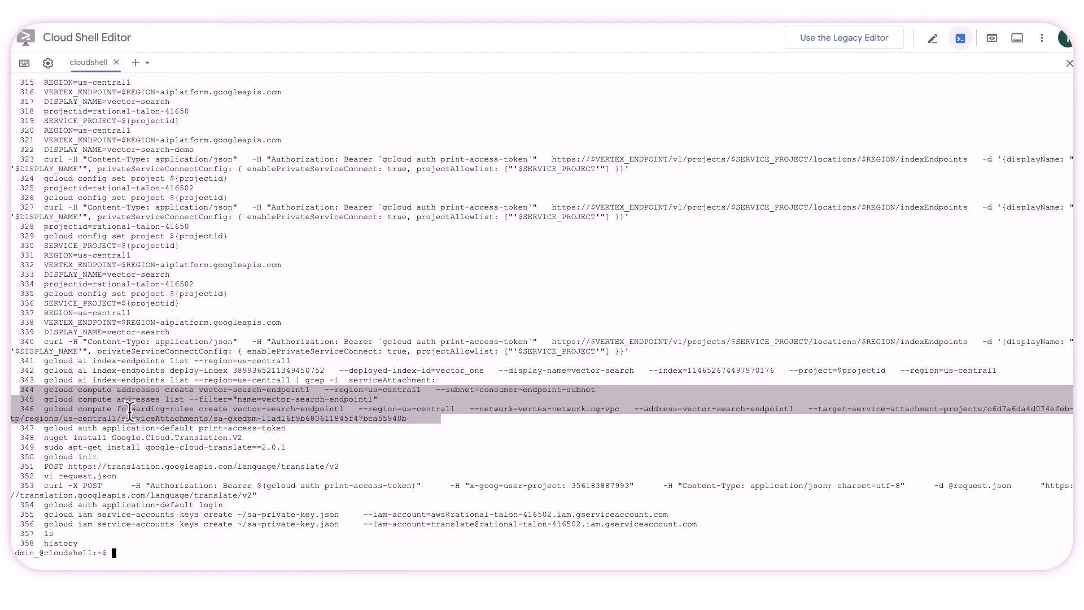
mouse_move(214, 408)
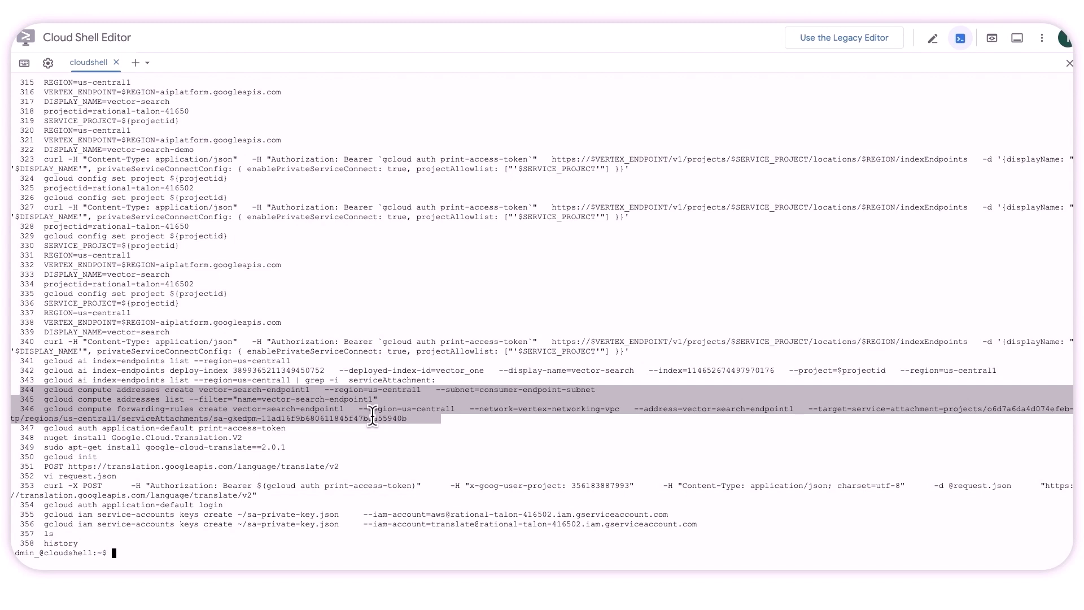
mouse_move(573, 415)
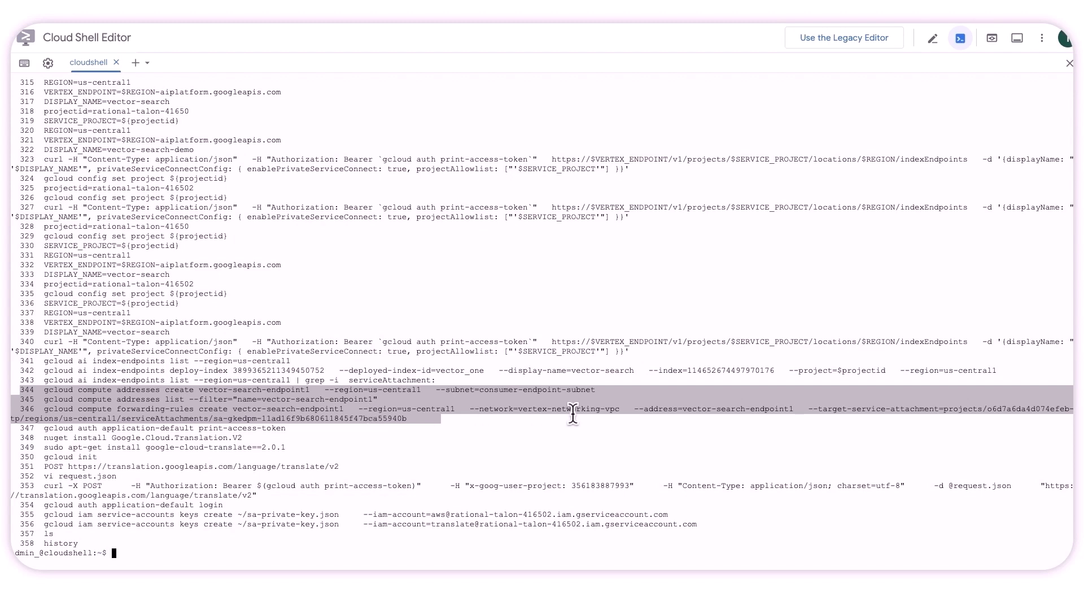
mouse_move(858, 412)
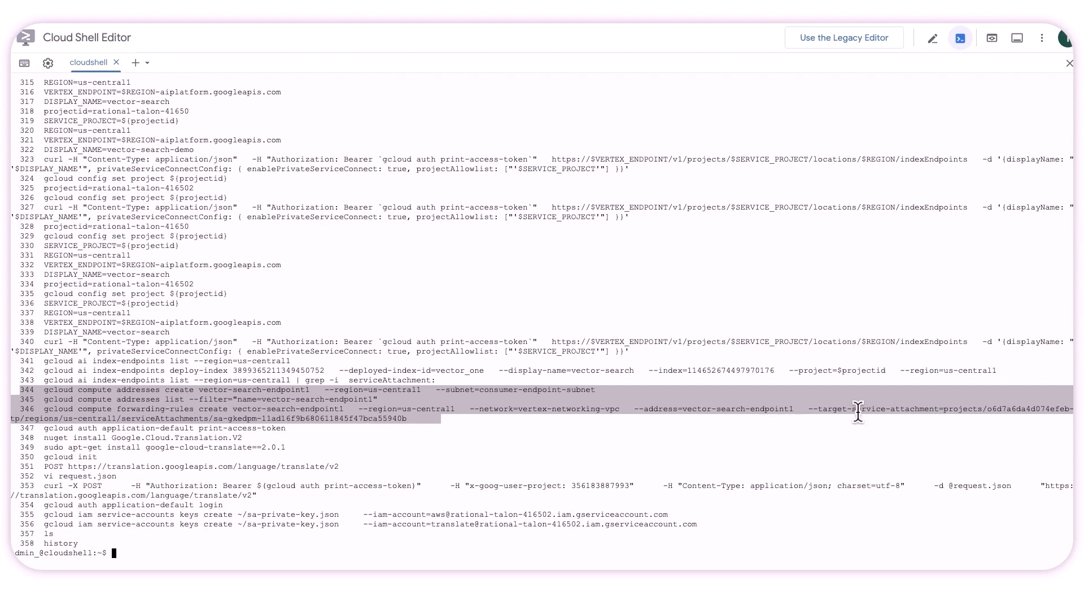
mouse_move(943, 410)
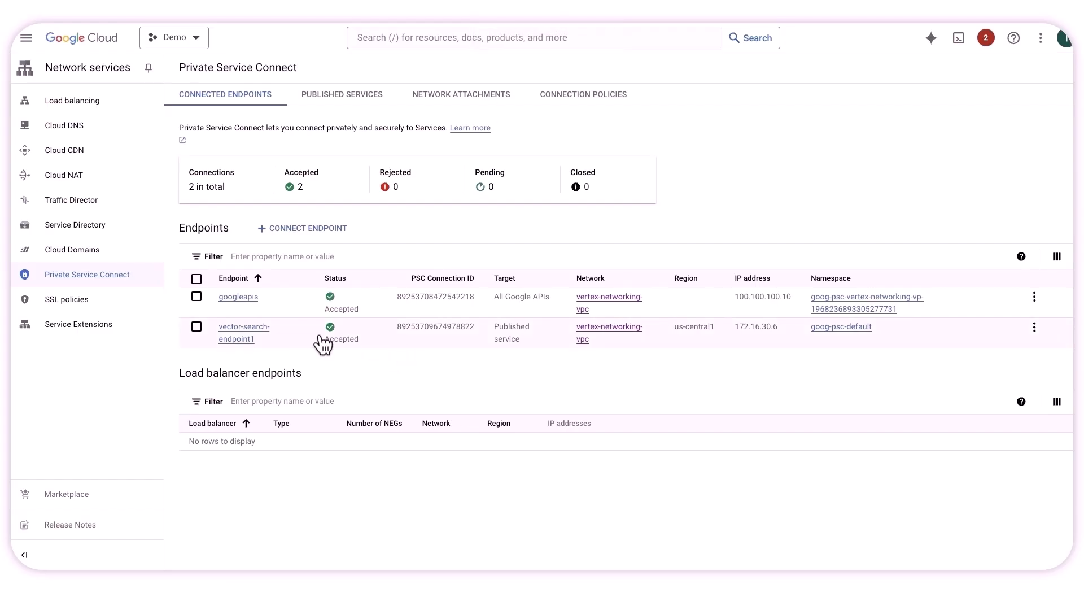
- Note vector-search-endpoint1 Accepted at 172.16.30.6, then go to the Cloud DNS zones list
double_click(341, 338)
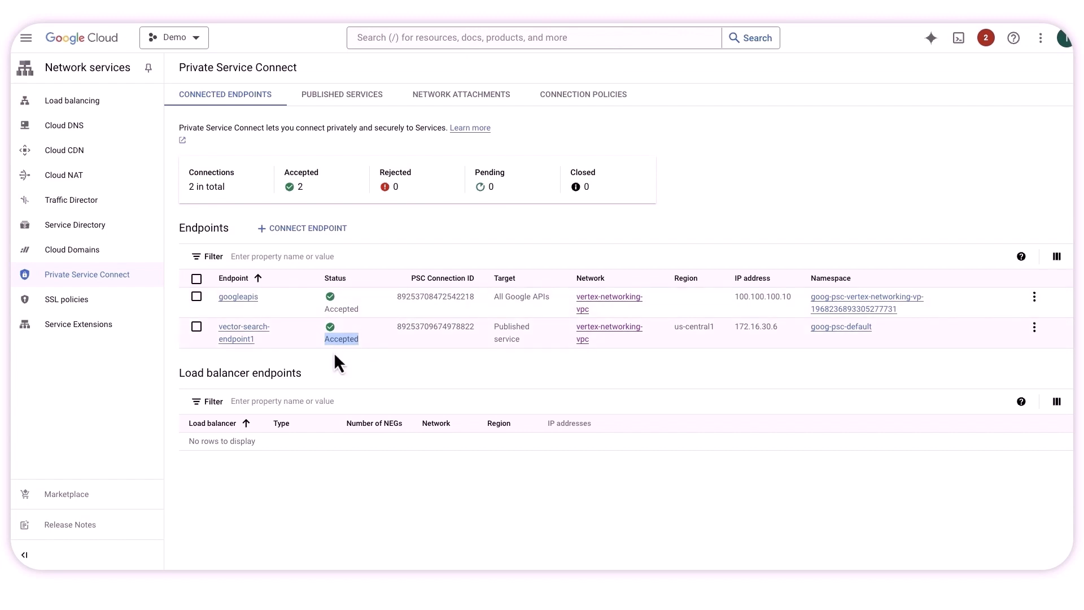
mouse_move(765, 344)
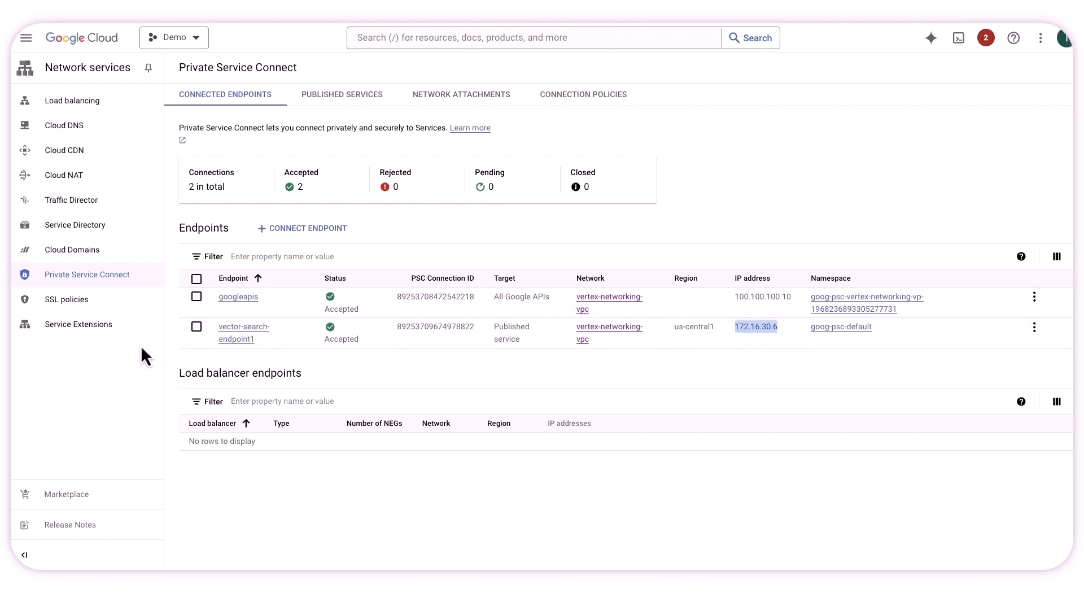
mouse_move(198, 336)
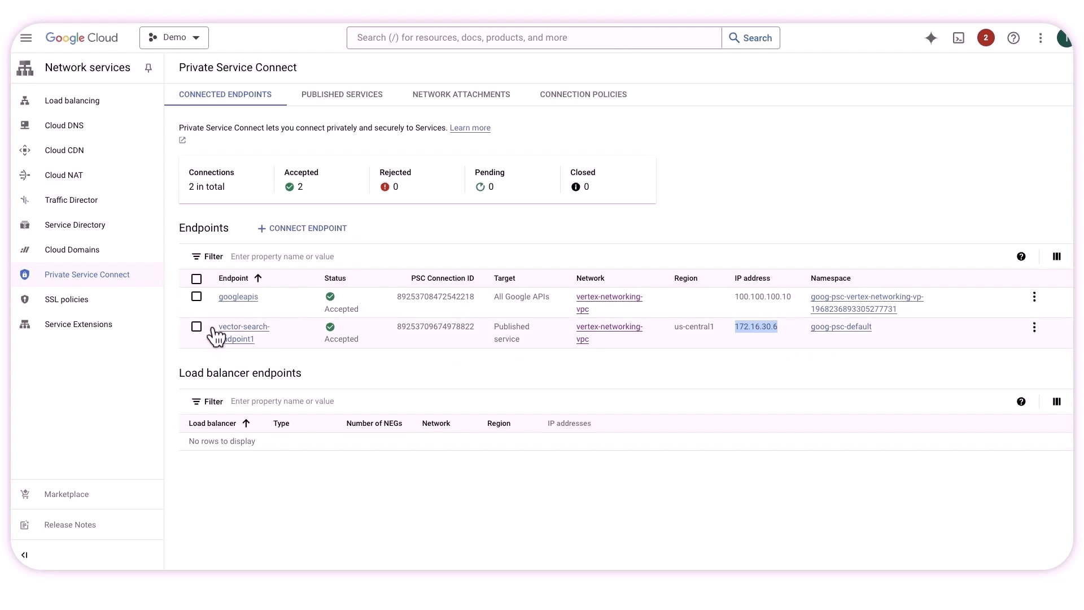
mouse_move(239, 370)
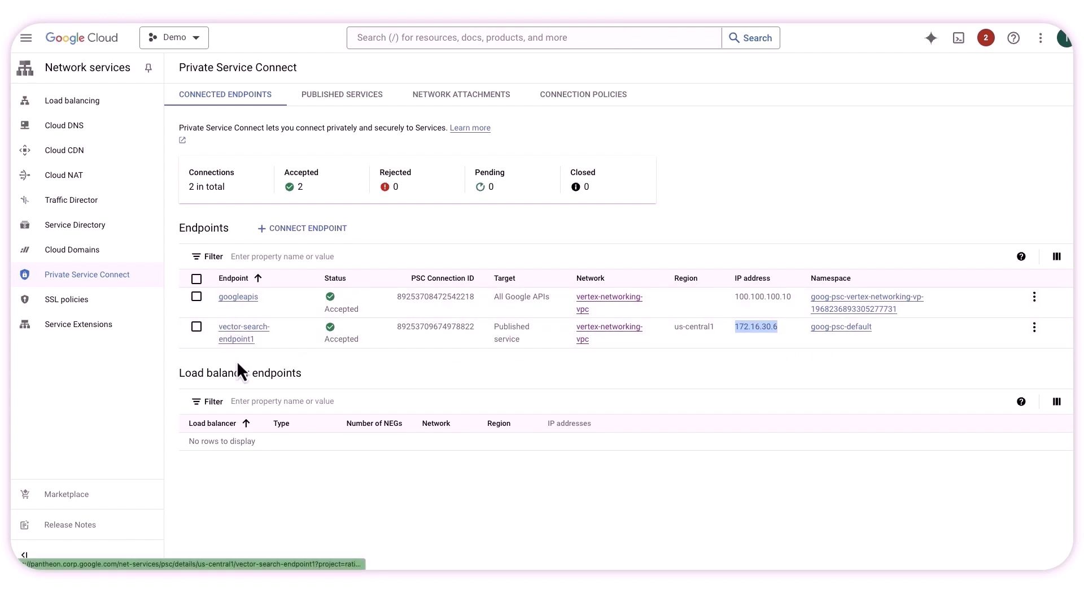
click(64, 126)
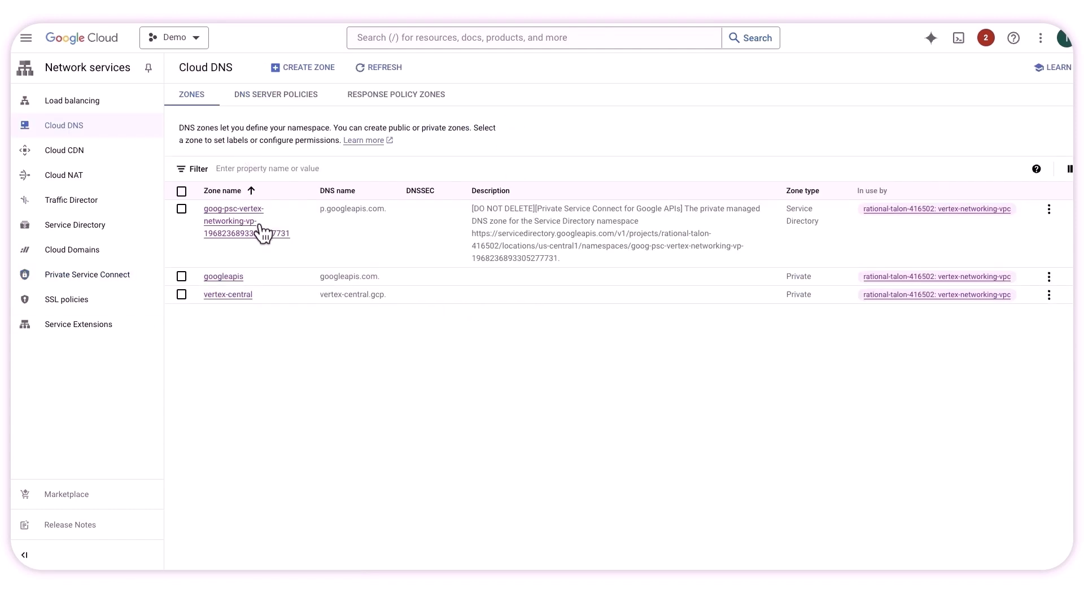
mouse_move(228, 294)
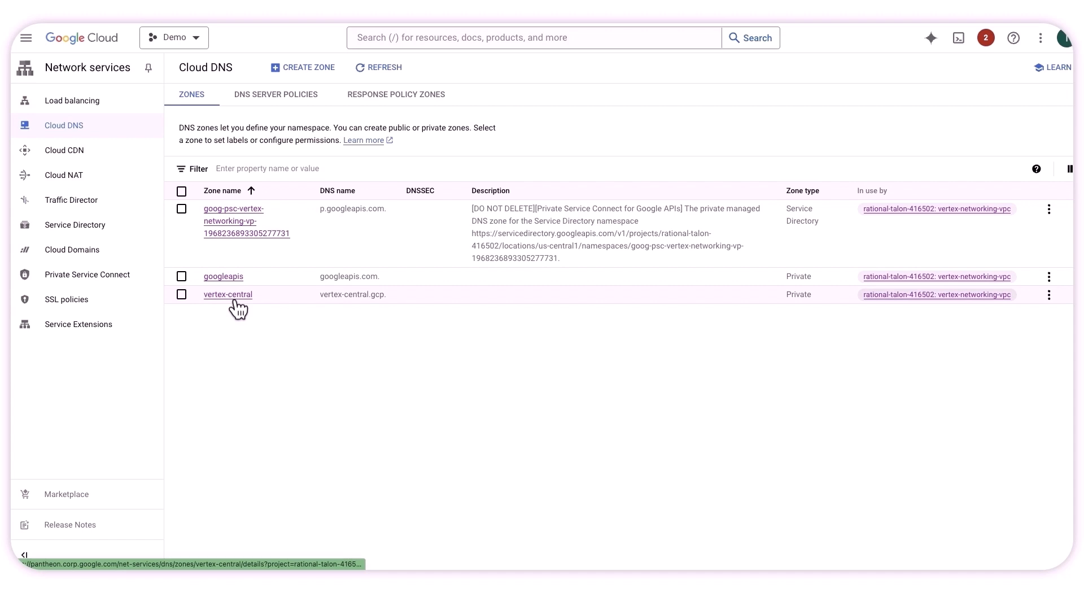
- View vertex-central's A record (172.16.30.6) without editing, then return to Private Service Connect
click(228, 294)
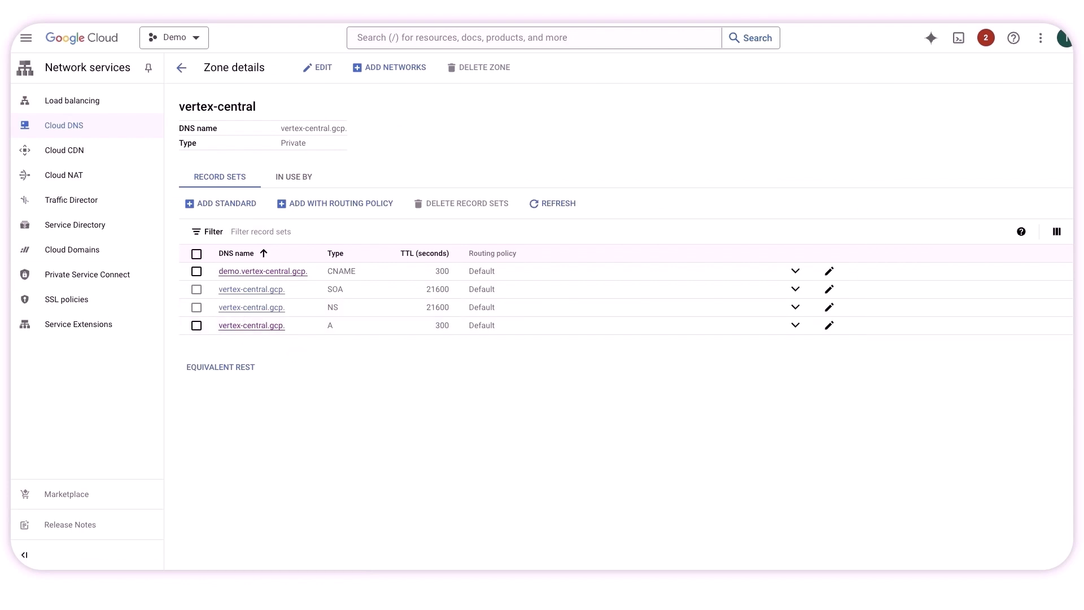
mouse_move(313, 179)
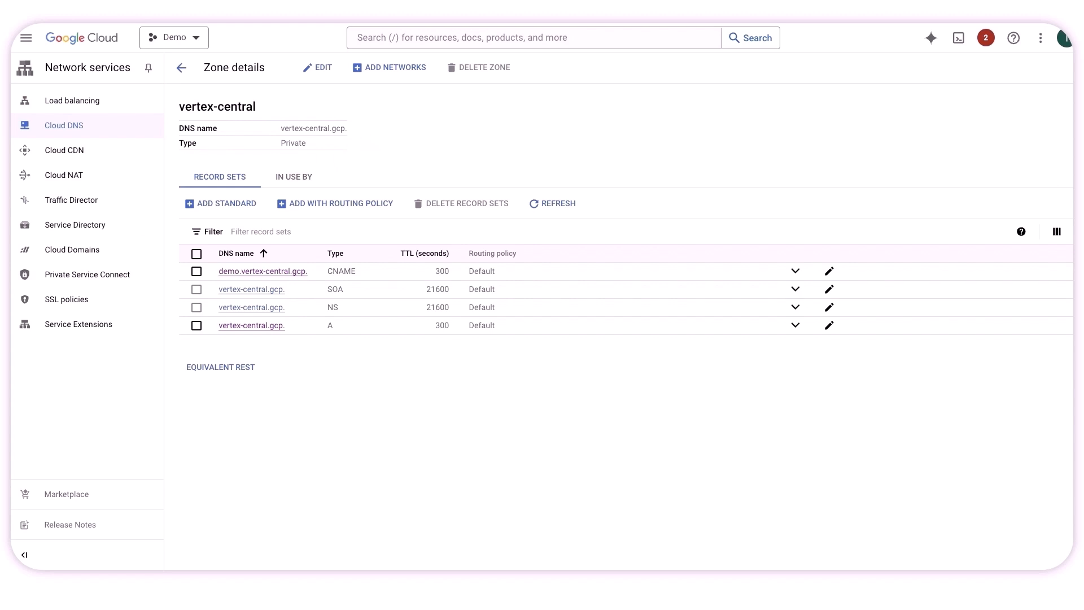
mouse_move(301, 411)
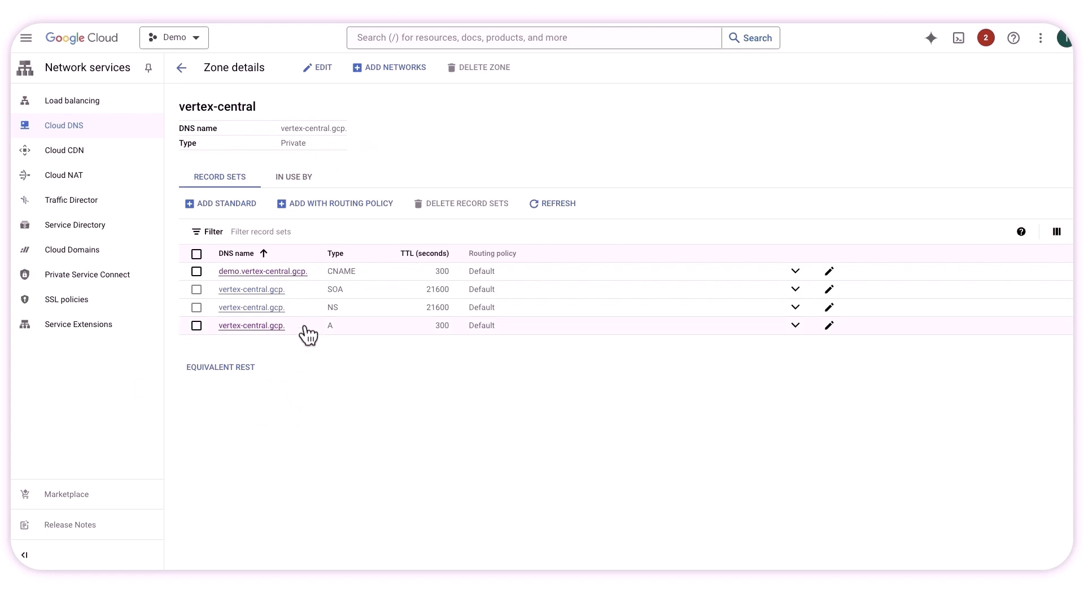
mouse_move(321, 338)
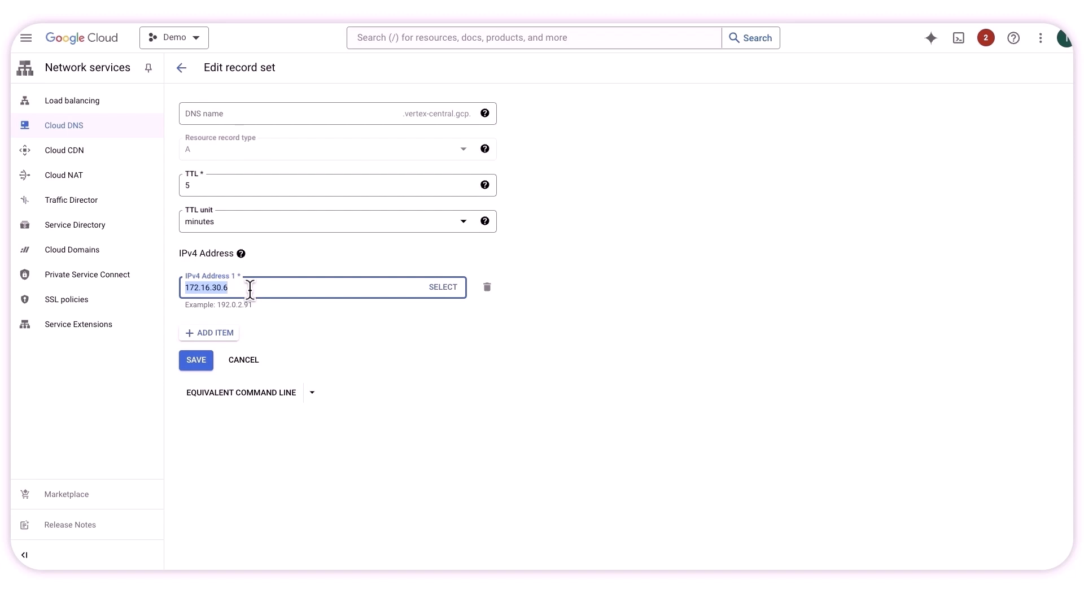
click(197, 360)
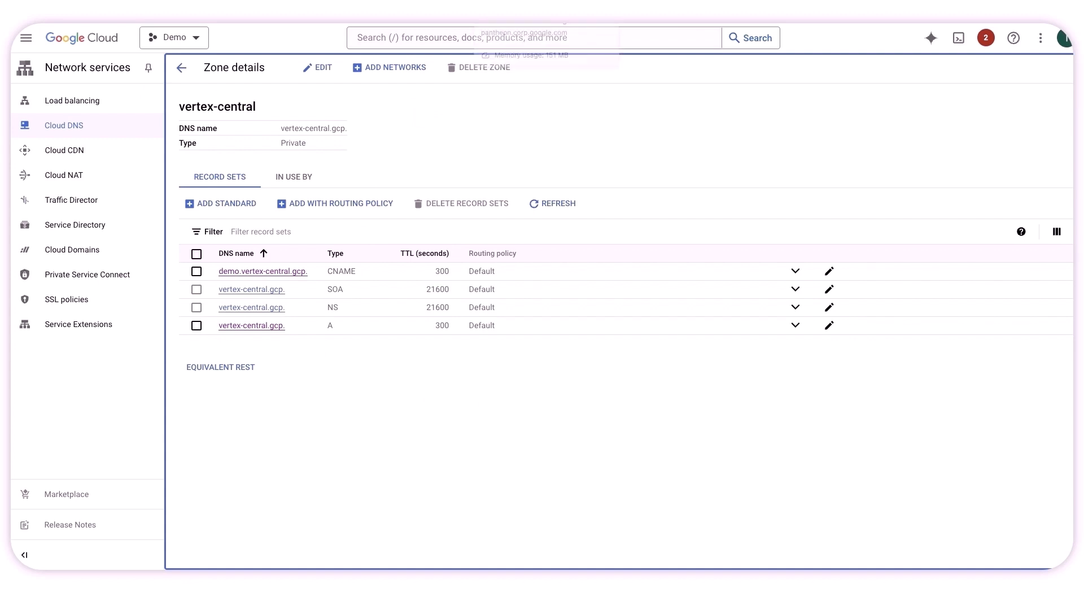
click(87, 274)
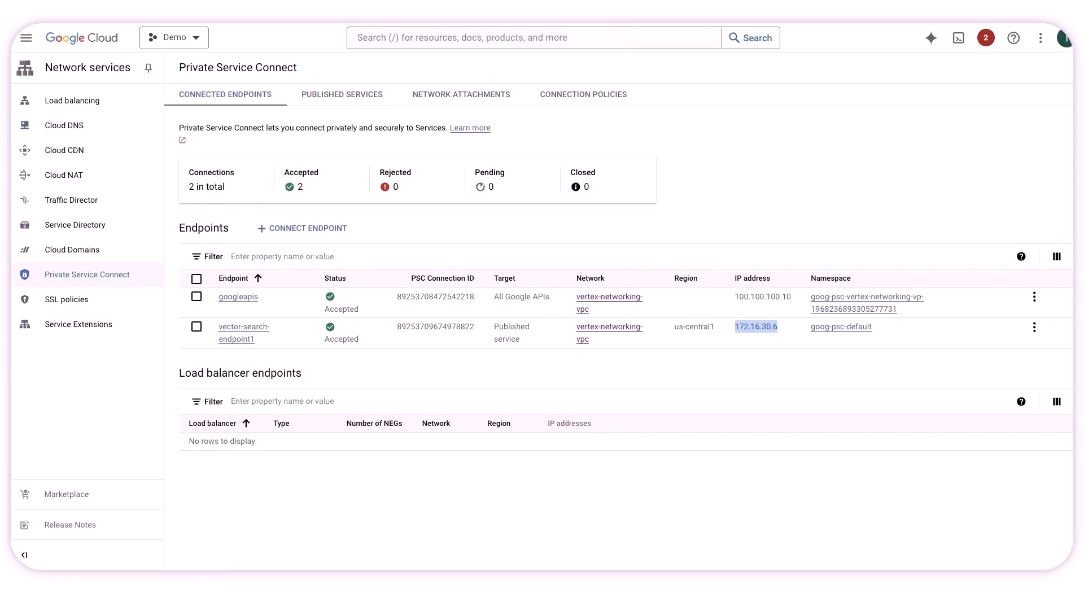
mouse_move(226, 305)
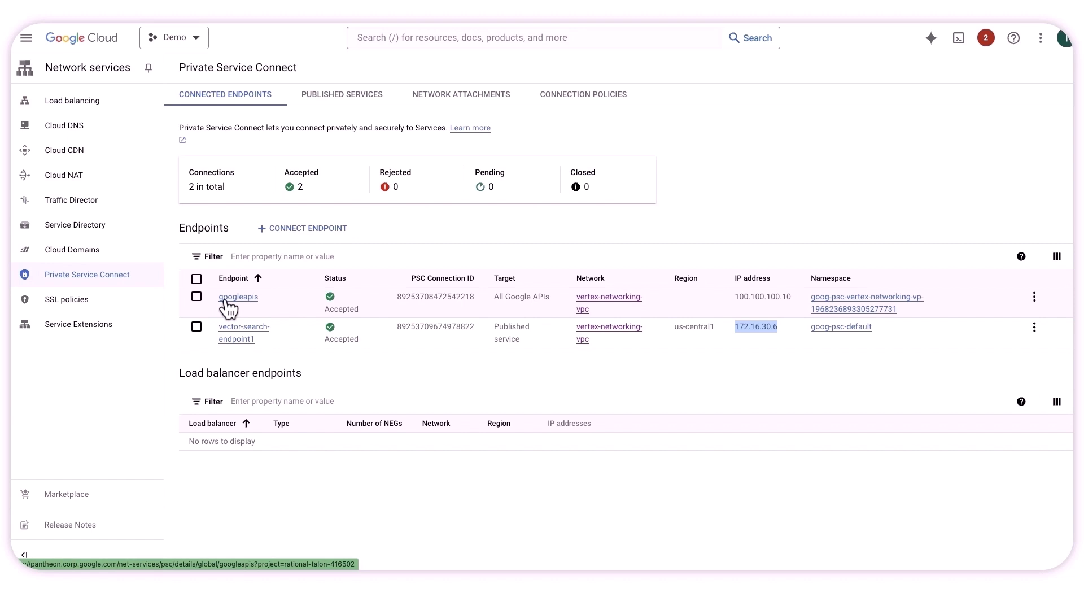
mouse_move(263, 300)
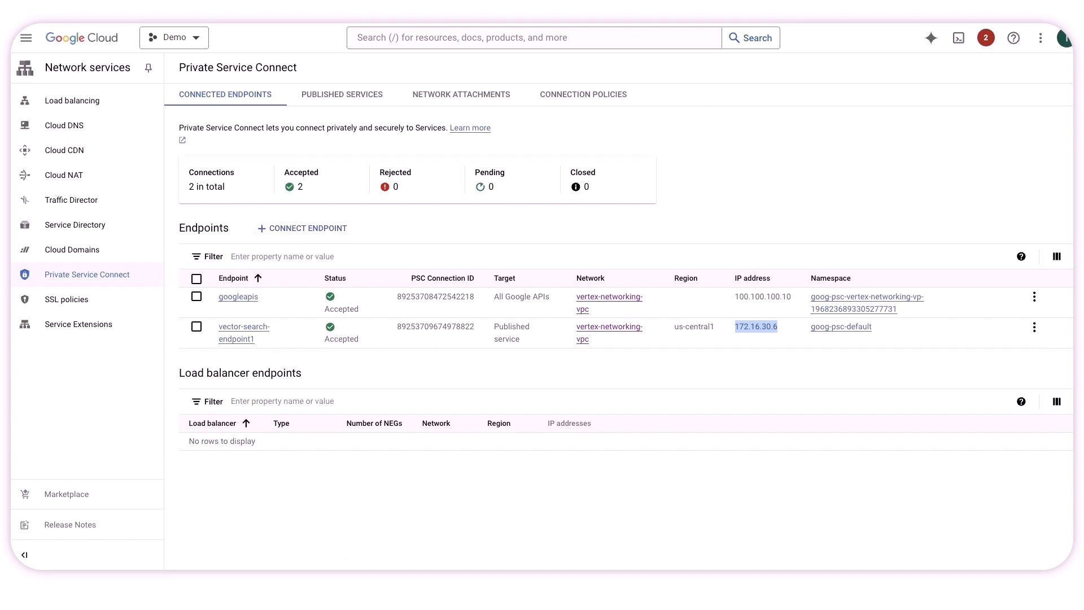
mouse_move(201, 344)
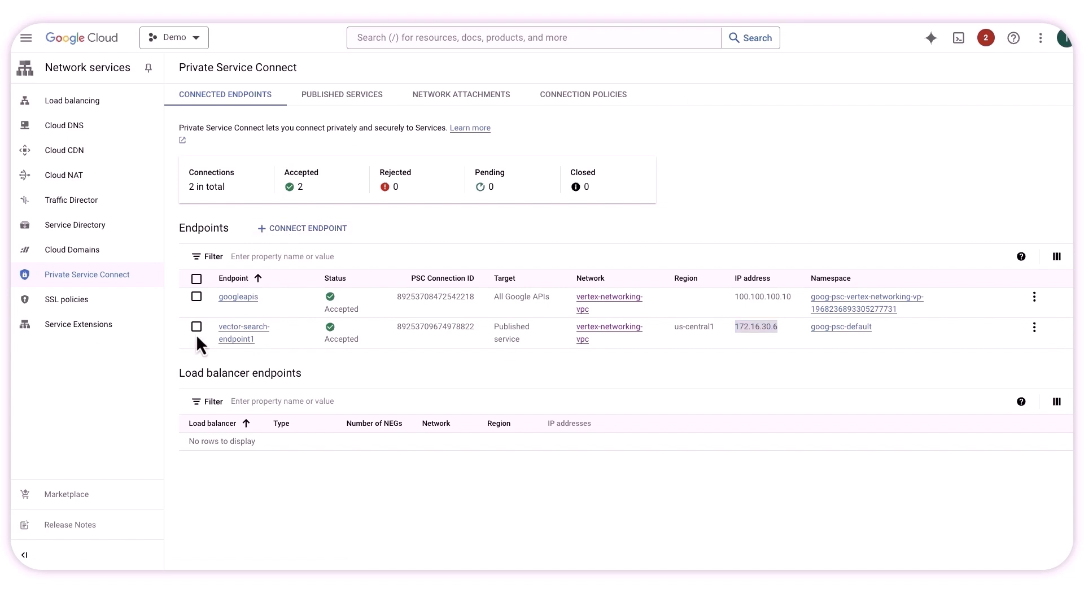
- Begin a new Private Service Connect endpoint via Connect Endpoint
click(308, 228)
text(test)
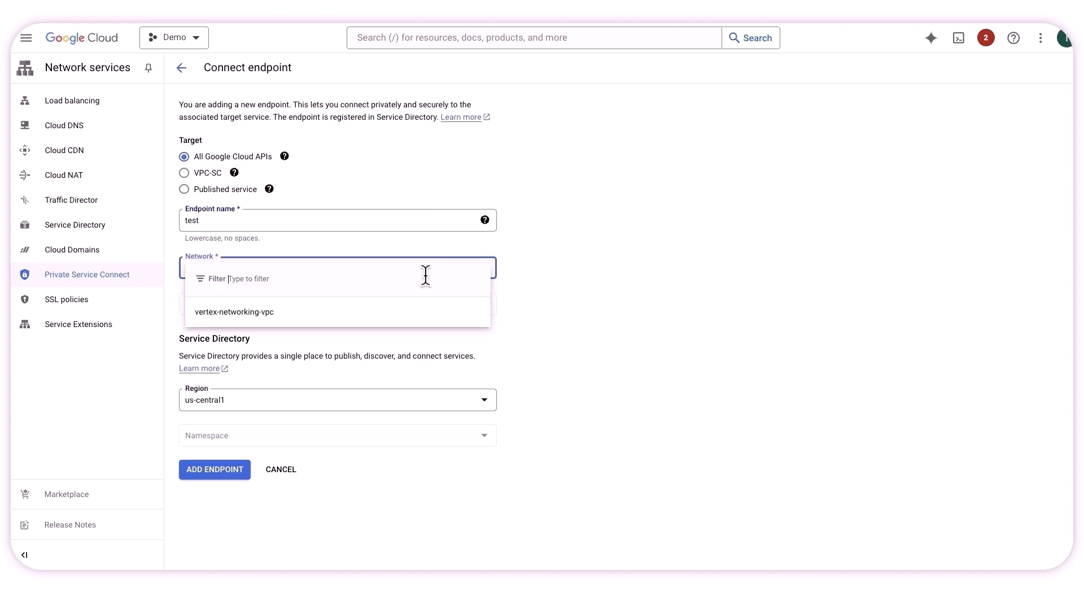
- Set the test endpoint to vertex-networking-vpc, start and discard a new static IP, then cancel the endpoint
click(234, 311)
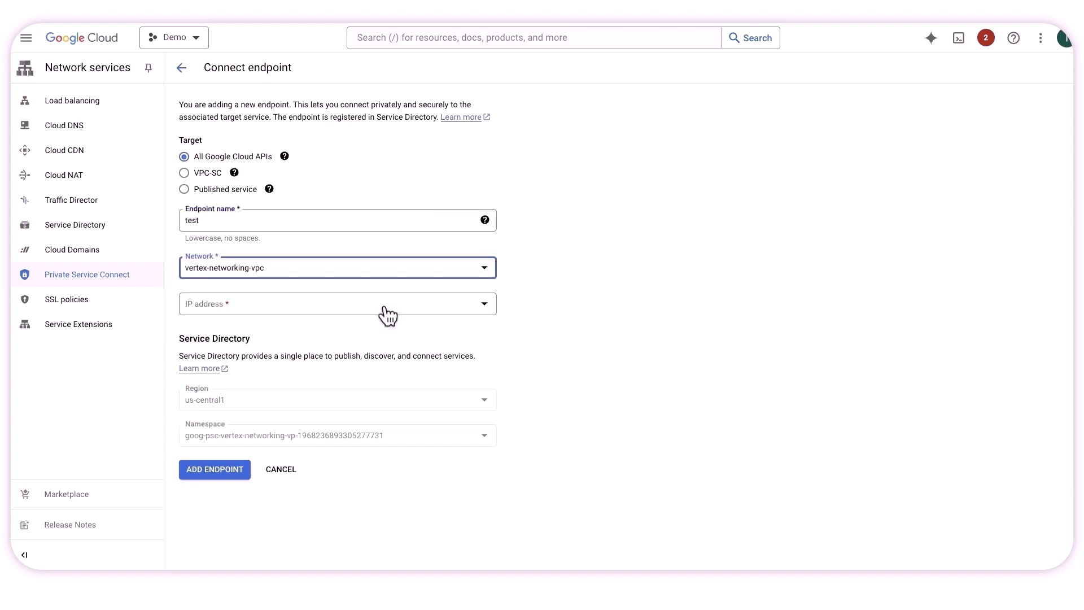
click(337, 304)
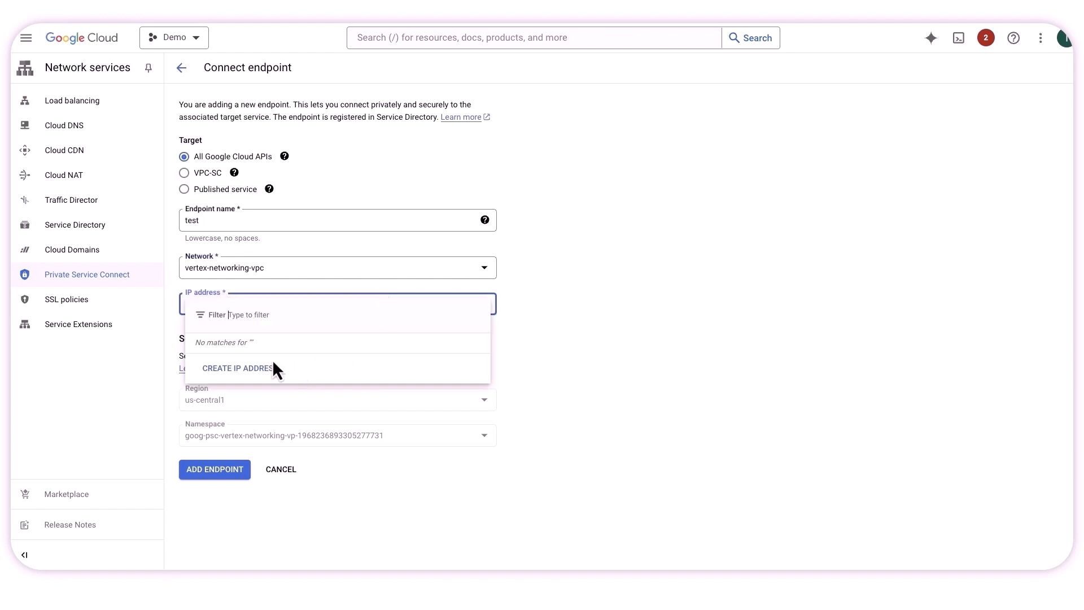
mouse_move(247, 362)
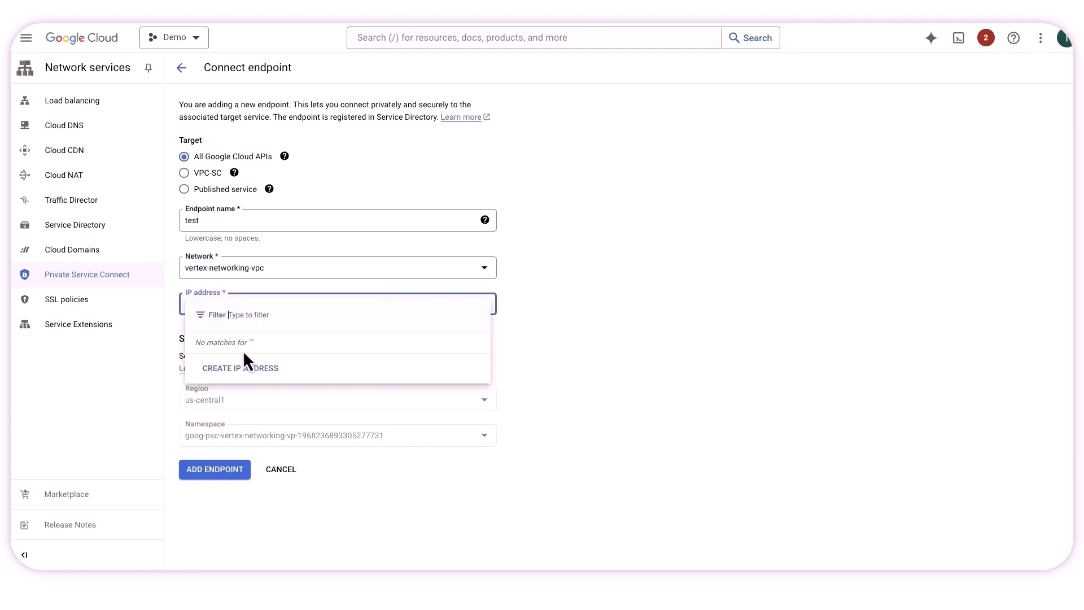
click(240, 368)
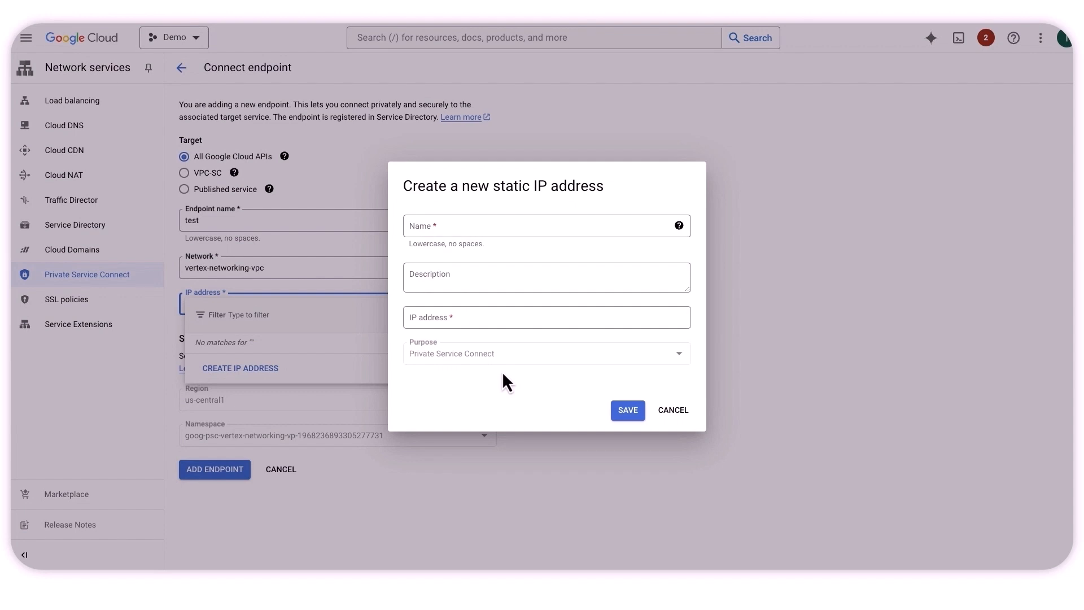
mouse_move(599, 384)
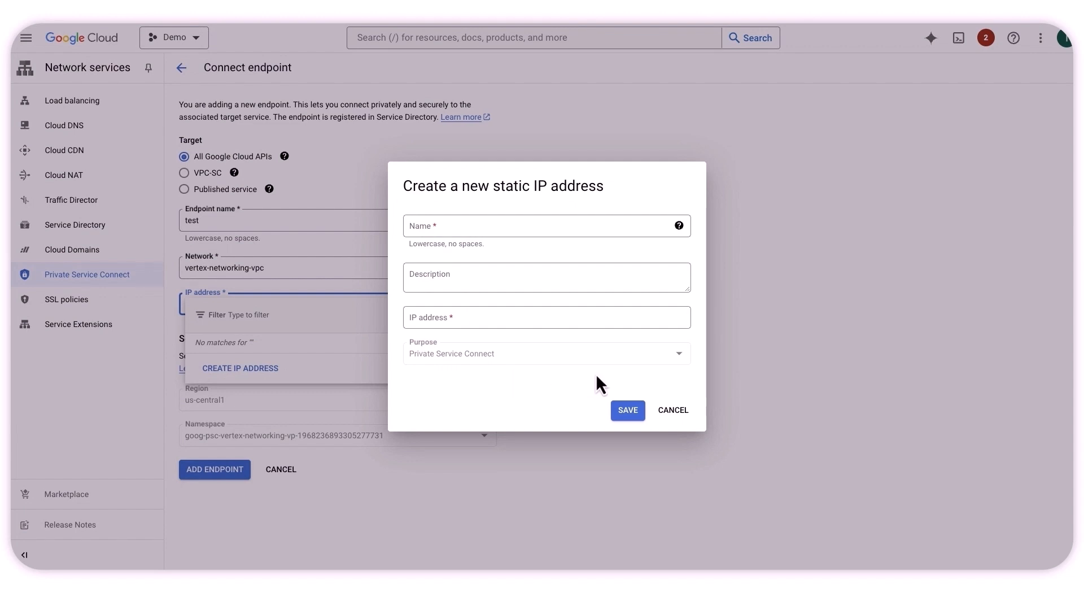
mouse_move(608, 384)
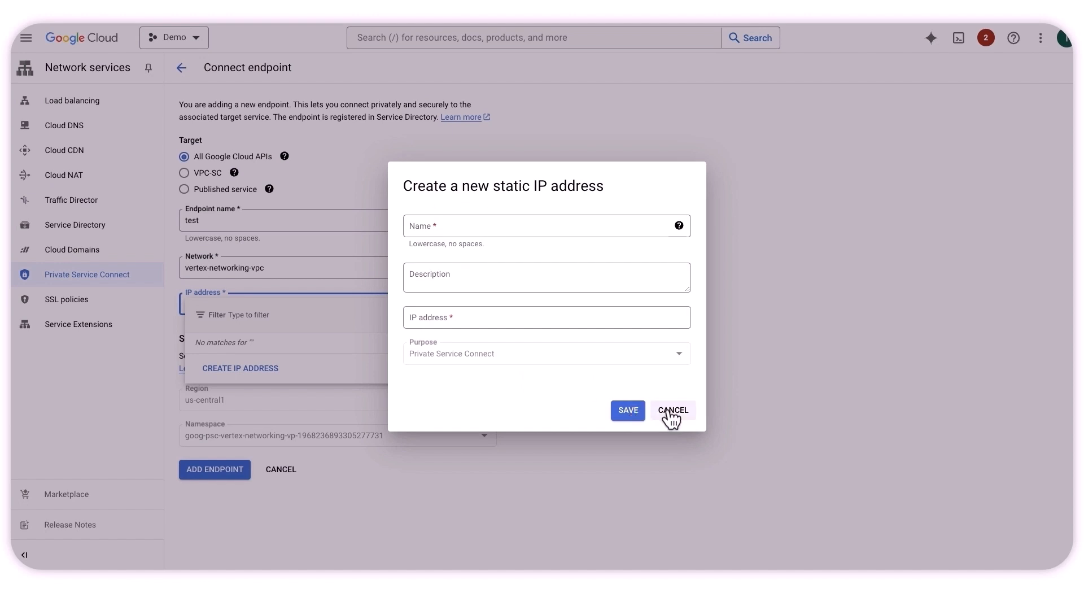
click(673, 410)
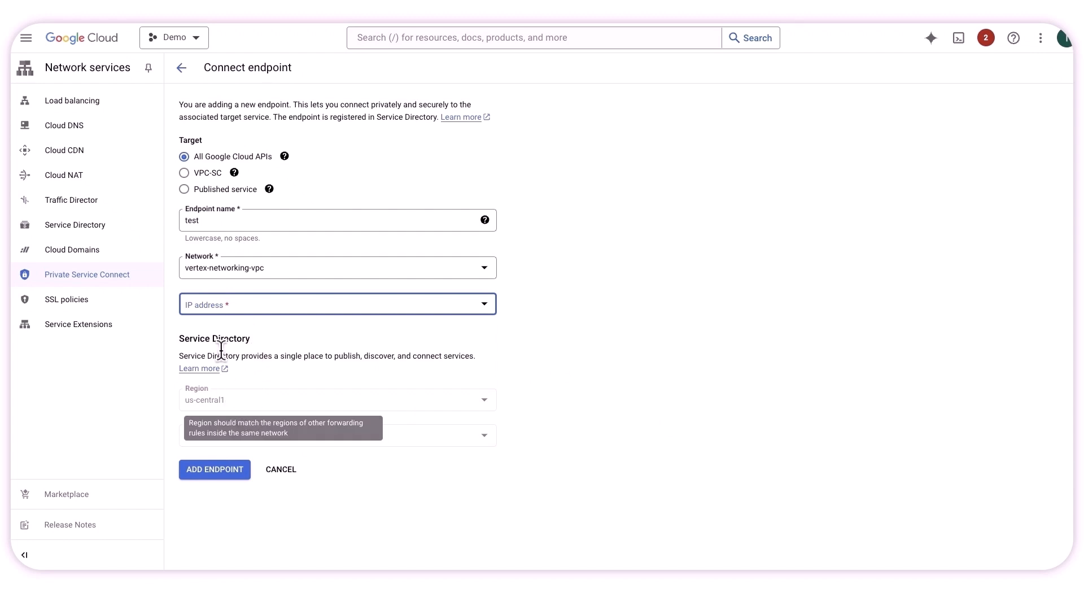
mouse_move(260, 420)
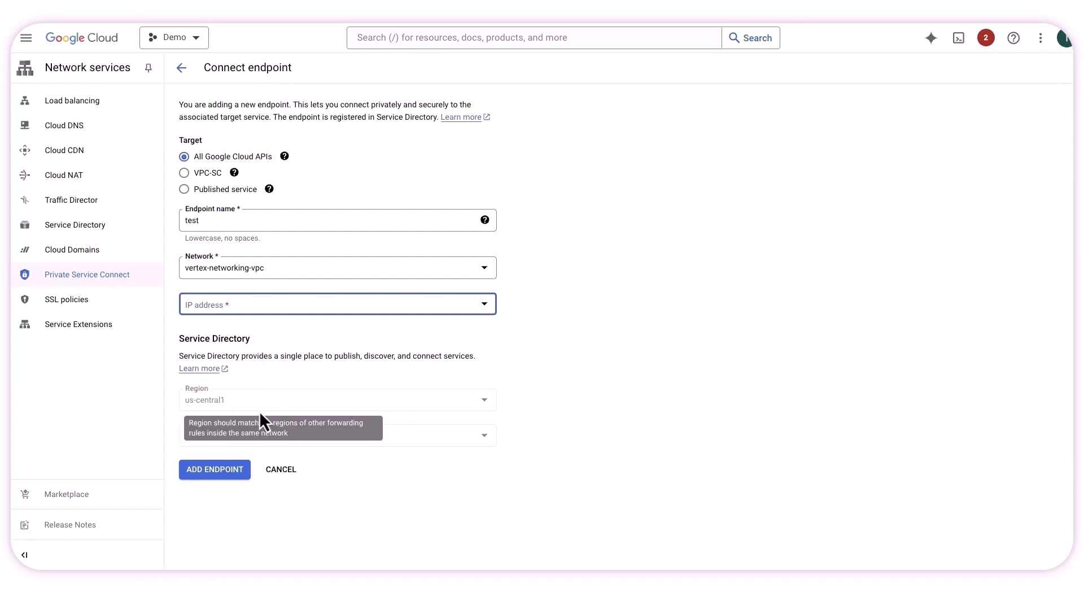
mouse_move(211, 423)
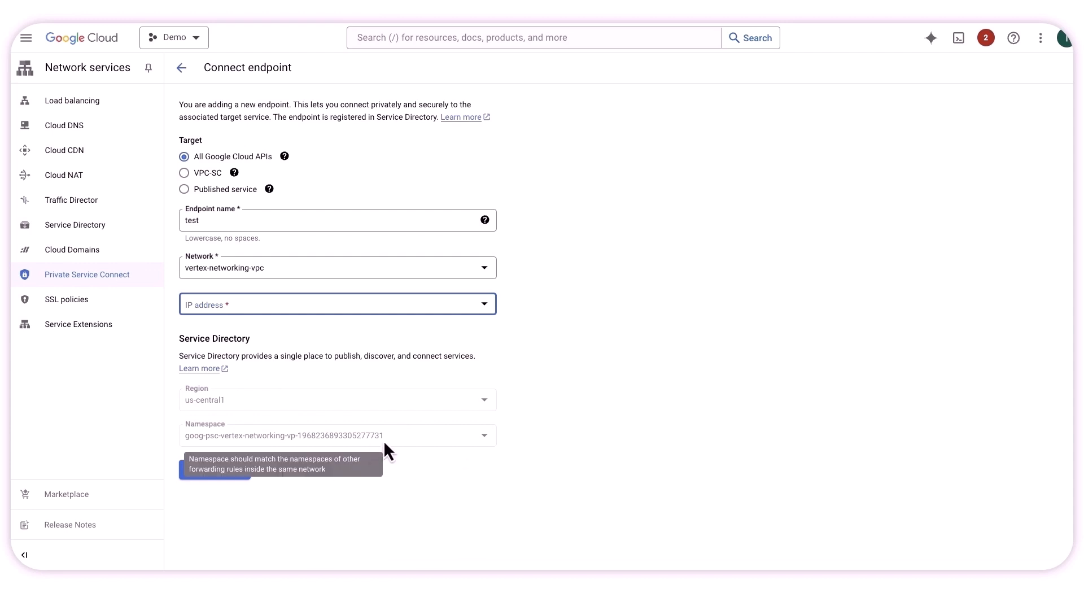
mouse_move(236, 489)
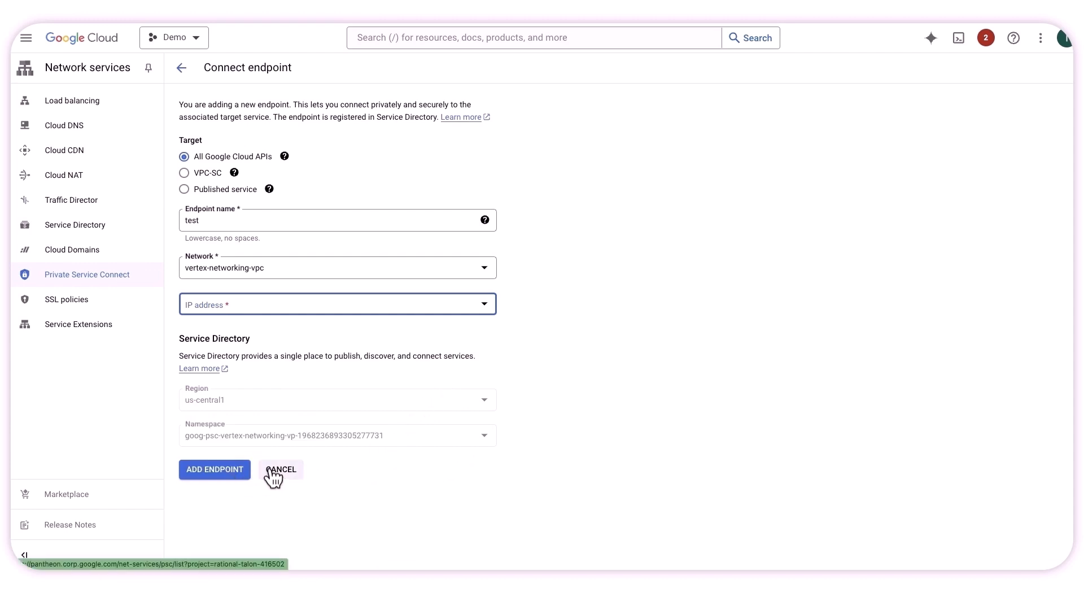
click(280, 468)
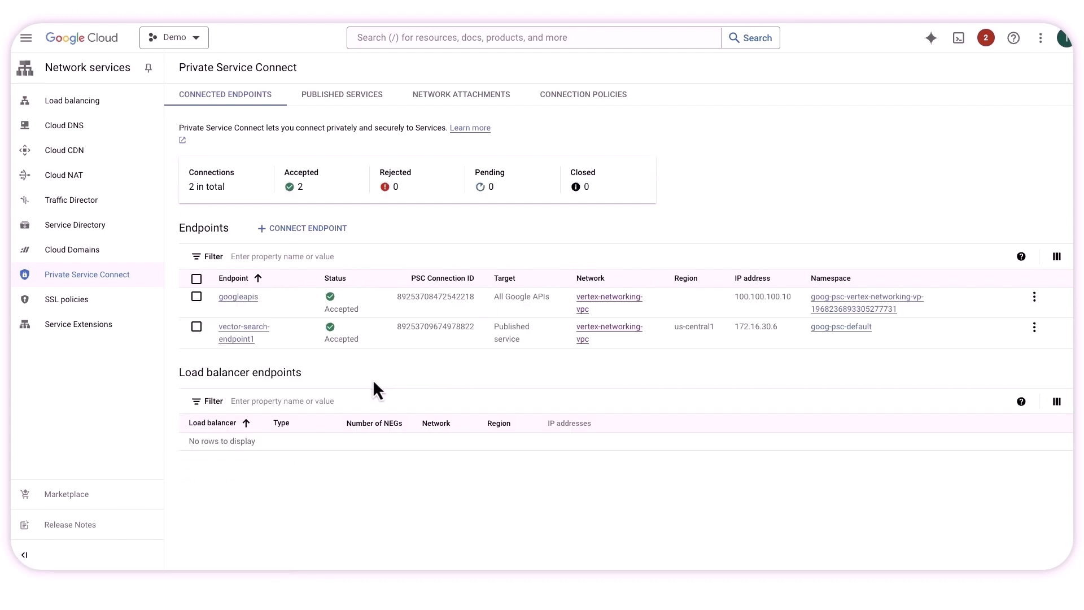
mouse_move(242, 294)
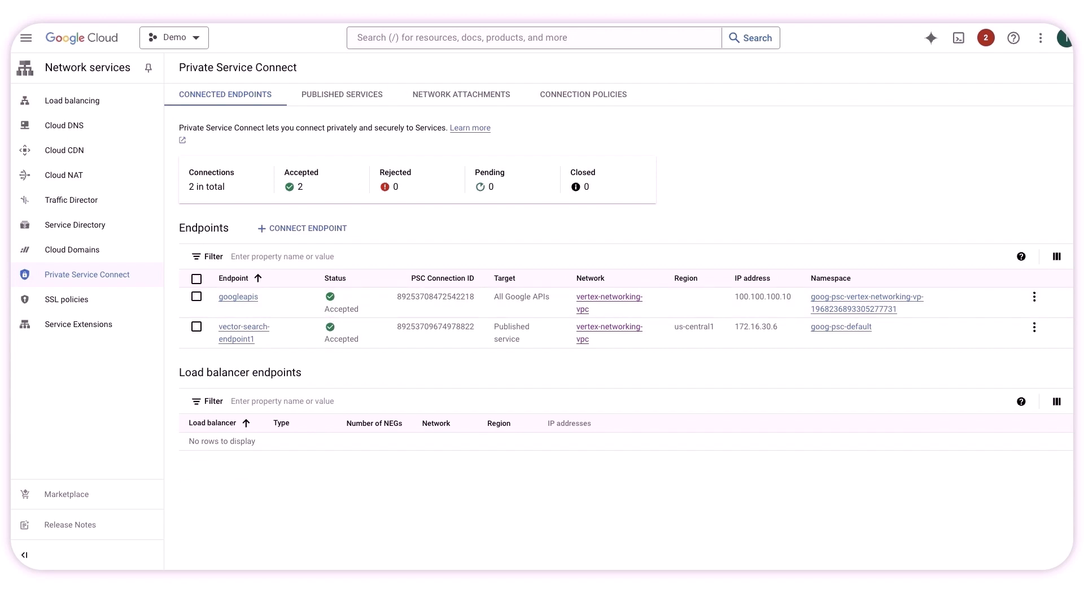
- Show the vertex-central private zone with its CNAME, SOA, NS and A records
click(63, 125)
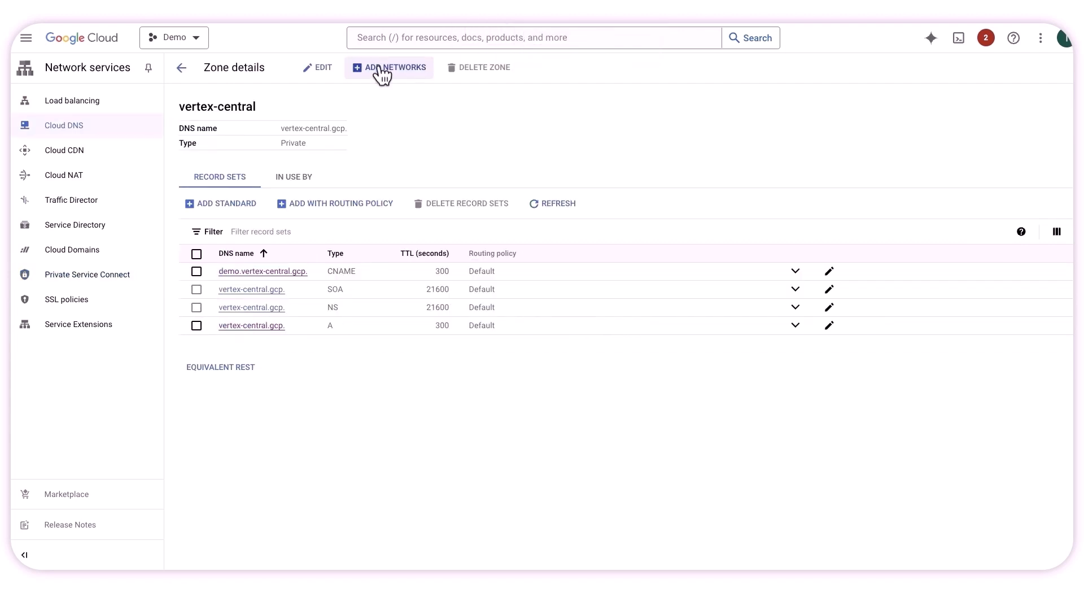
mouse_move(181, 68)
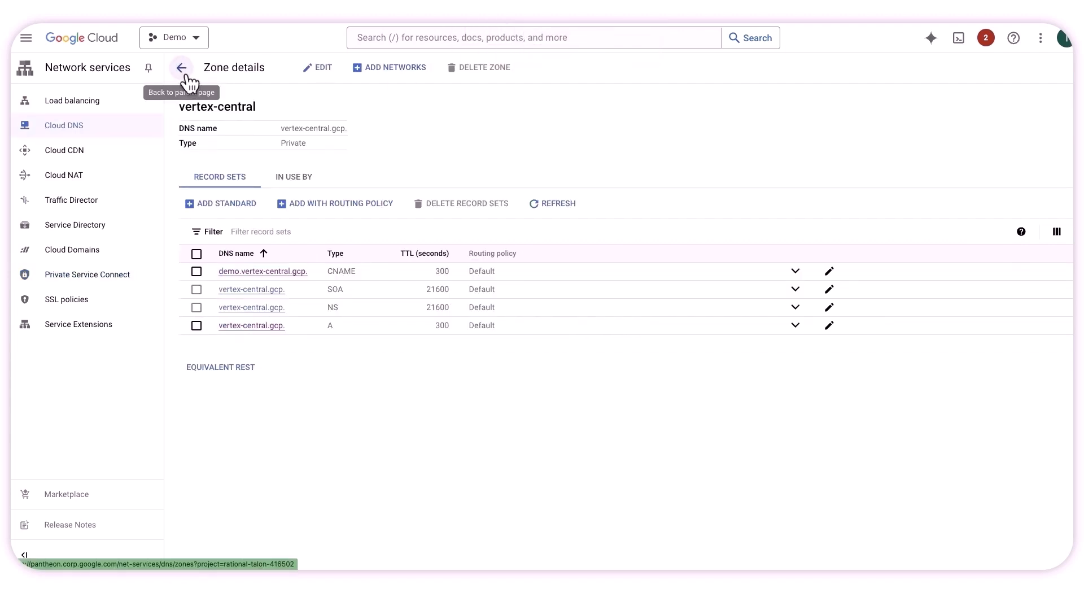
- Inspect the googleapis zone's *.googleapis.com. CNAME to googleapis.com, then return to the zones list
click(181, 68)
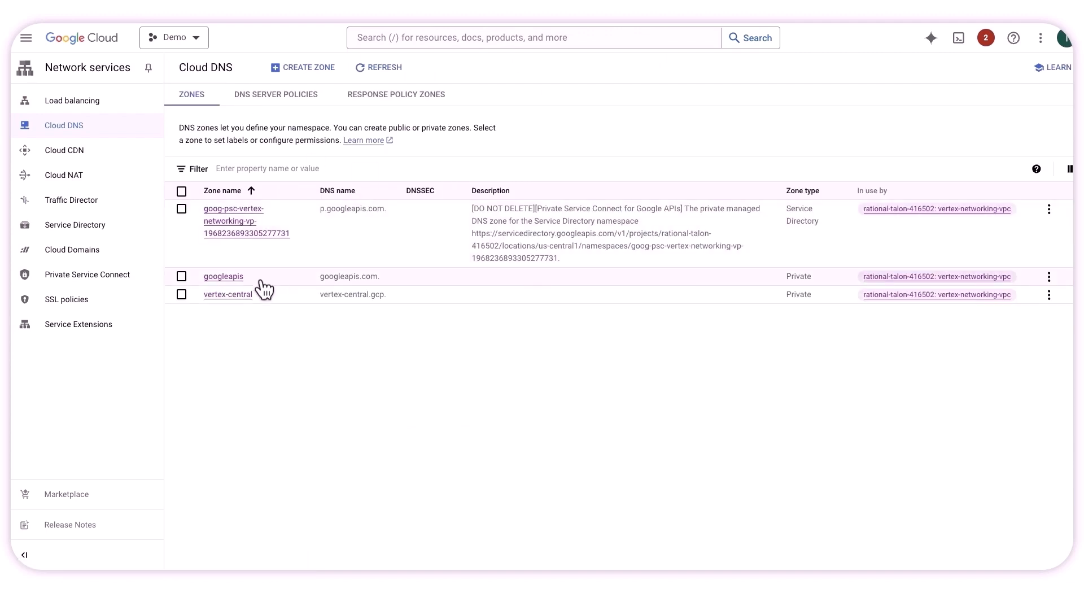
click(223, 275)
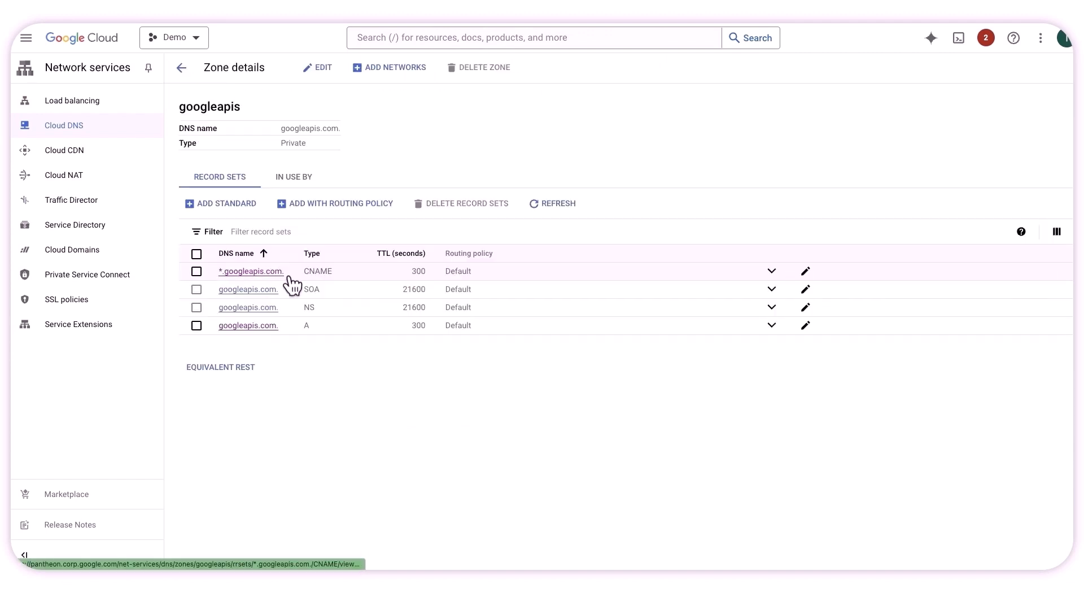
mouse_move(237, 282)
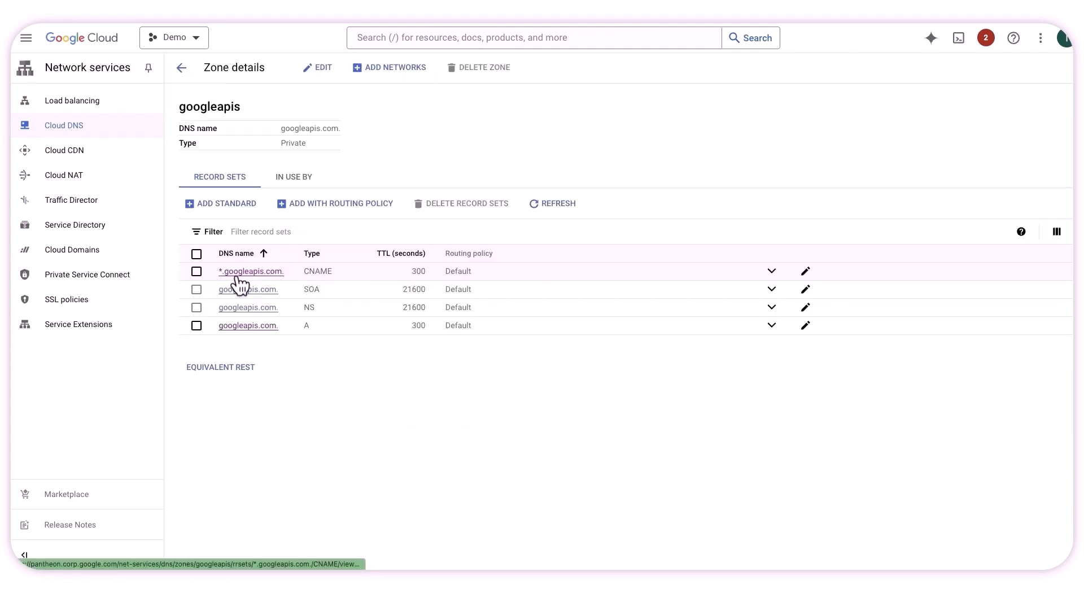
click(251, 271)
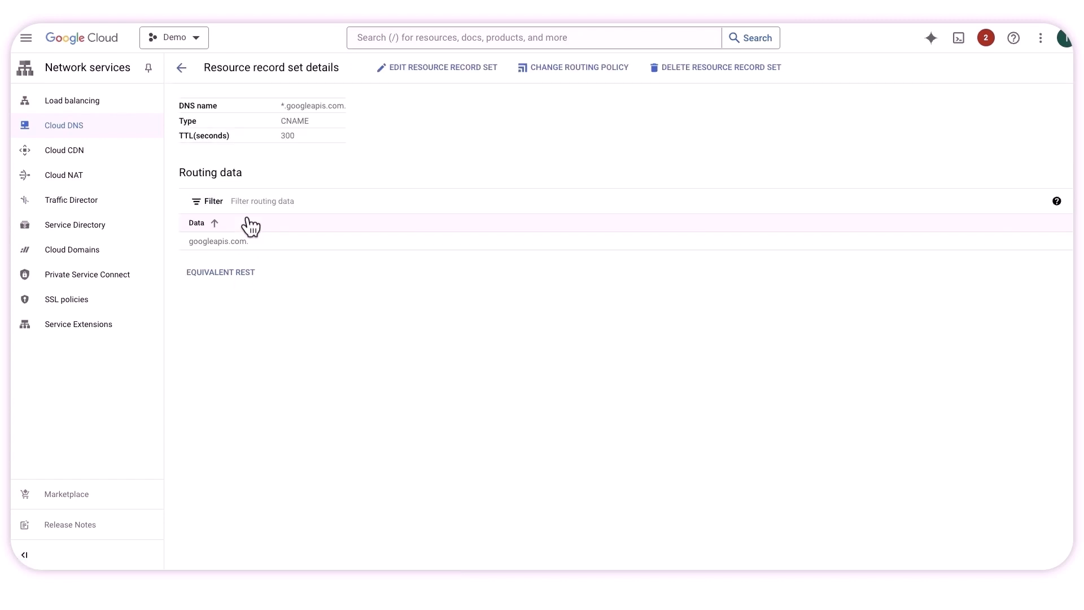
mouse_move(244, 257)
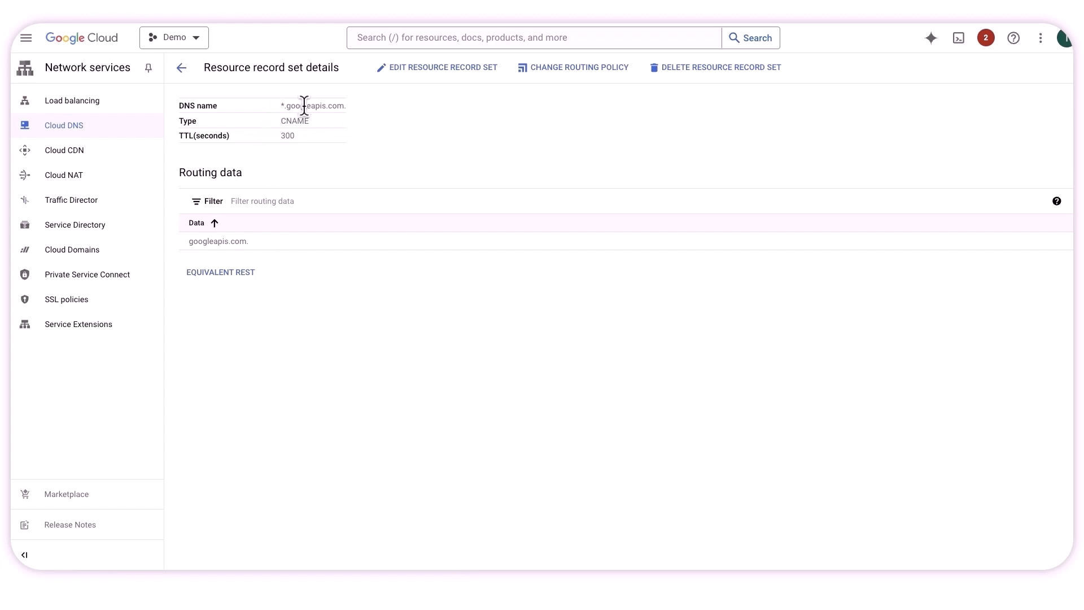
mouse_move(181, 68)
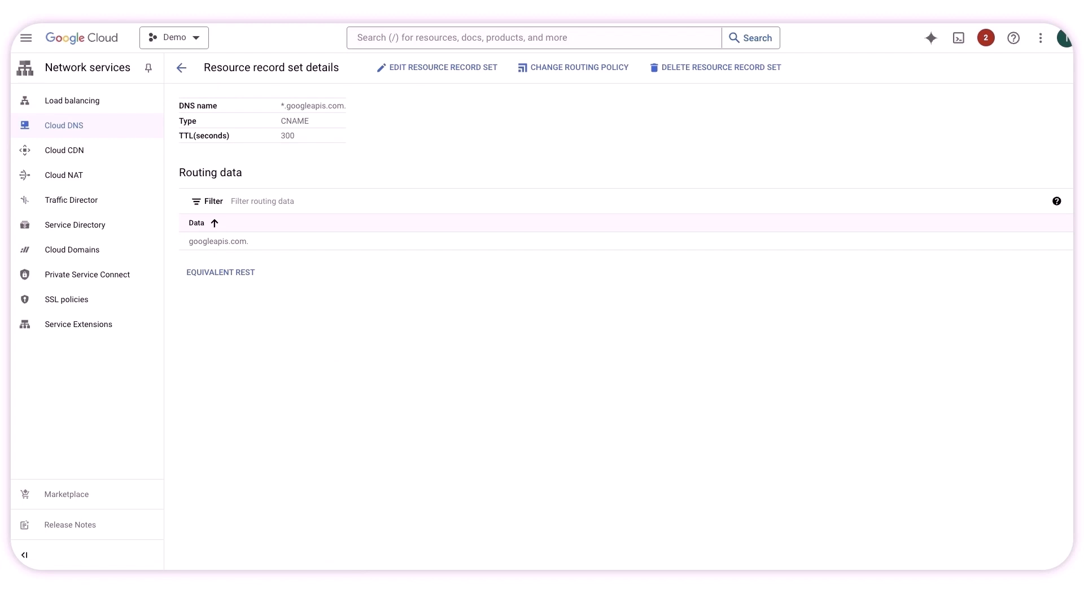
mouse_move(197, 100)
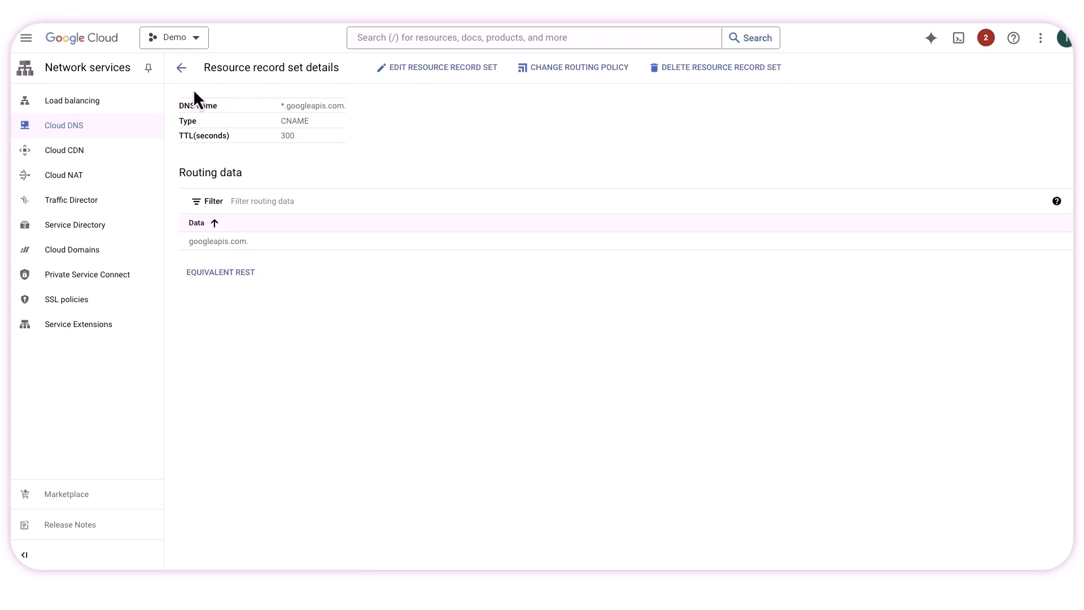
click(181, 68)
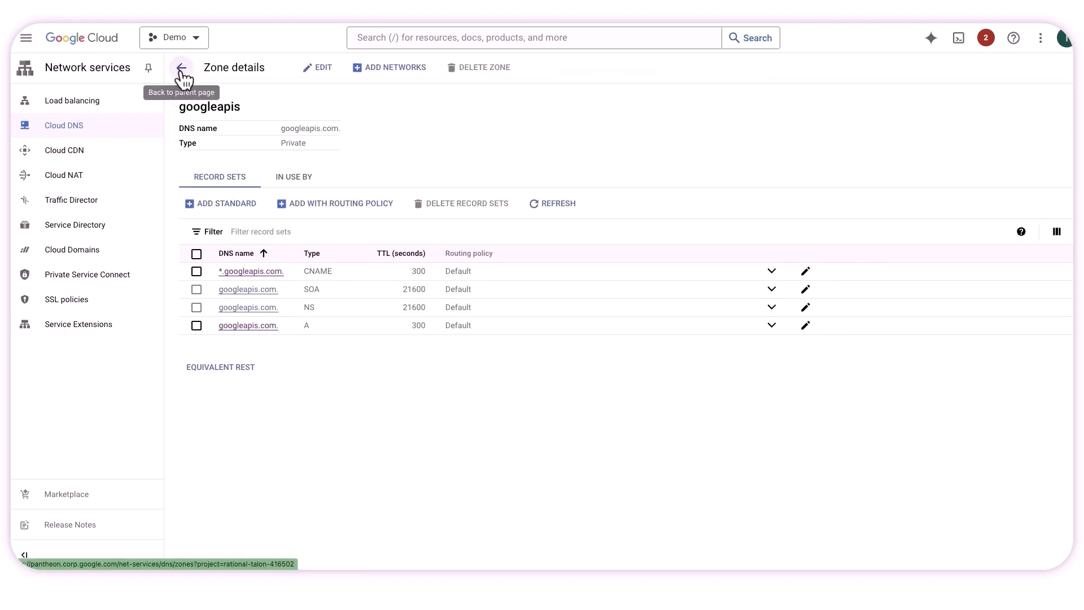
click(180, 67)
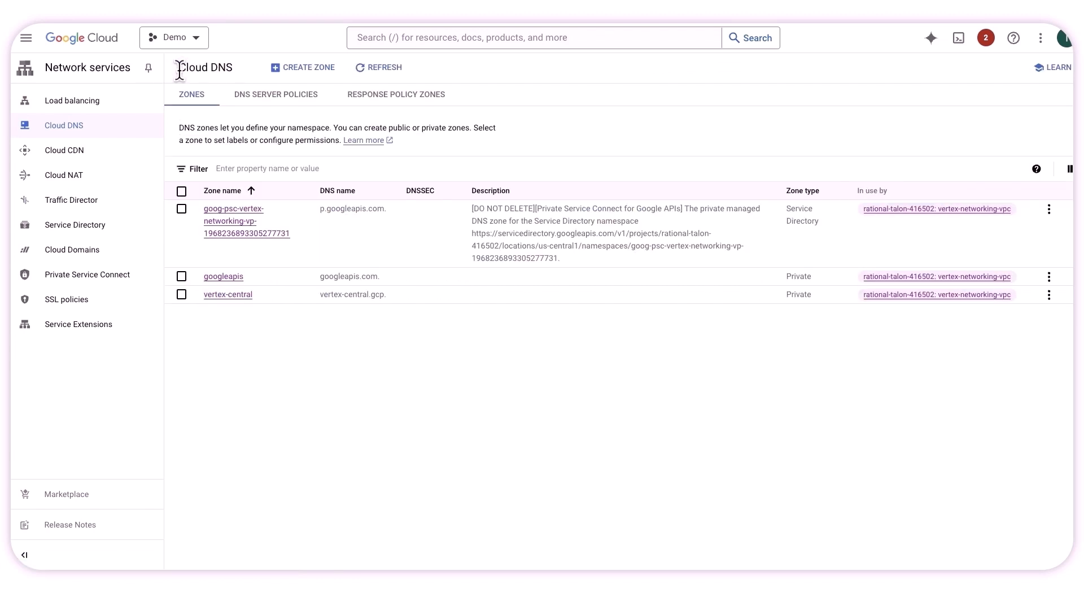
mouse_move(191, 78)
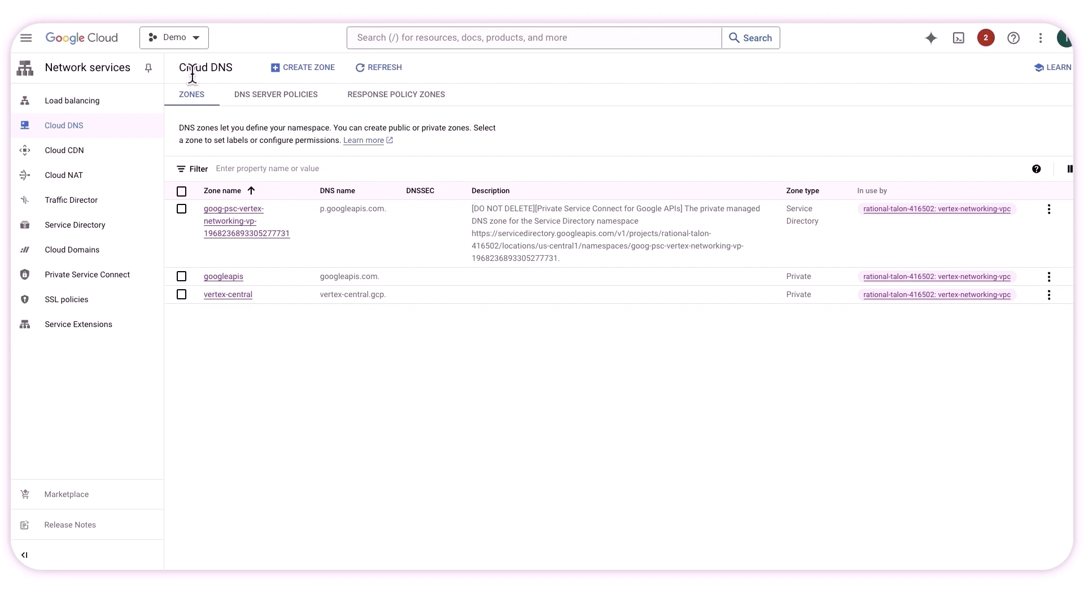
mouse_move(262, 170)
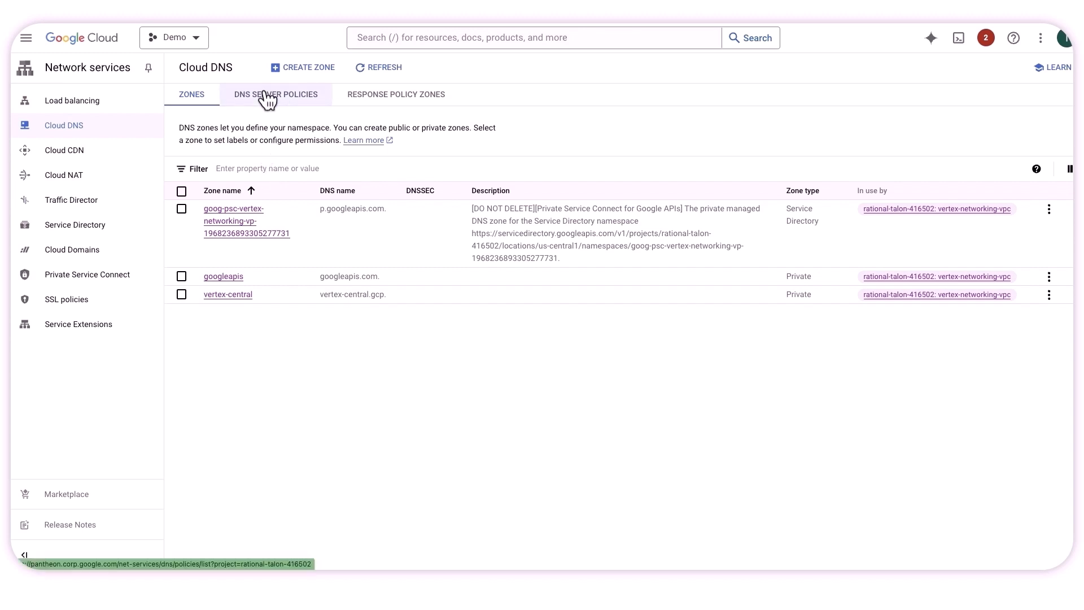
- Switch to DNS Server Policies, listing in-bound-dns-aws with inbound On
click(274, 94)
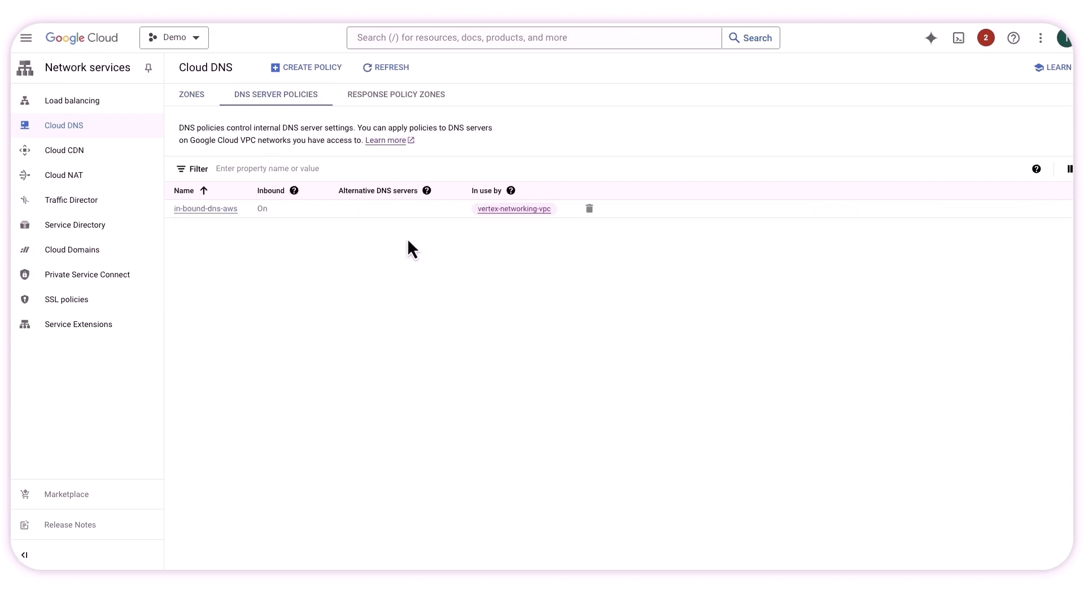
mouse_move(413, 230)
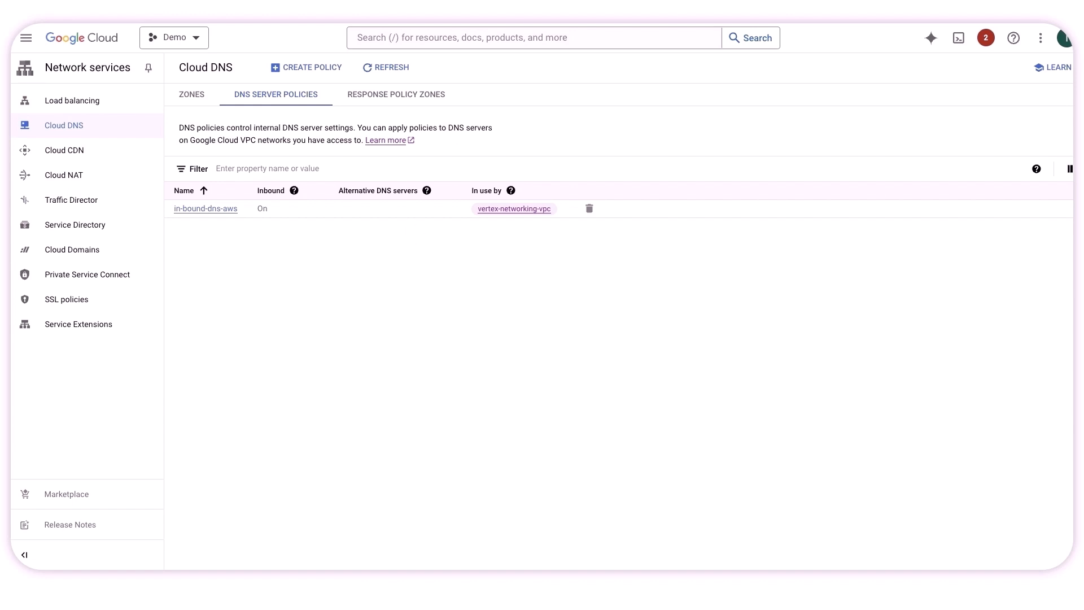
mouse_move(233, 190)
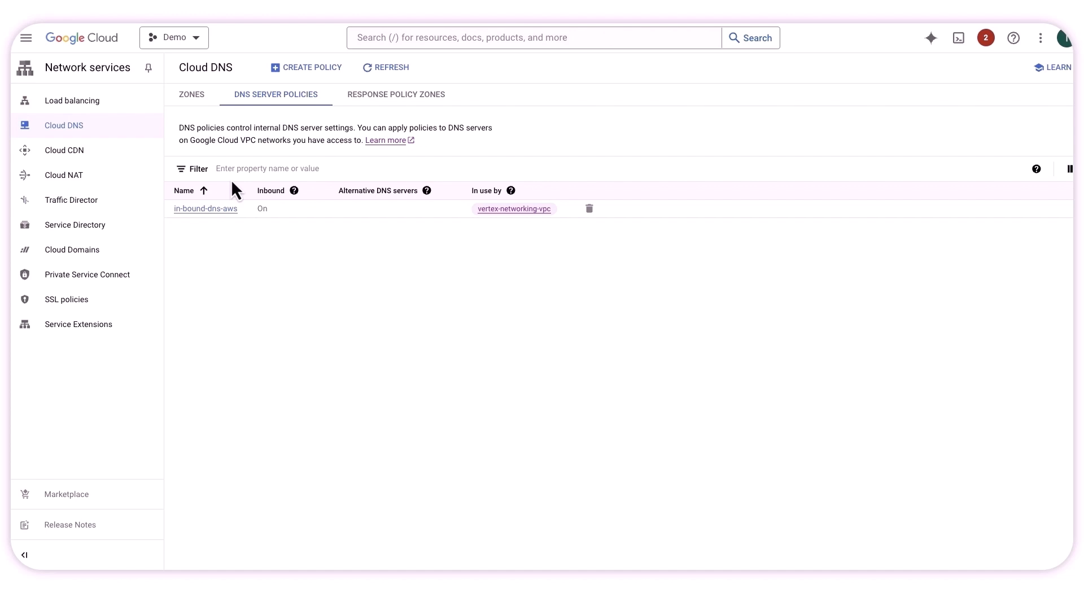
mouse_move(195, 328)
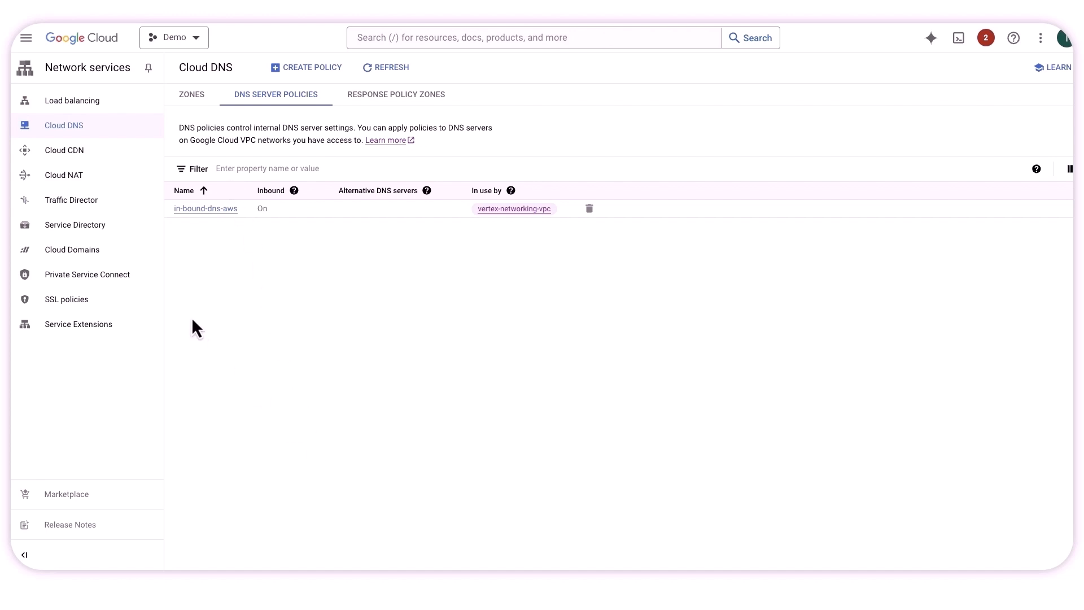
- View in-bound-dns-aws In Use By: vertex-networking-vpc with its inbound forwarding IPs
click(206, 208)
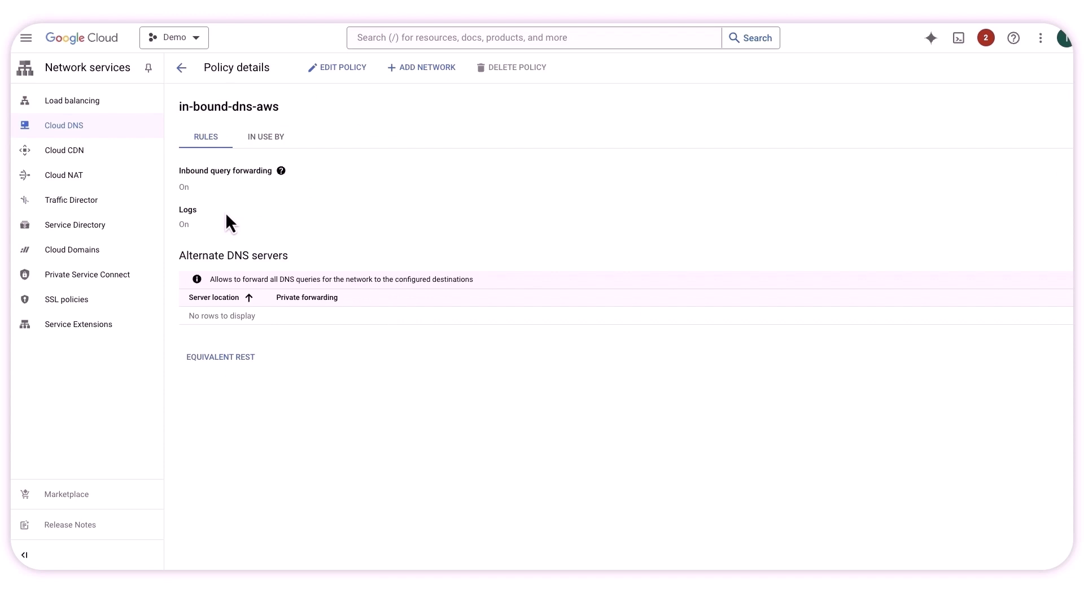
click(265, 136)
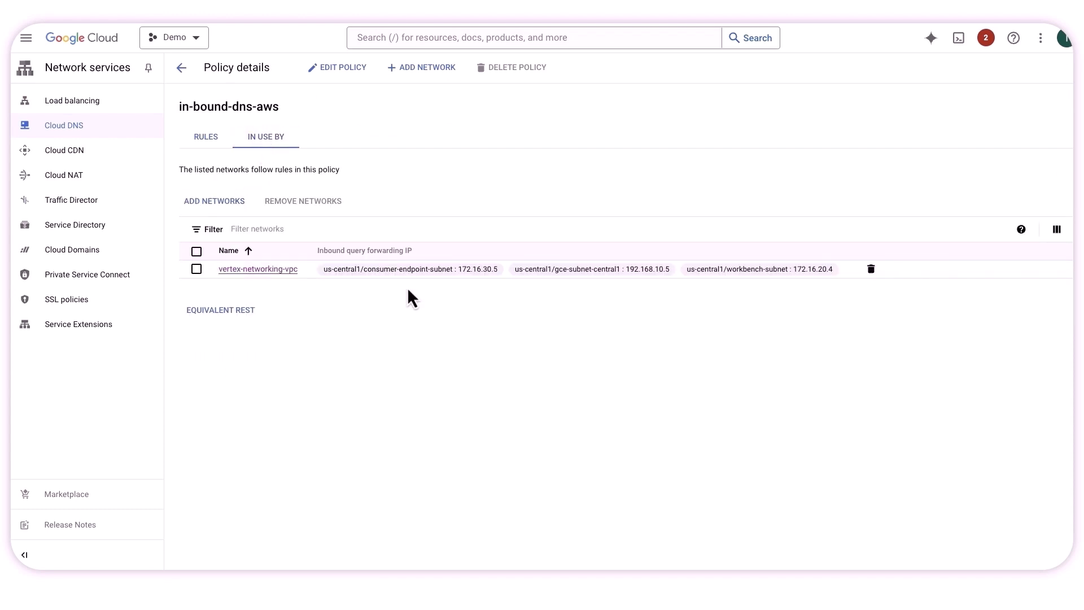
mouse_move(736, 273)
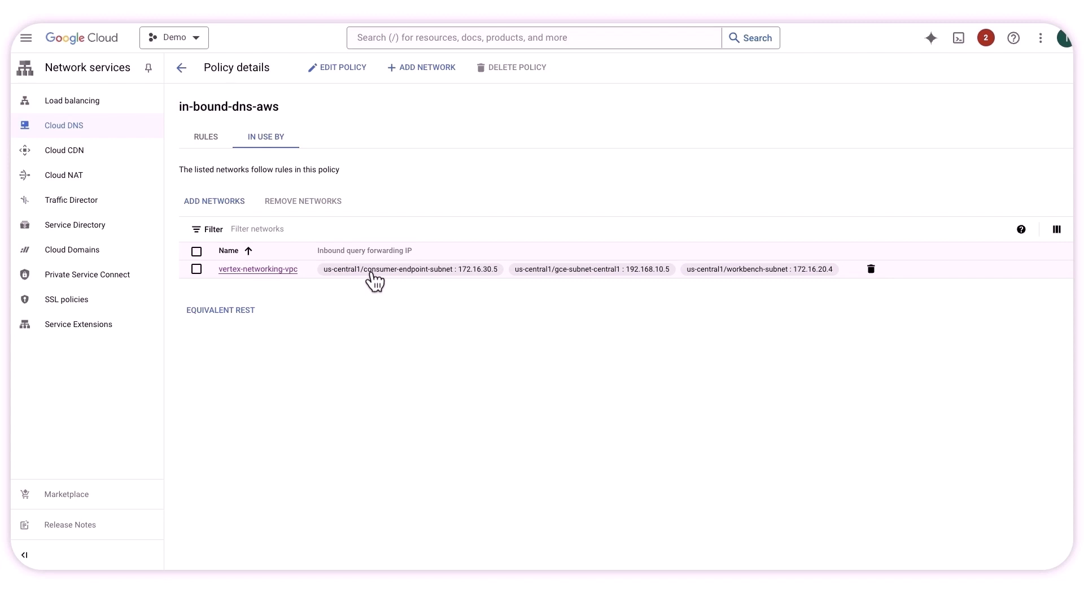
mouse_move(508, 285)
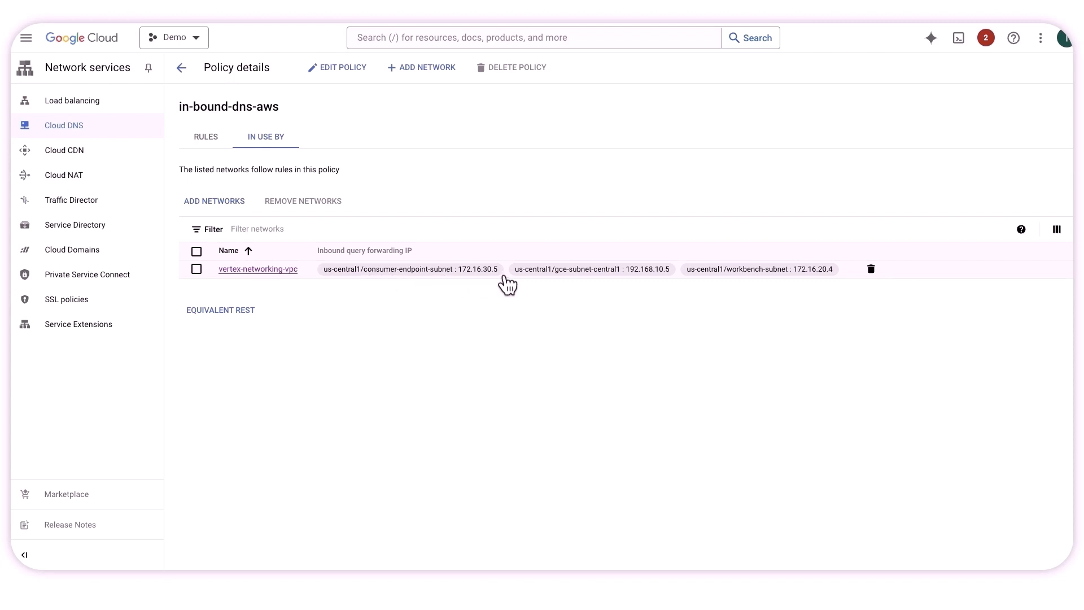
mouse_move(773, 293)
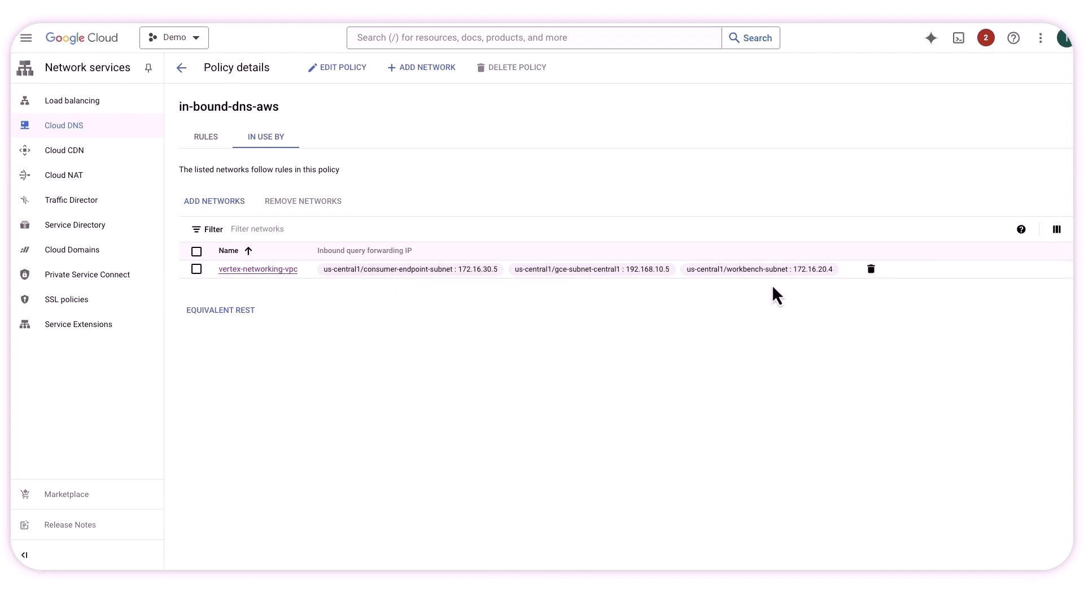
mouse_move(305, 343)
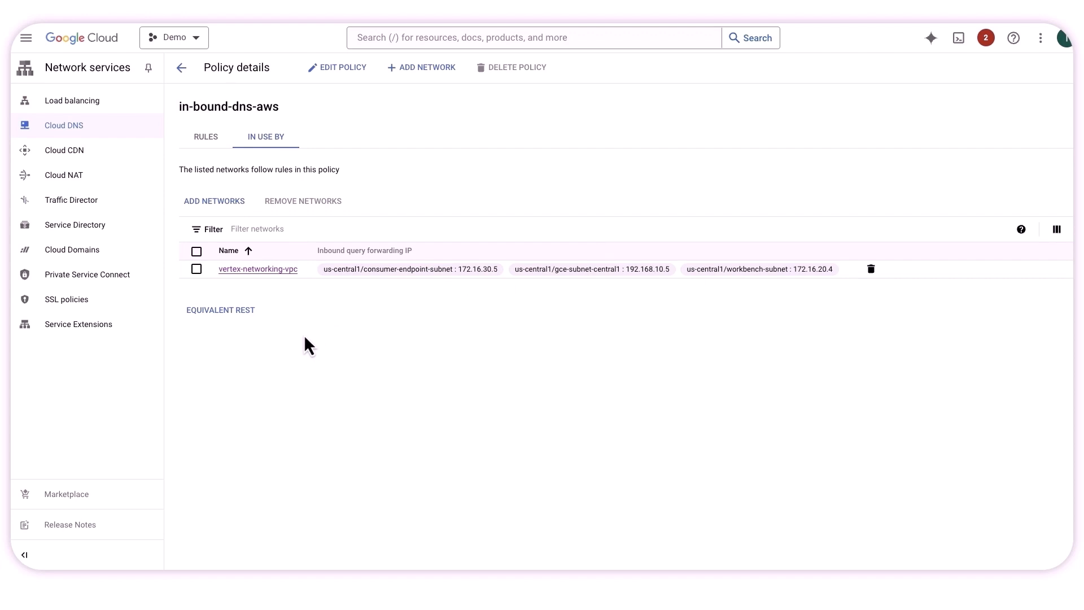
mouse_move(431, 318)
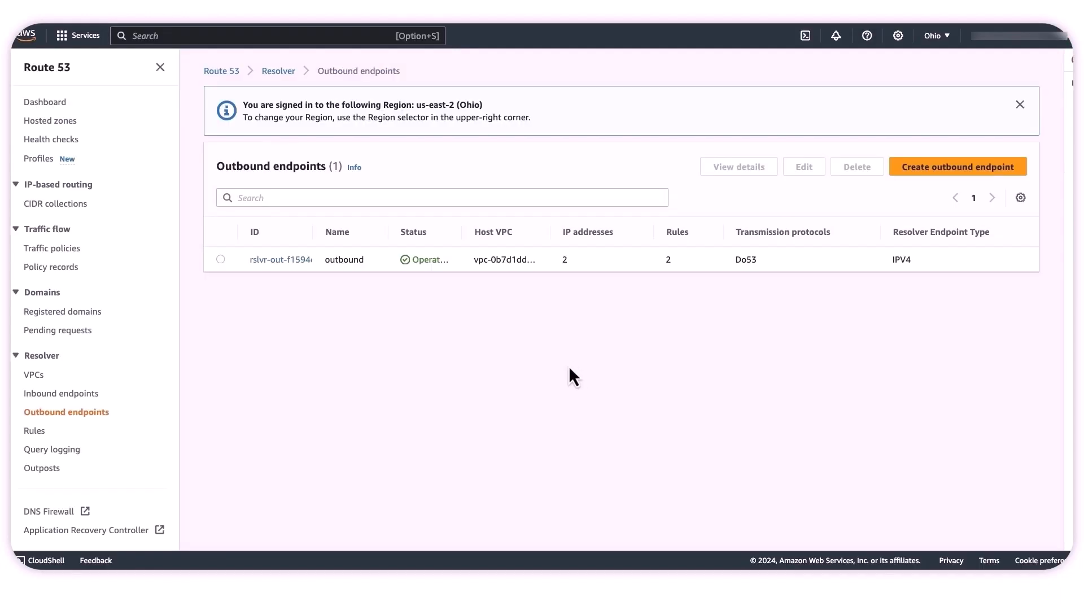
mouse_move(35, 432)
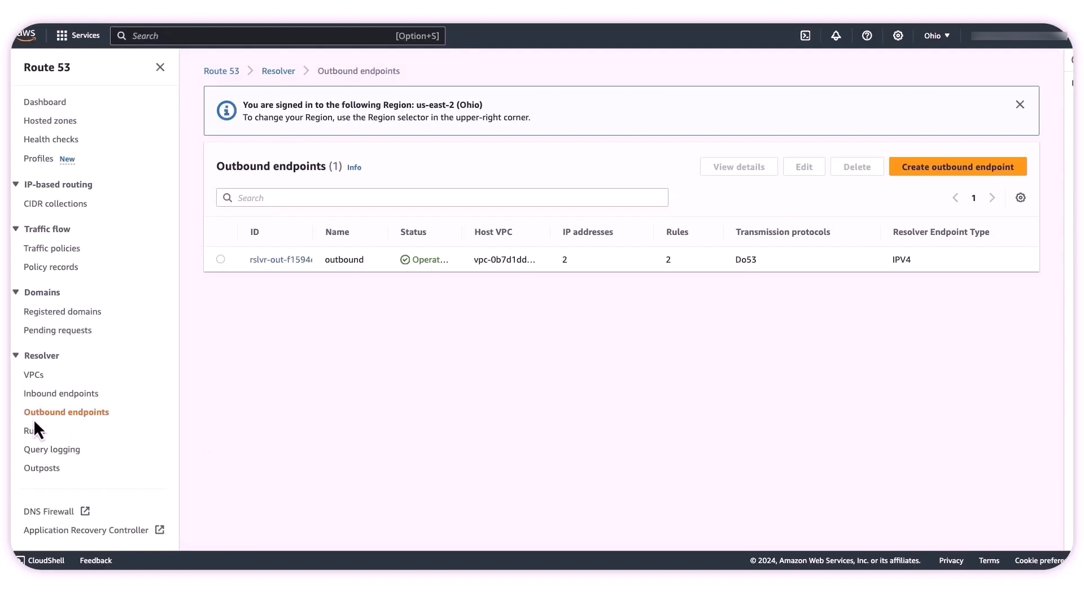
mouse_move(110, 430)
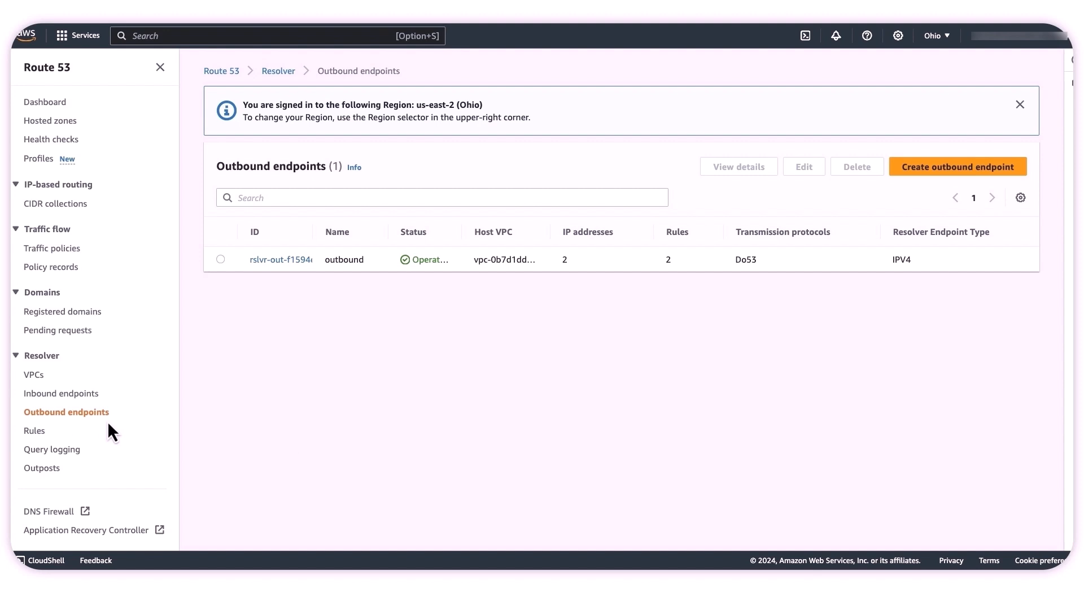
mouse_move(115, 167)
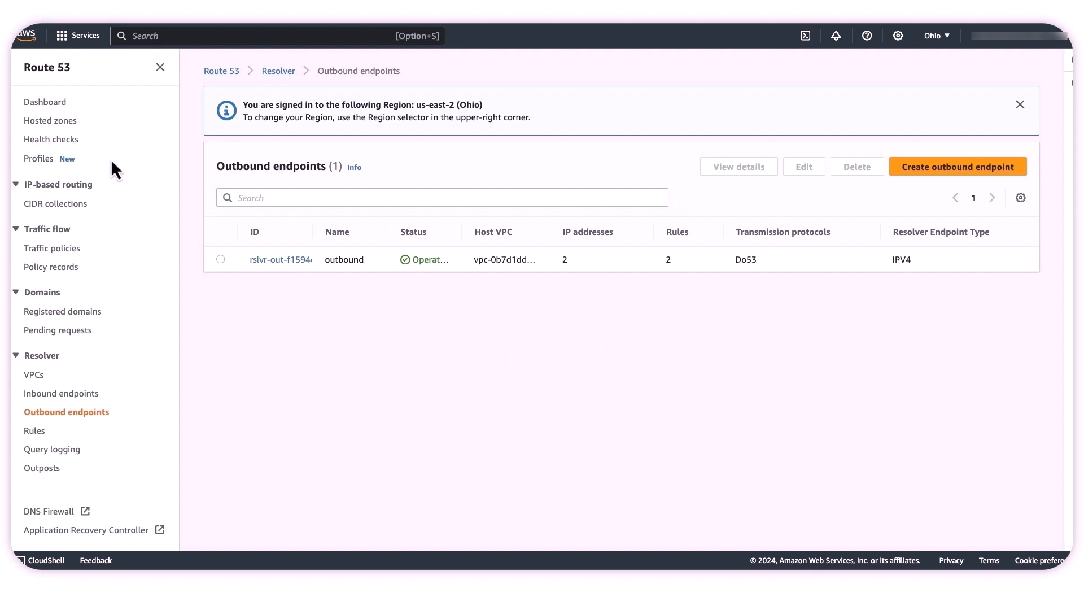
mouse_move(572, 318)
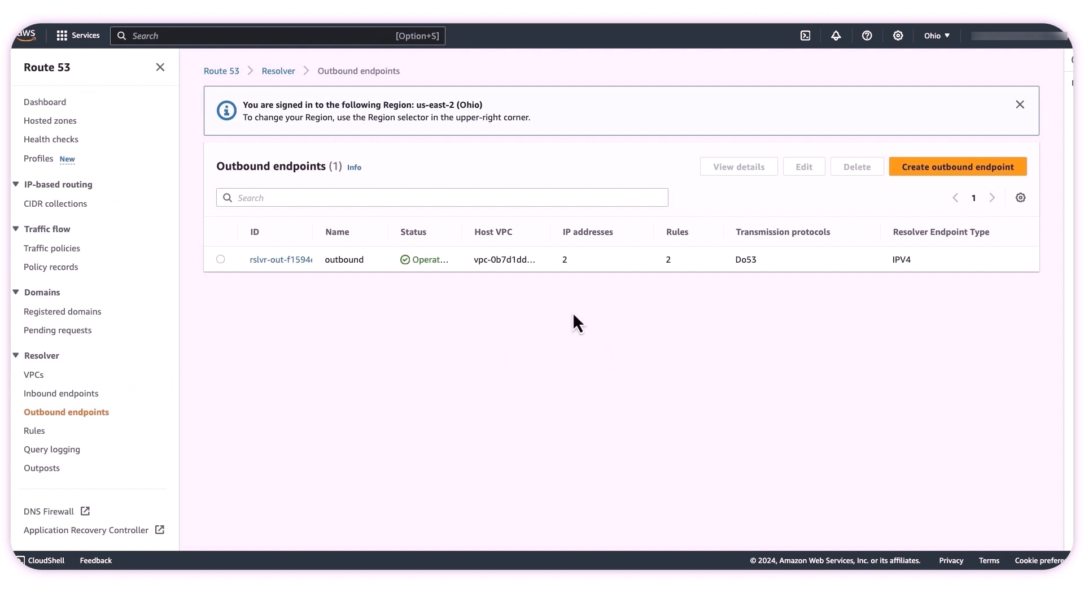
- Check the outbound resolver endpoint, then view the gcpoutbound-googleapis rule forwarding googleapis.com
click(280, 259)
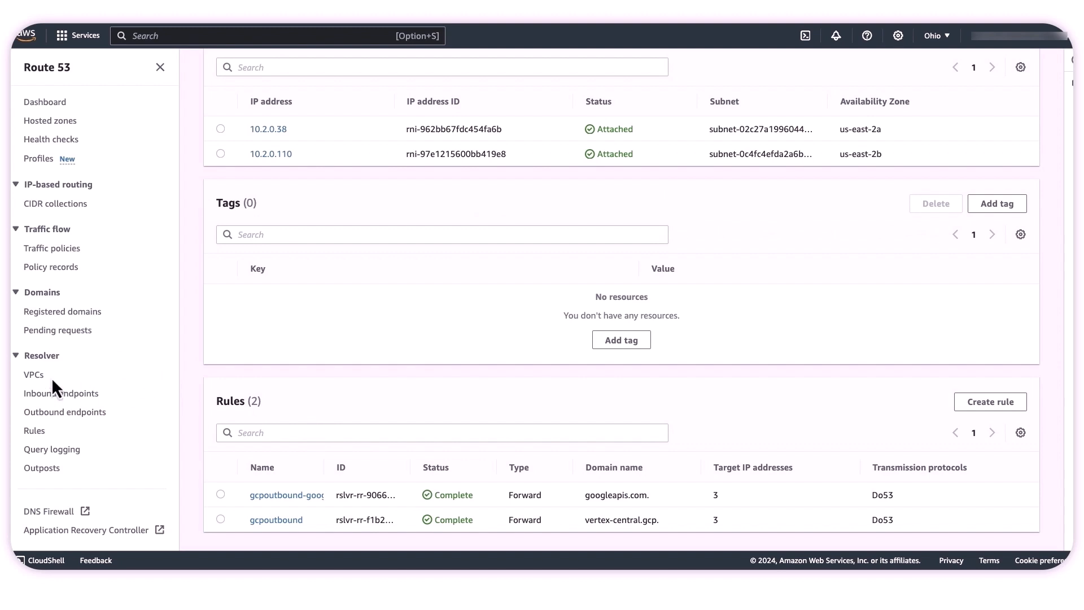
click(33, 430)
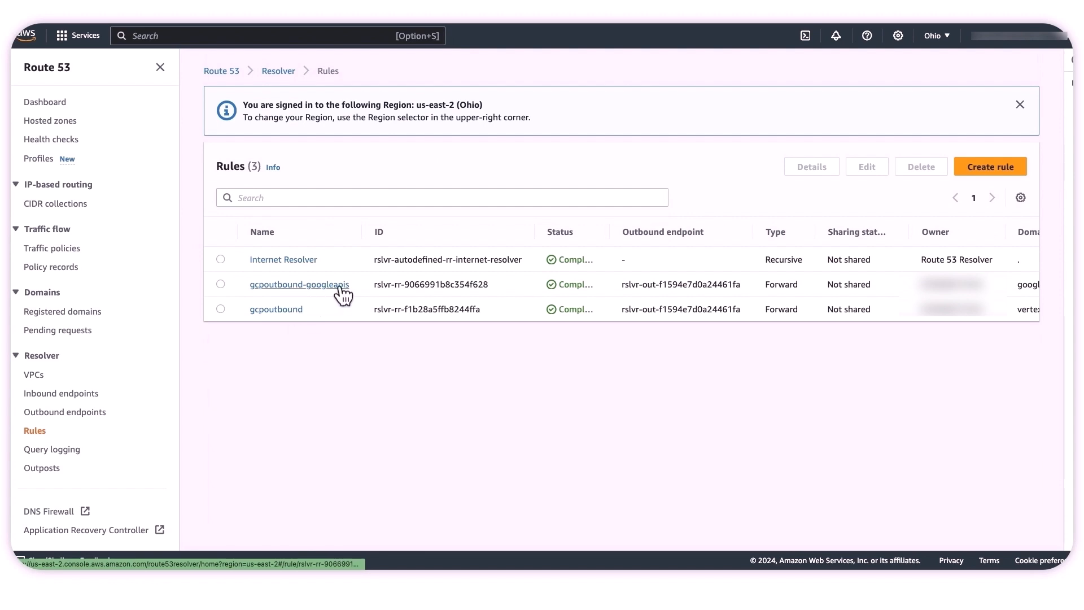
click(298, 285)
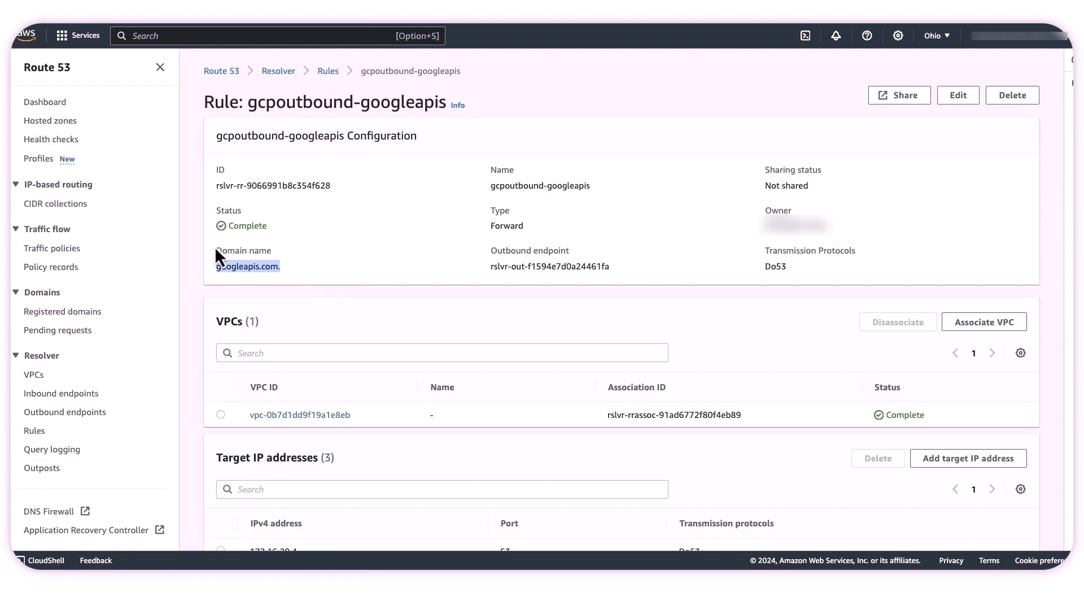
scroll(down, 3)
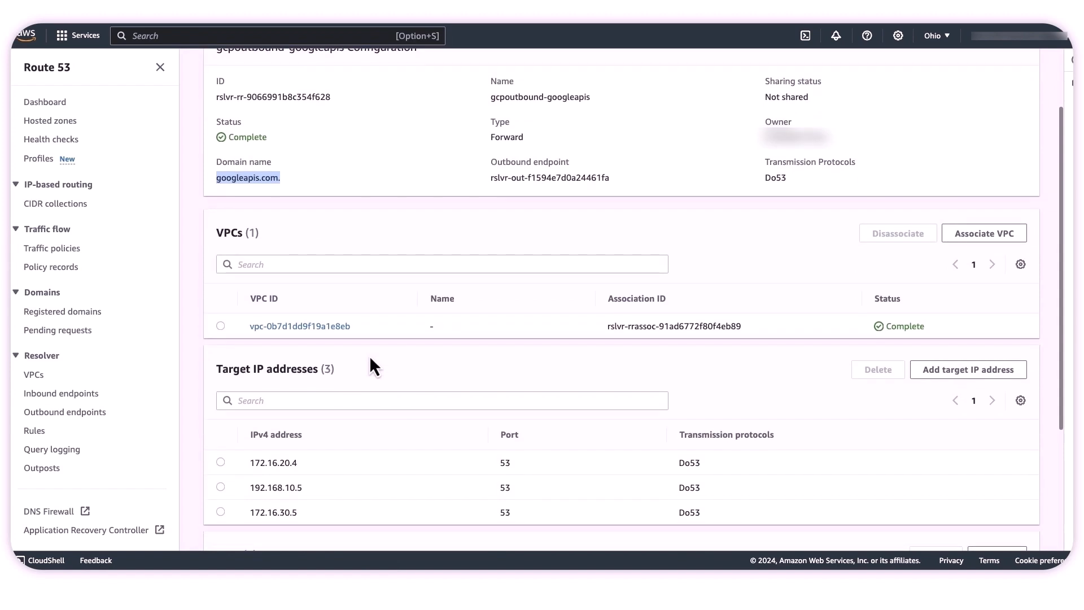
mouse_move(243, 336)
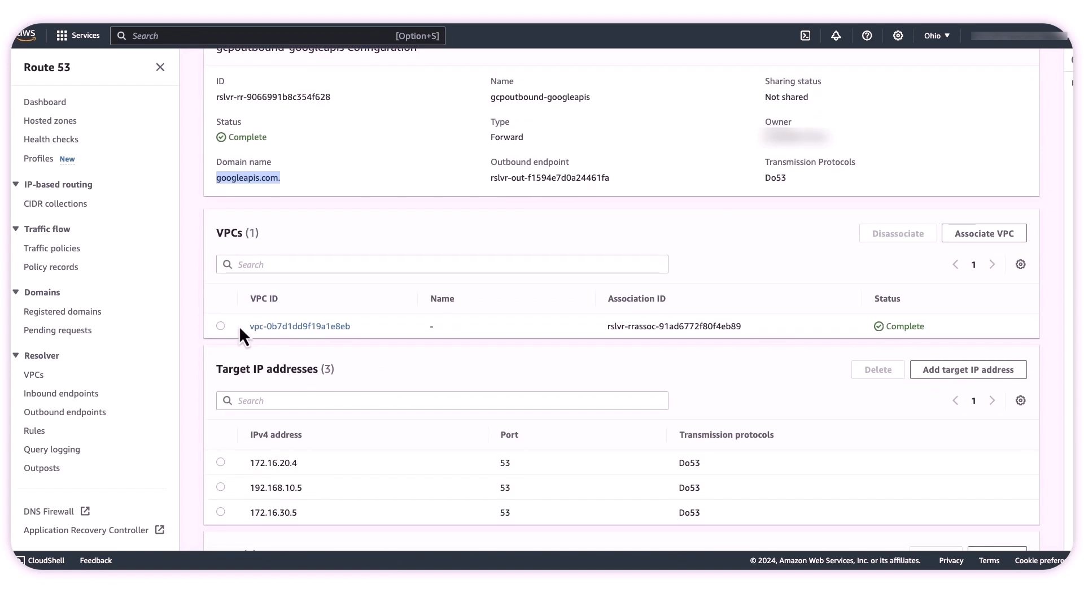
mouse_move(359, 353)
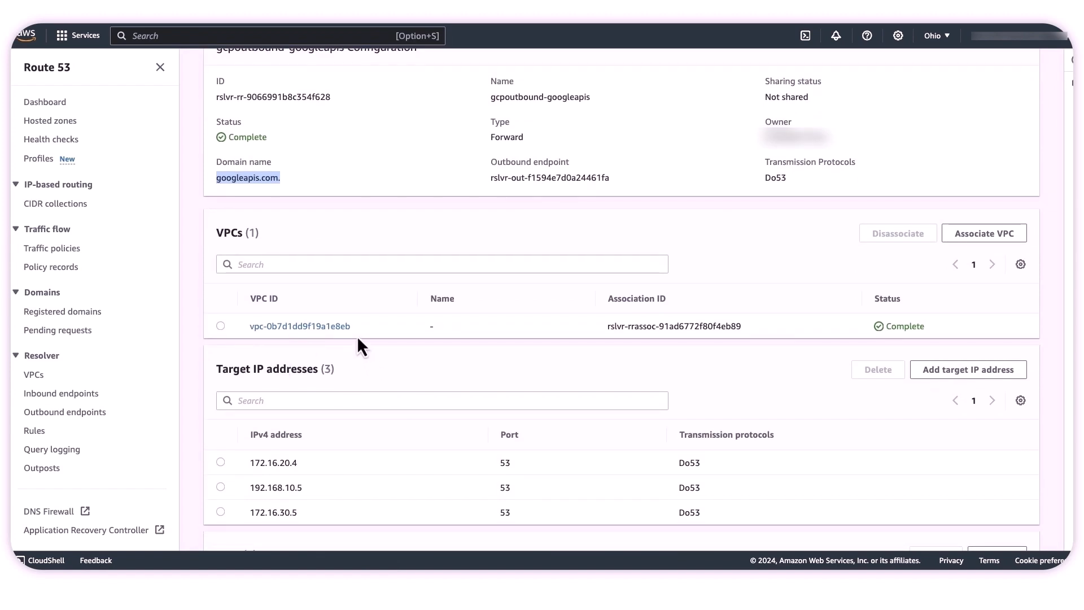
scroll(down, 3)
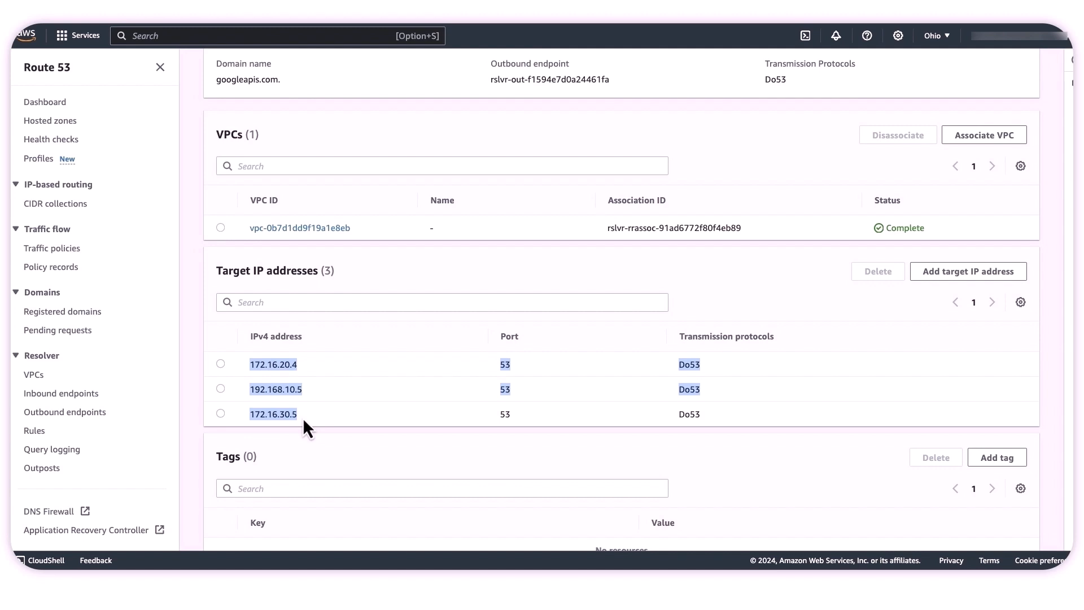
mouse_move(549, 262)
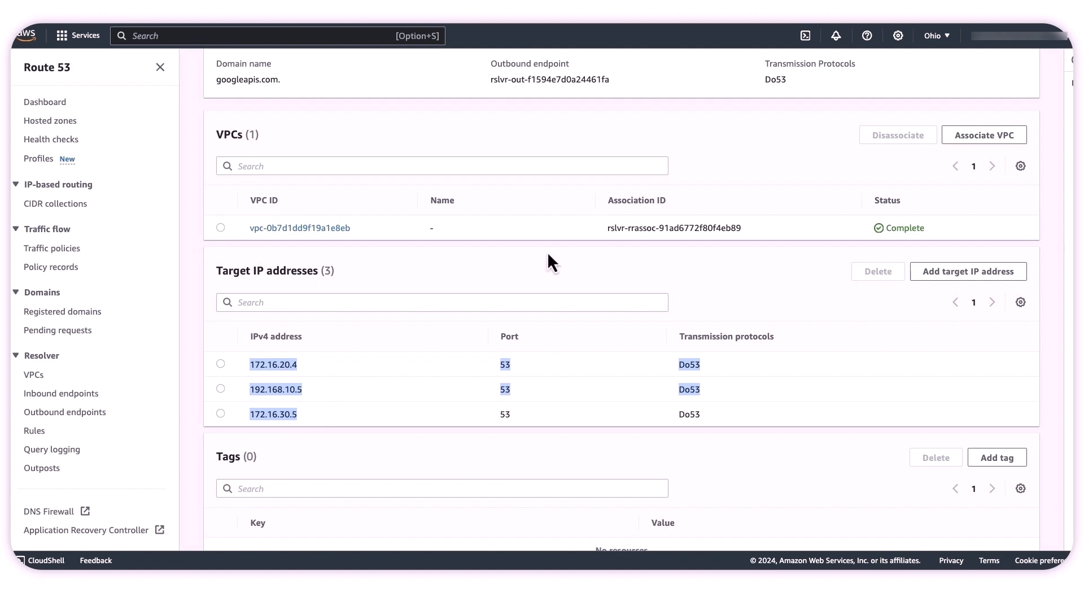
click(969, 271)
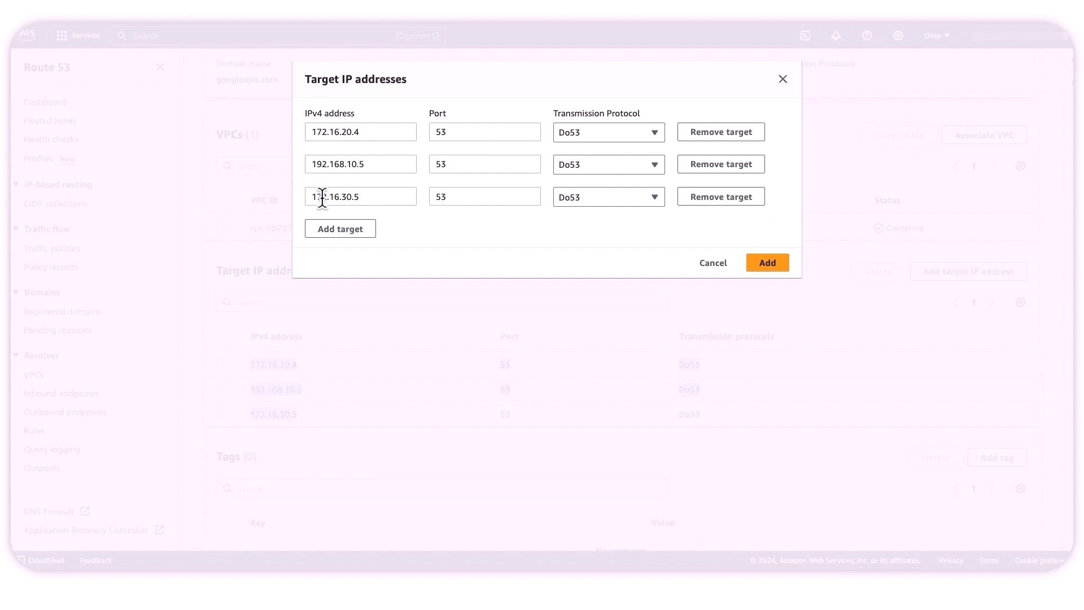
mouse_move(811, 81)
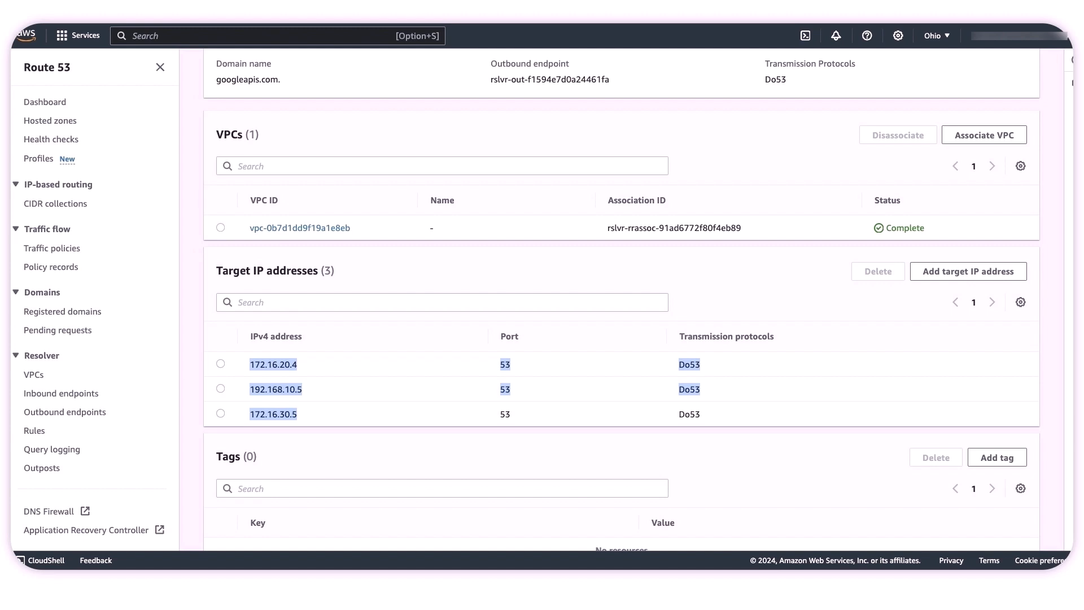
mouse_move(194, 497)
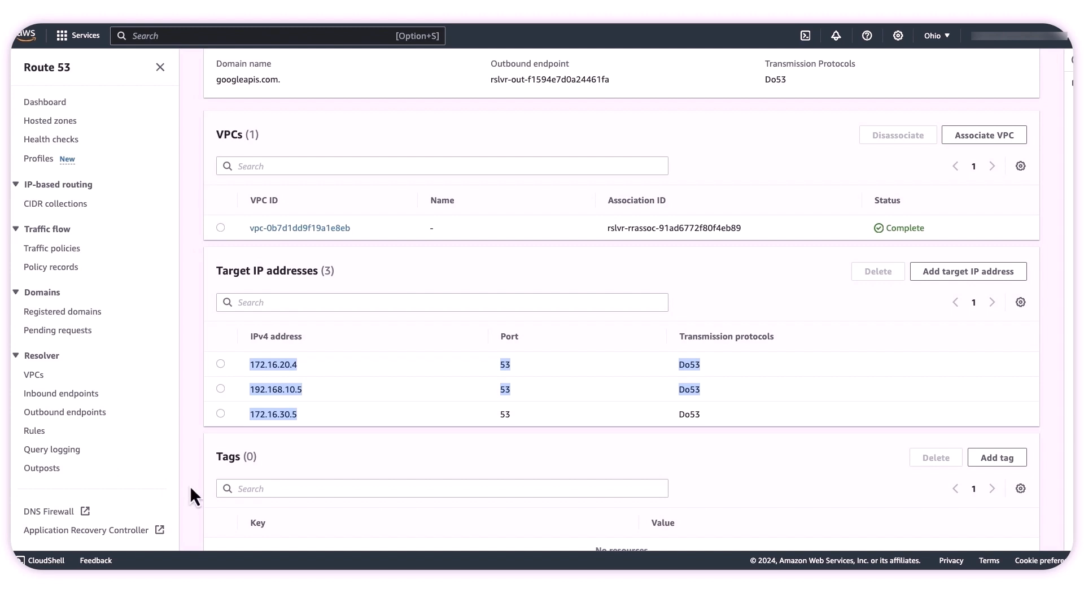
mouse_move(382, 389)
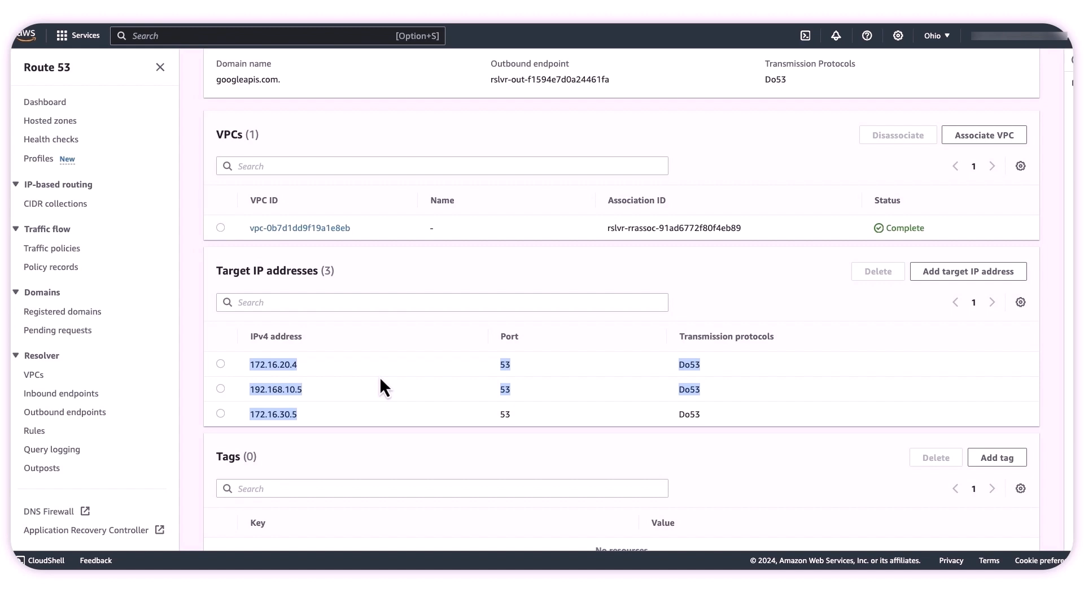
mouse_move(533, 208)
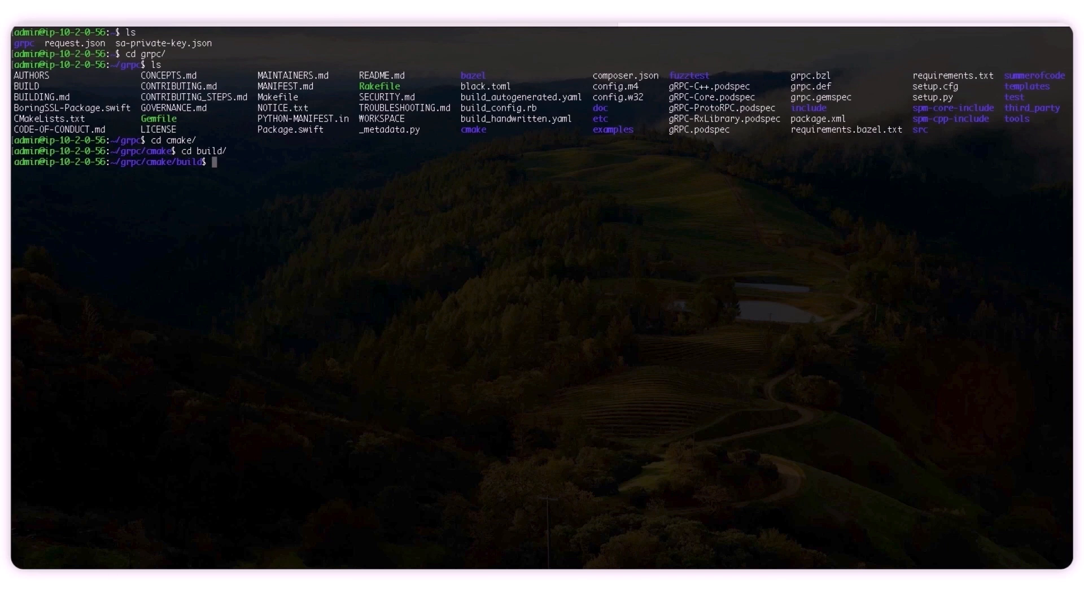
- Run grpc_cli Match on 172.16.30.6:10000 for vector_one, embedding 3031, returning nearest neighbors
text(ls)
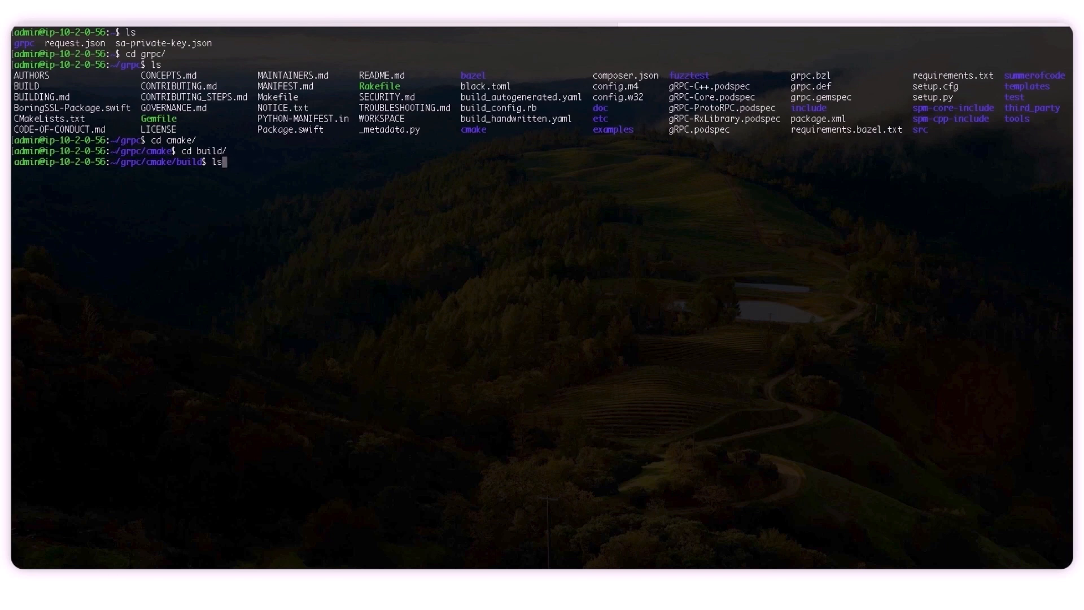
text(./grpc_cli call  172.16.30.6:10000  google.cloud.aiplatform.container.v1.MatchService.Match "deployed_index_id:'"vector_one"',embedding_id: '"3031"'")
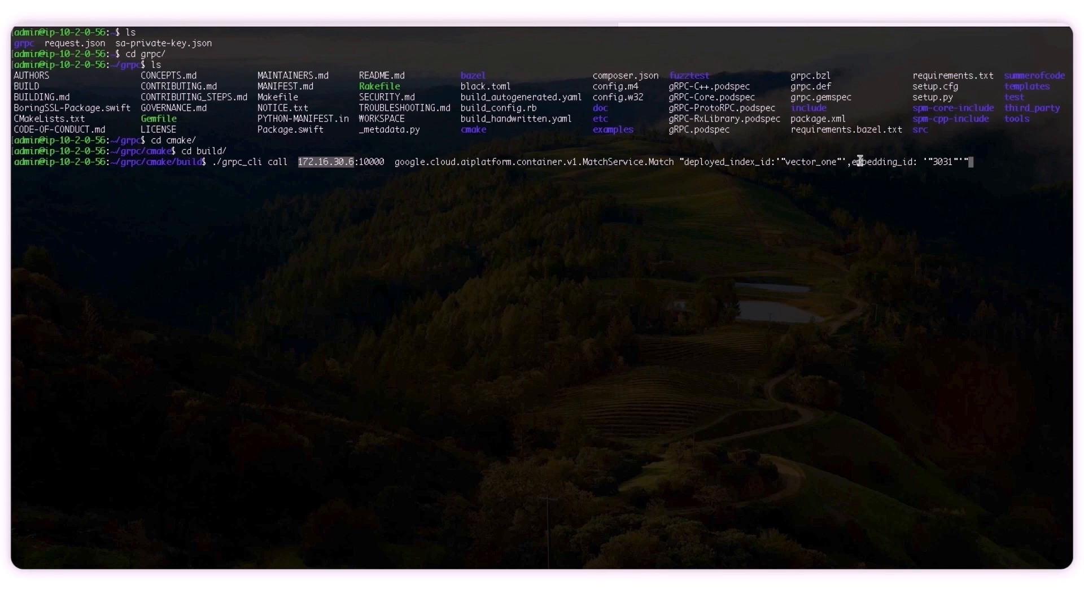
double_click(953, 166)
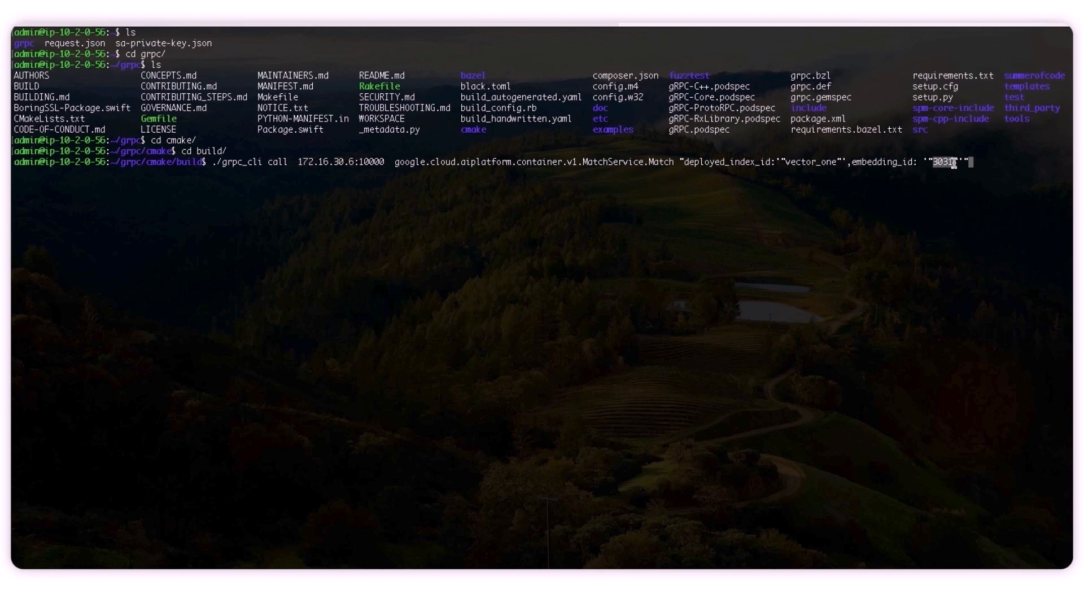
key(BackSpace)
text(1)
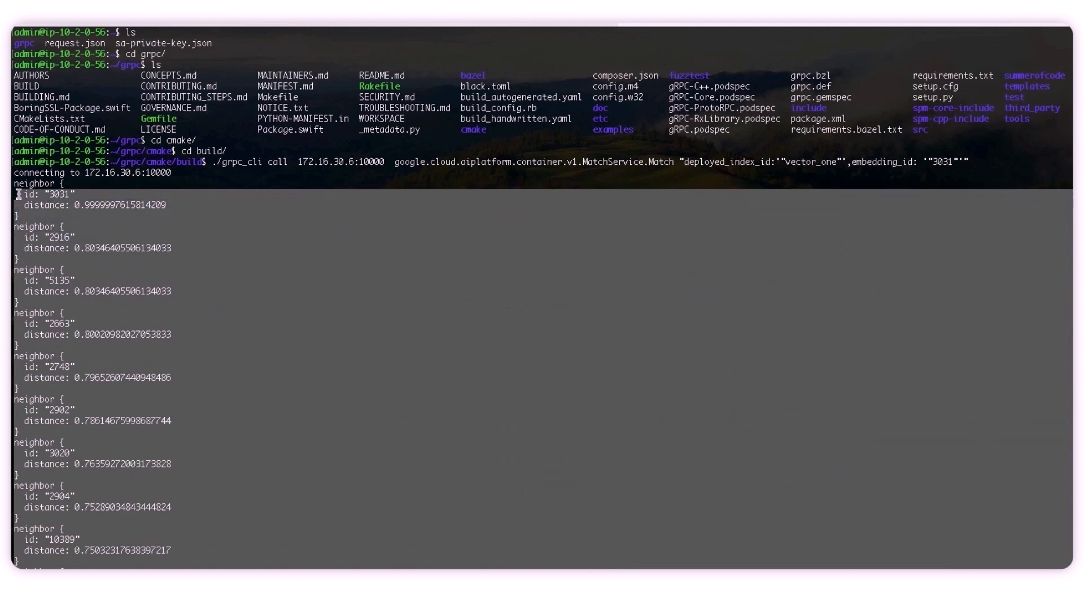
mouse_move(141, 356)
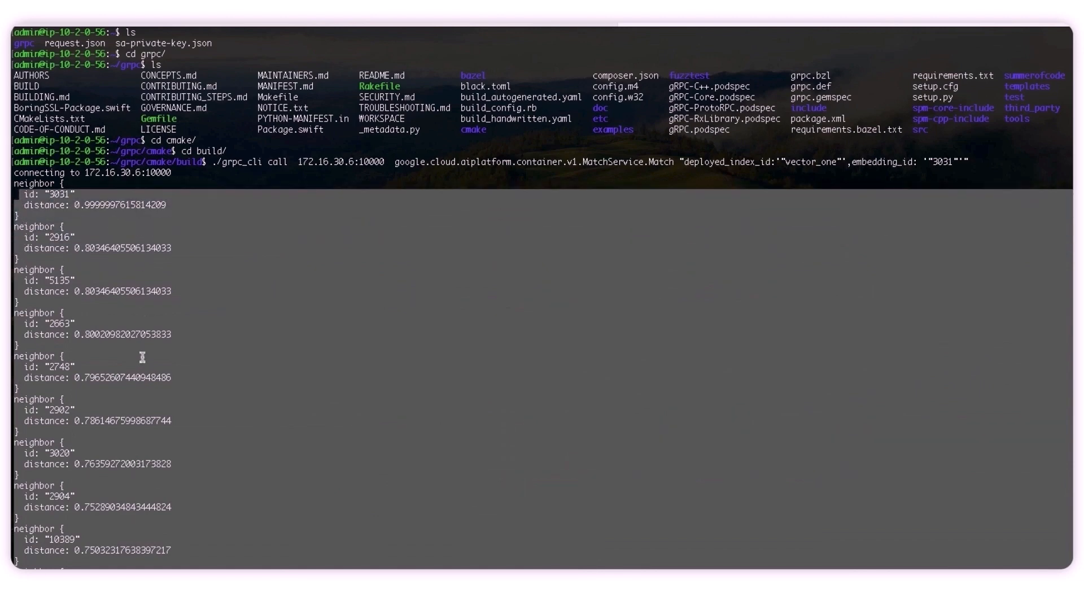
mouse_move(175, 379)
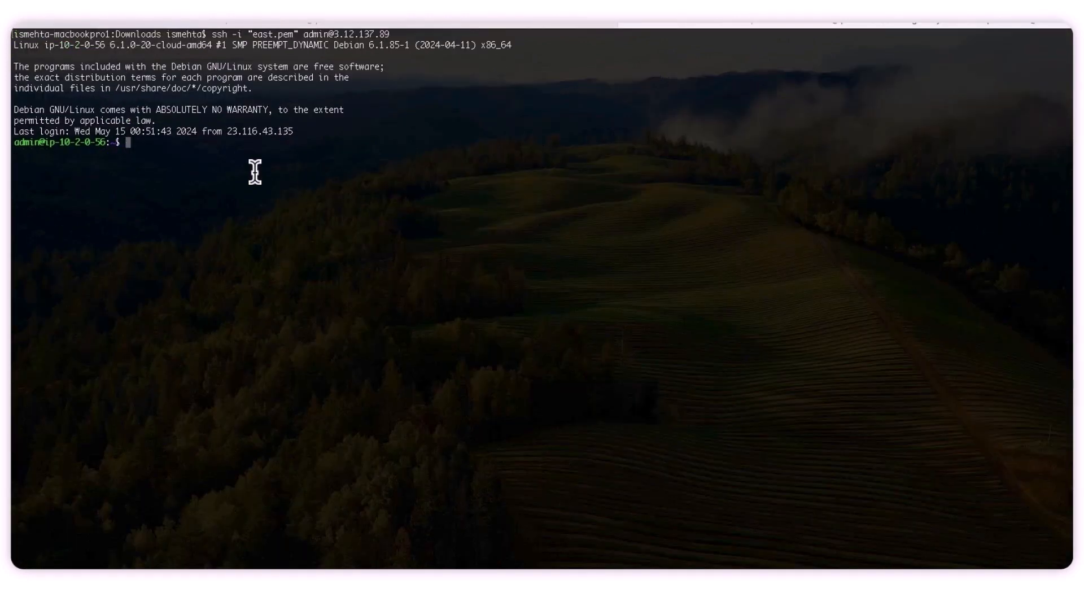
mouse_move(148, 151)
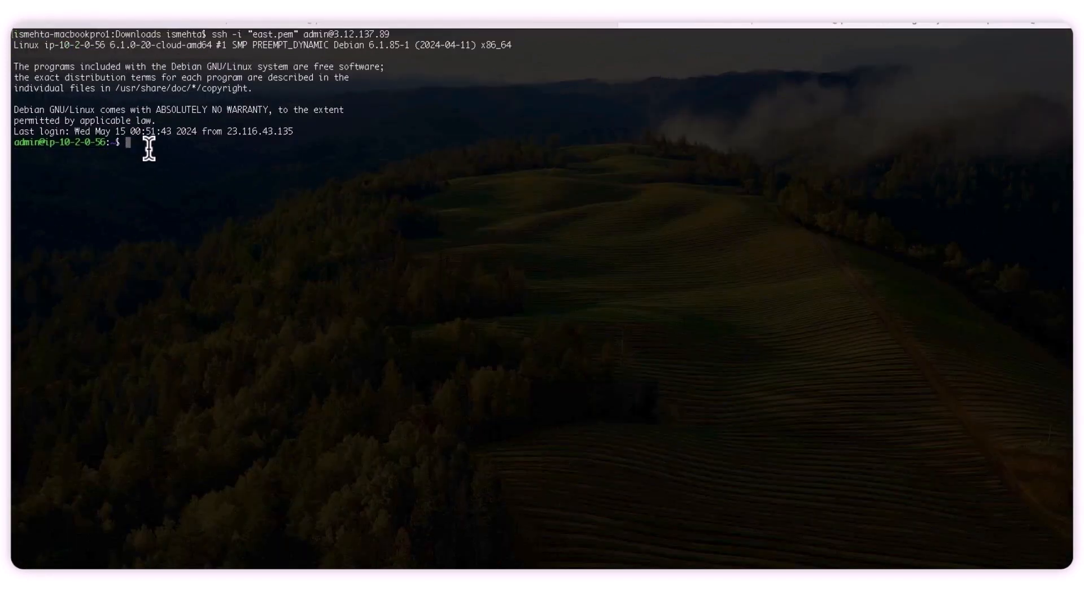
- From the AWS VM run dig aip-platform.googleapis.com and confirm it resolves to 100.100.100.10
text(dig ai)
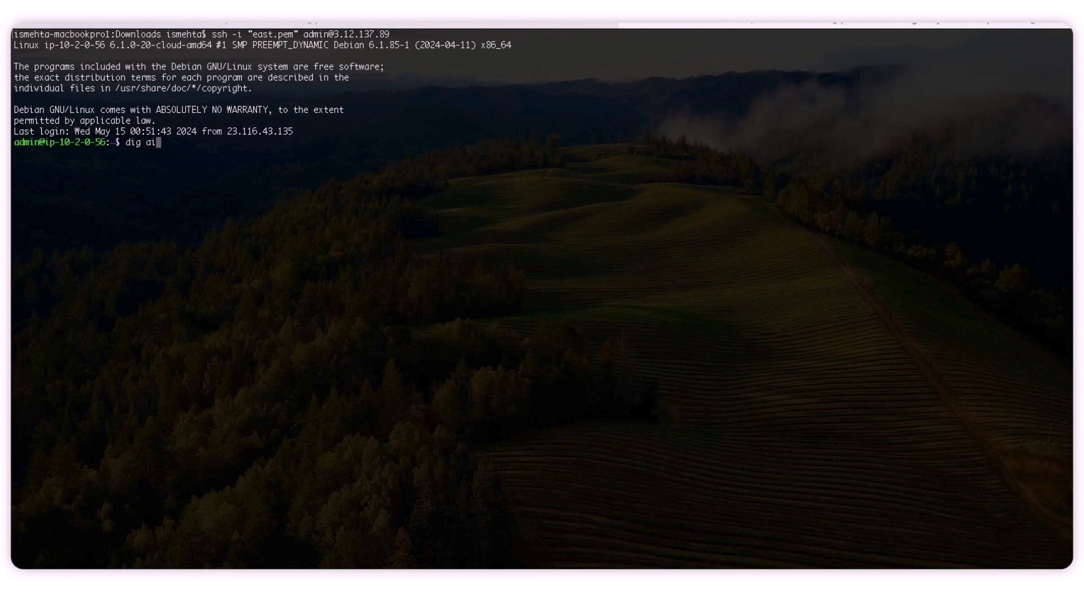
text(p-pla)
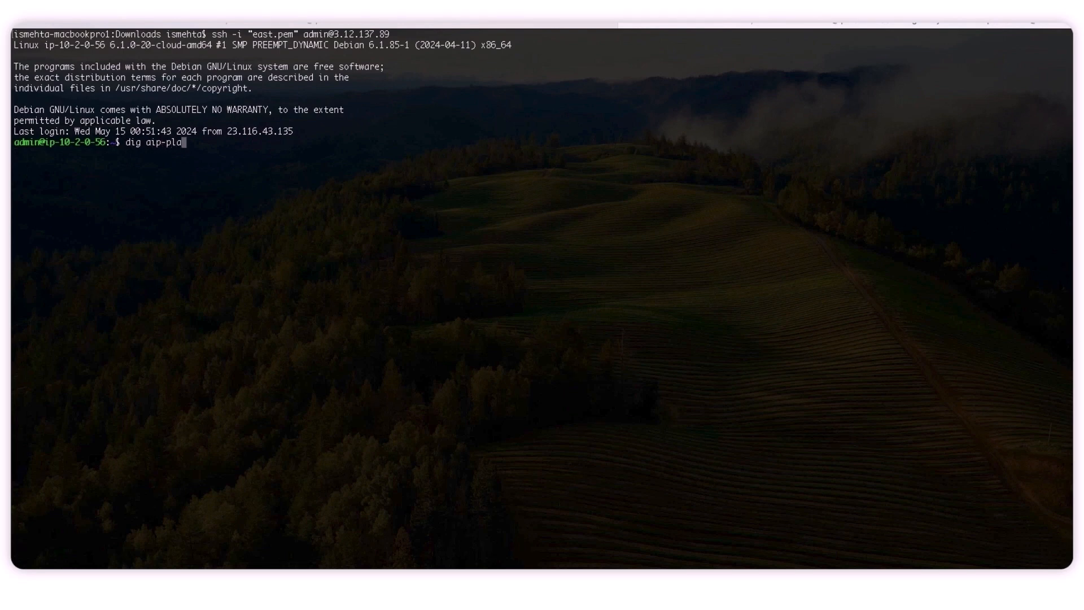
text(tform.googleapis.com)
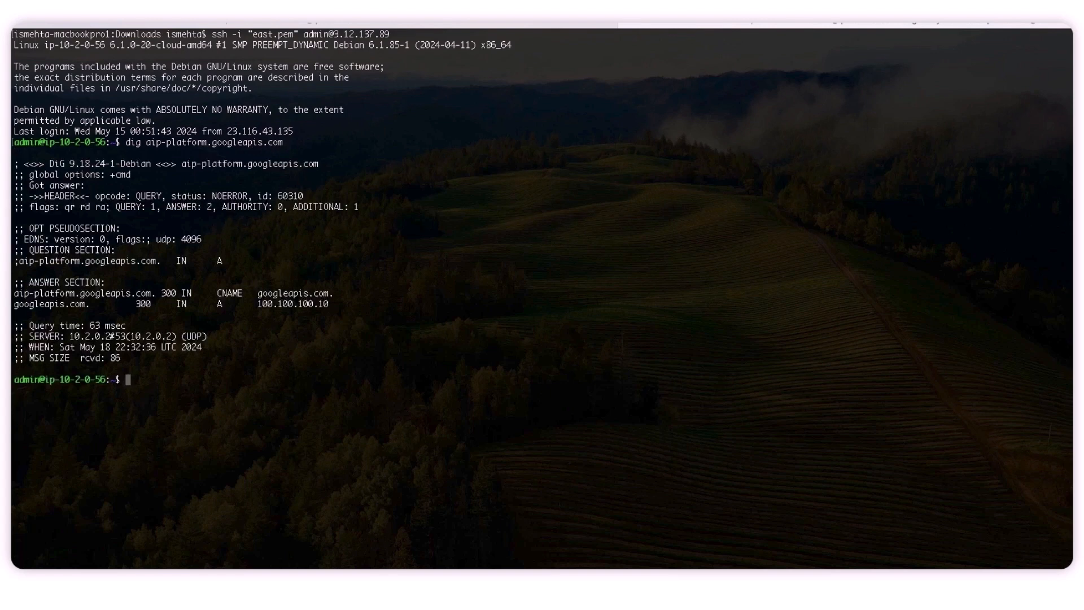
mouse_move(103, 296)
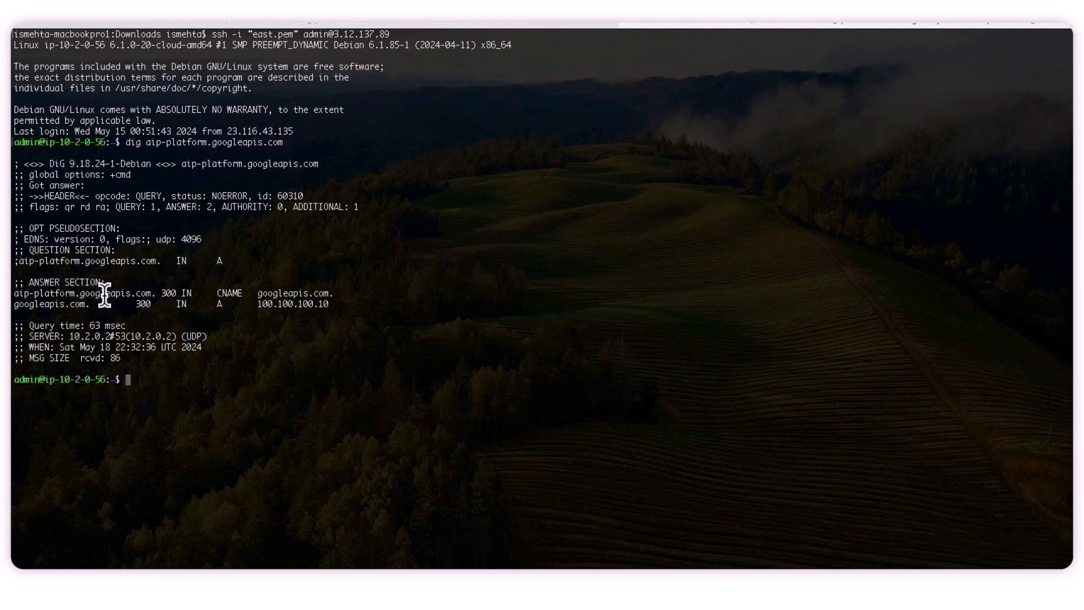
mouse_move(90, 298)
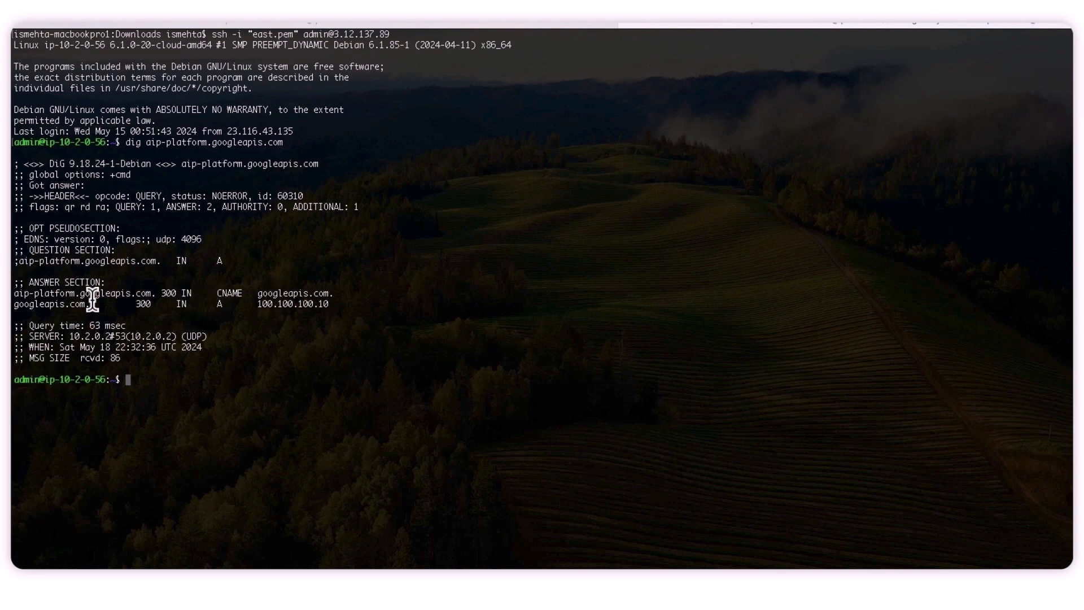
mouse_move(139, 303)
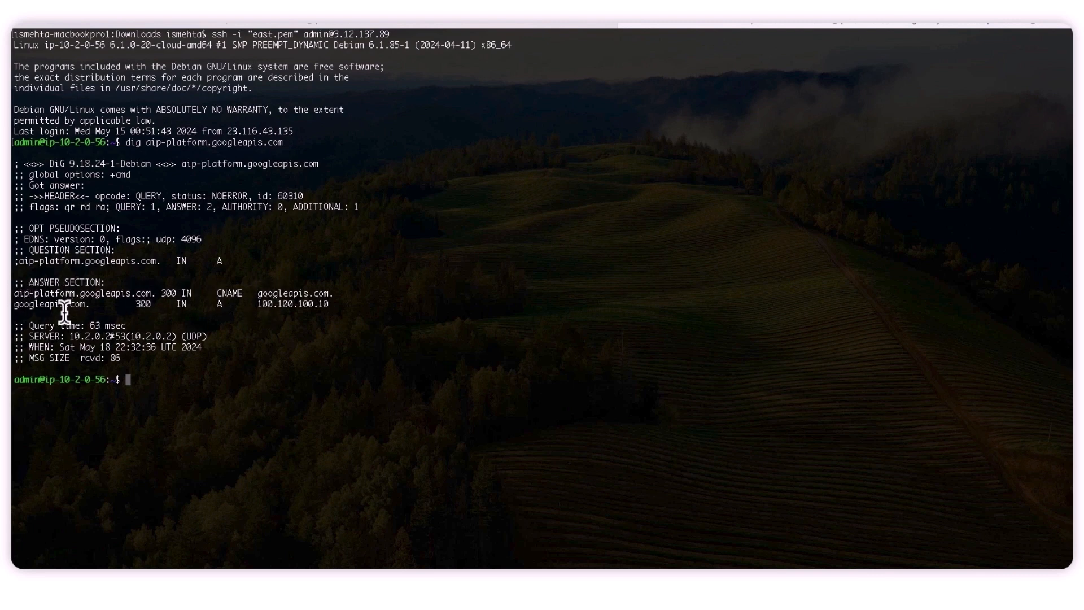
mouse_move(308, 302)
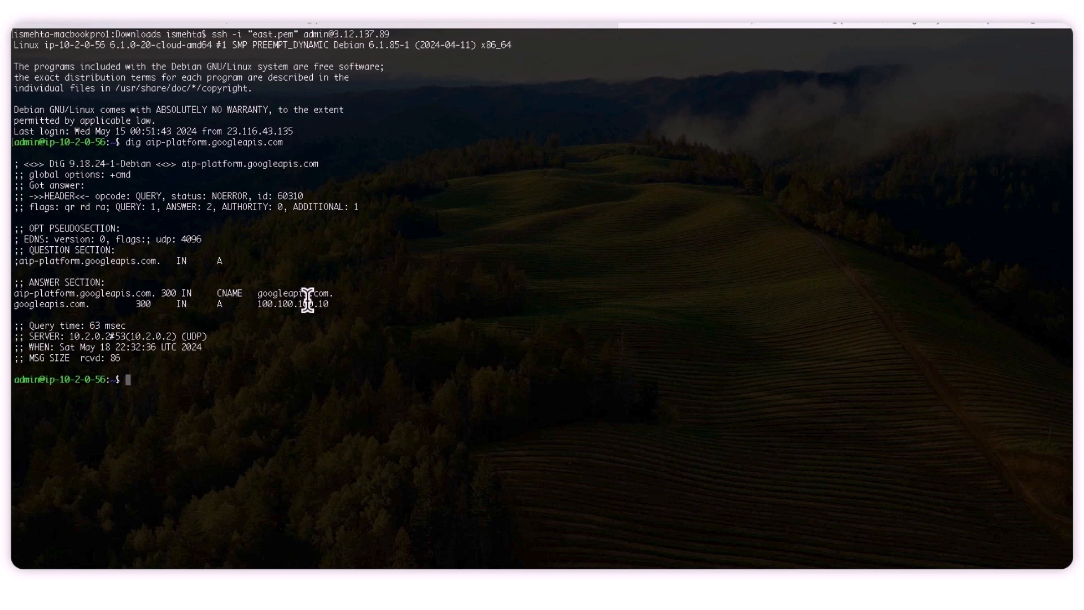